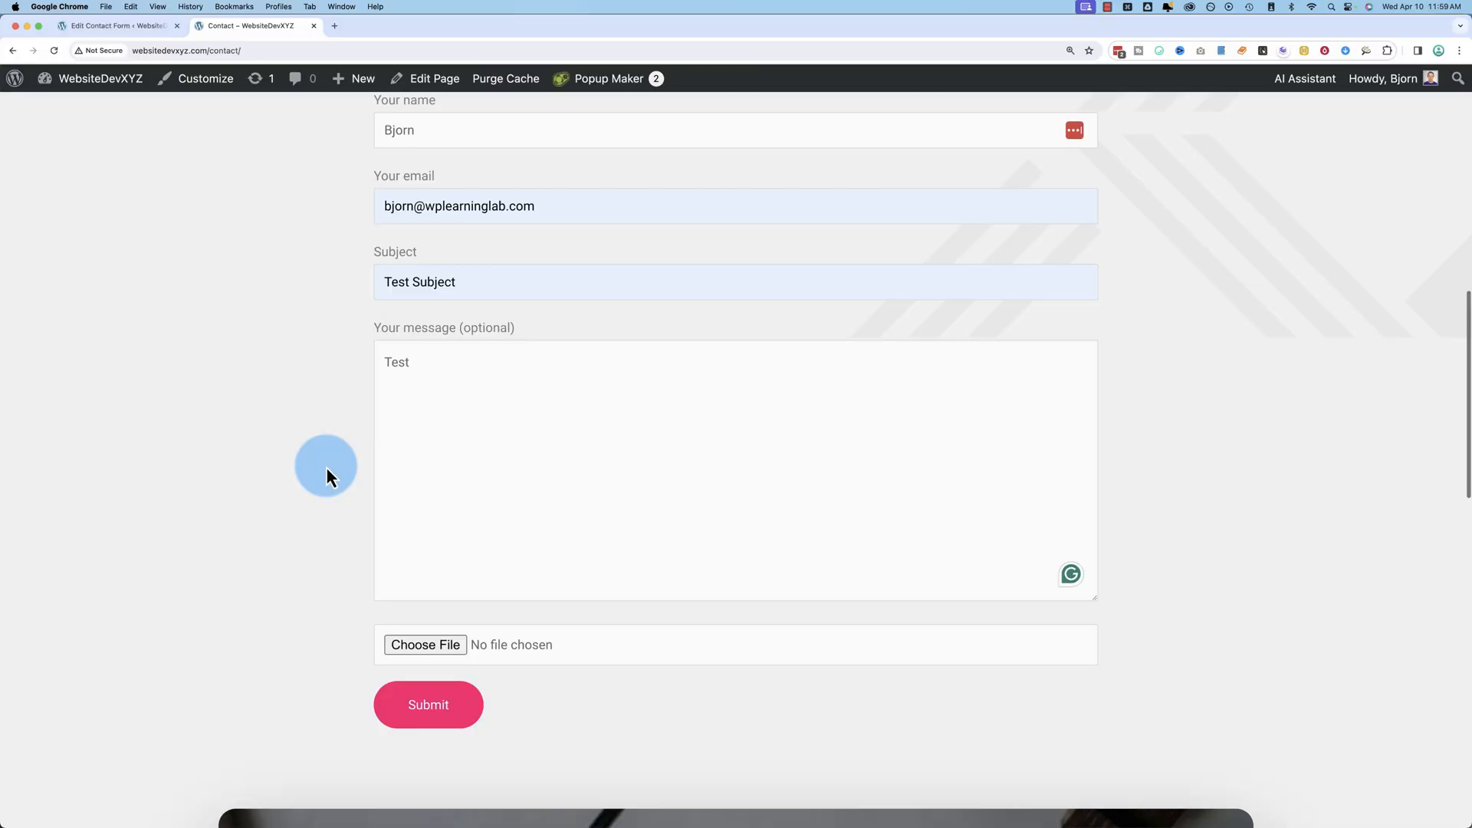
{"action": "mouse_move", "coordinate": [376, 511]}
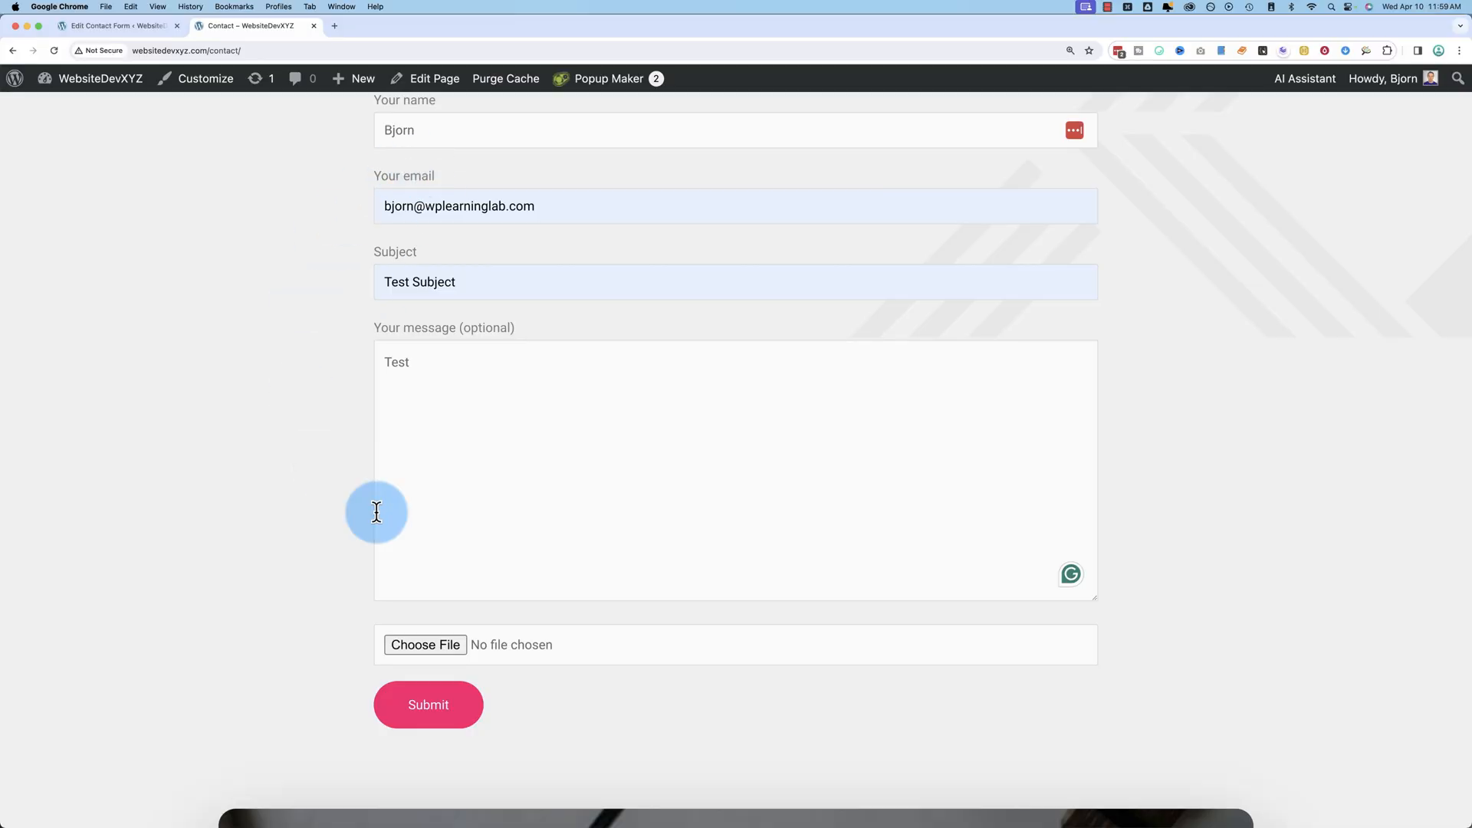
Attach bike-at-midnight.png from Downloads to the Contact page form and submit the test message
{"action": "scroll", "scroll_direction": "down", "scroll_amount": 3}
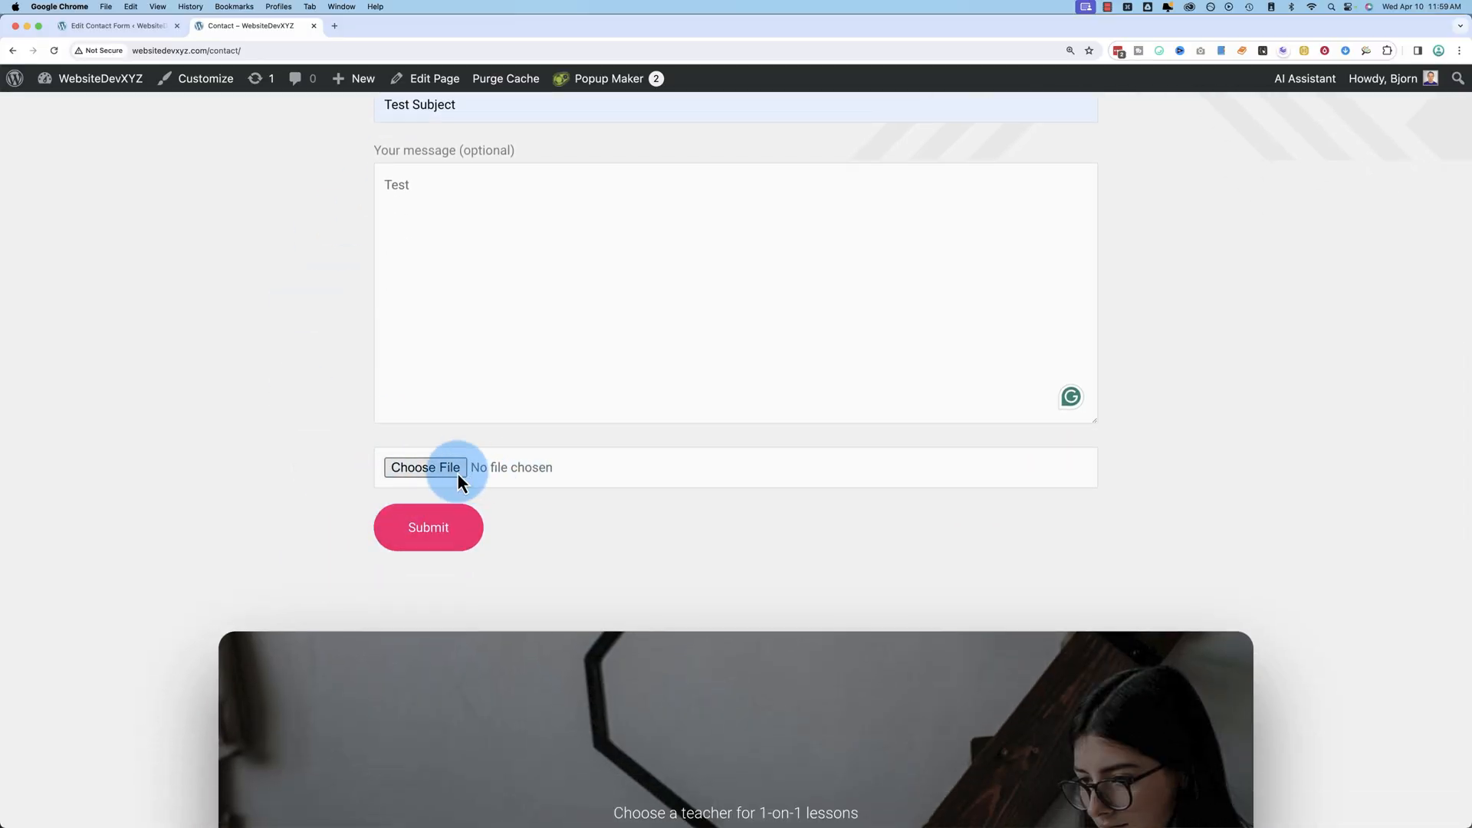
{"action": "left_click", "coordinate": [424, 467]}
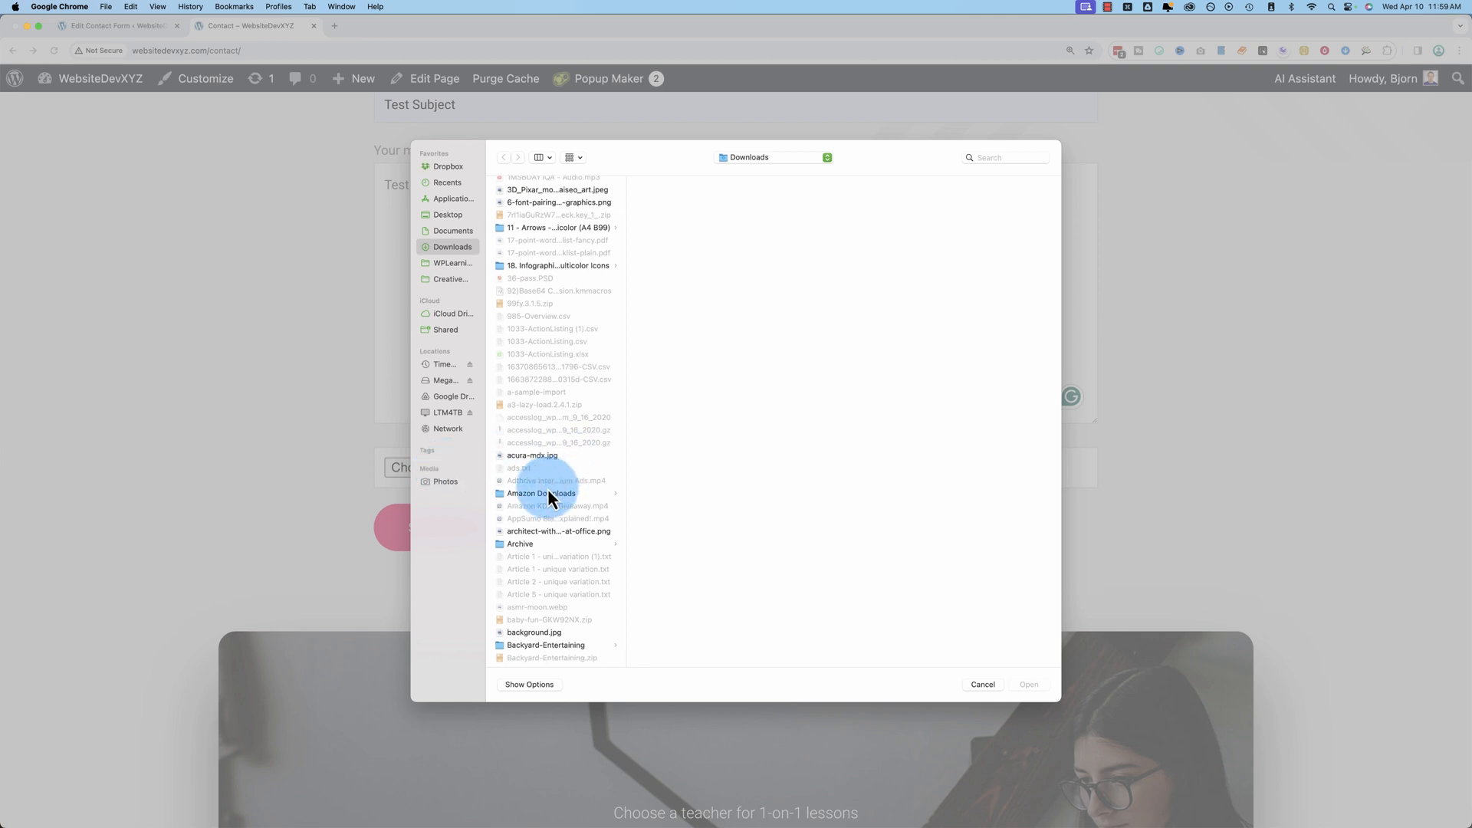
{"action": "scroll", "scroll_direction": "down", "scroll_amount": 3}
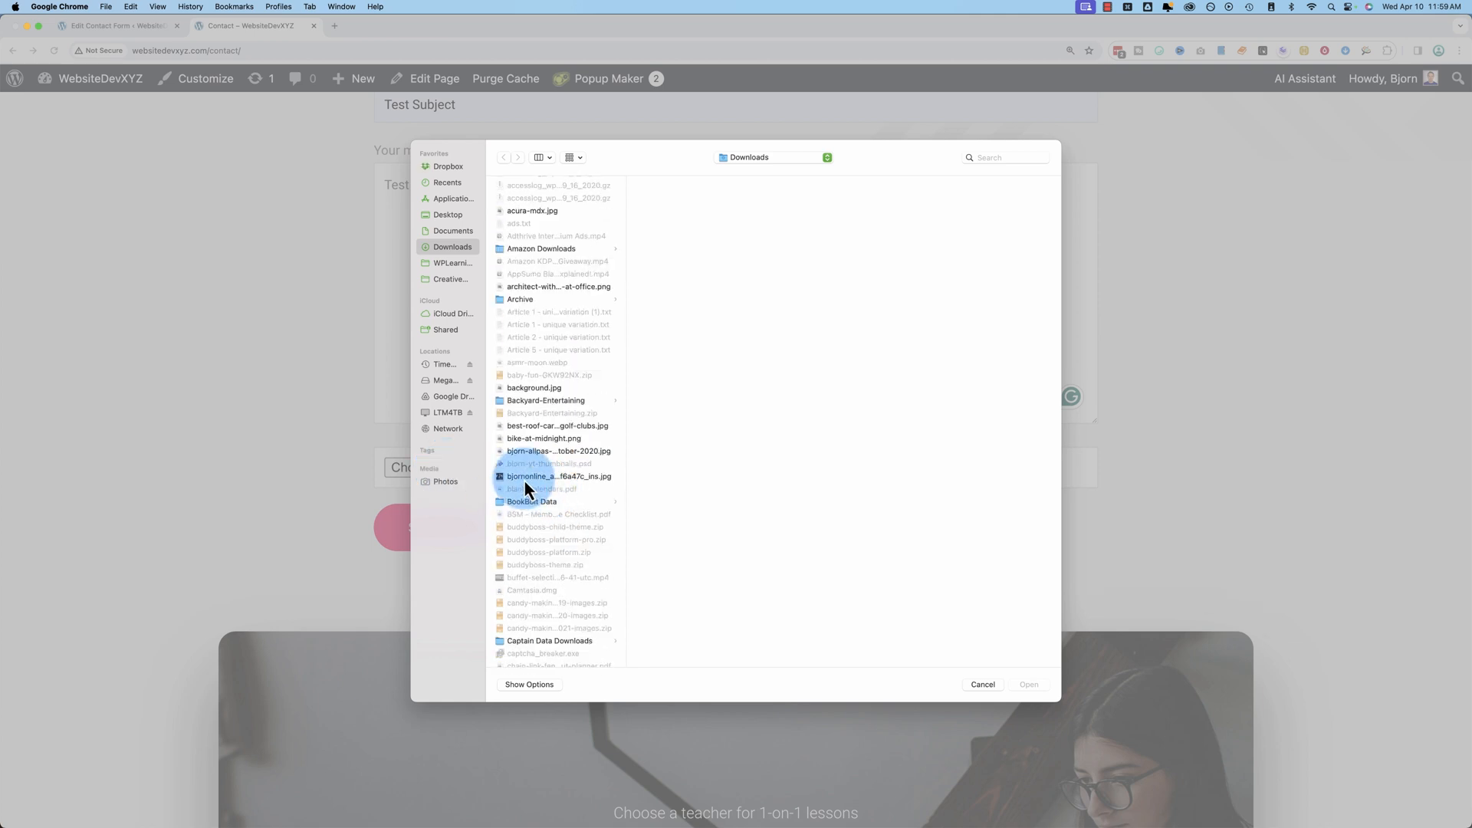
{"action": "double_click", "coordinate": [543, 437]}
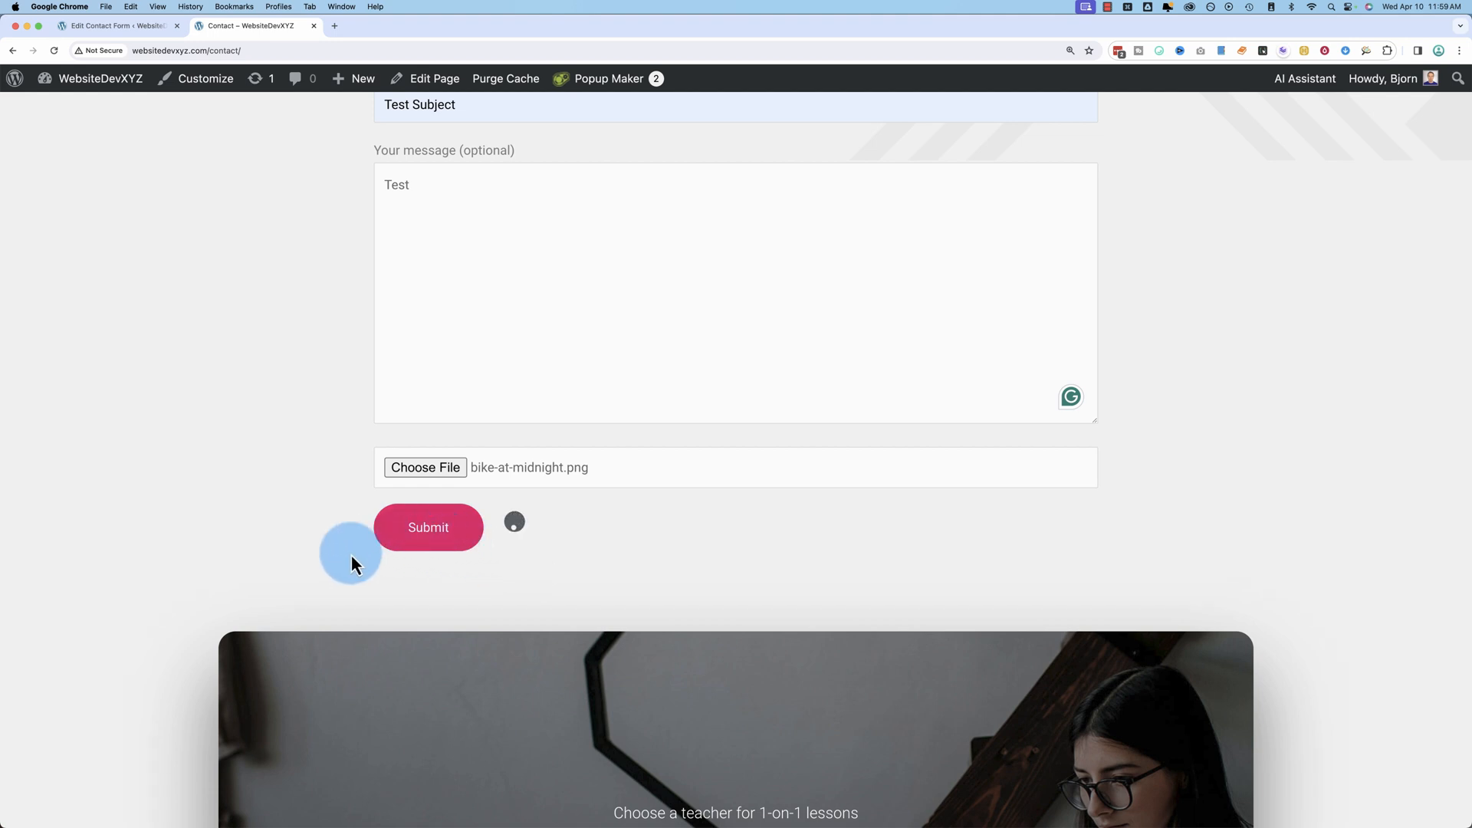
{"action": "left_click", "coordinate": [428, 527]}
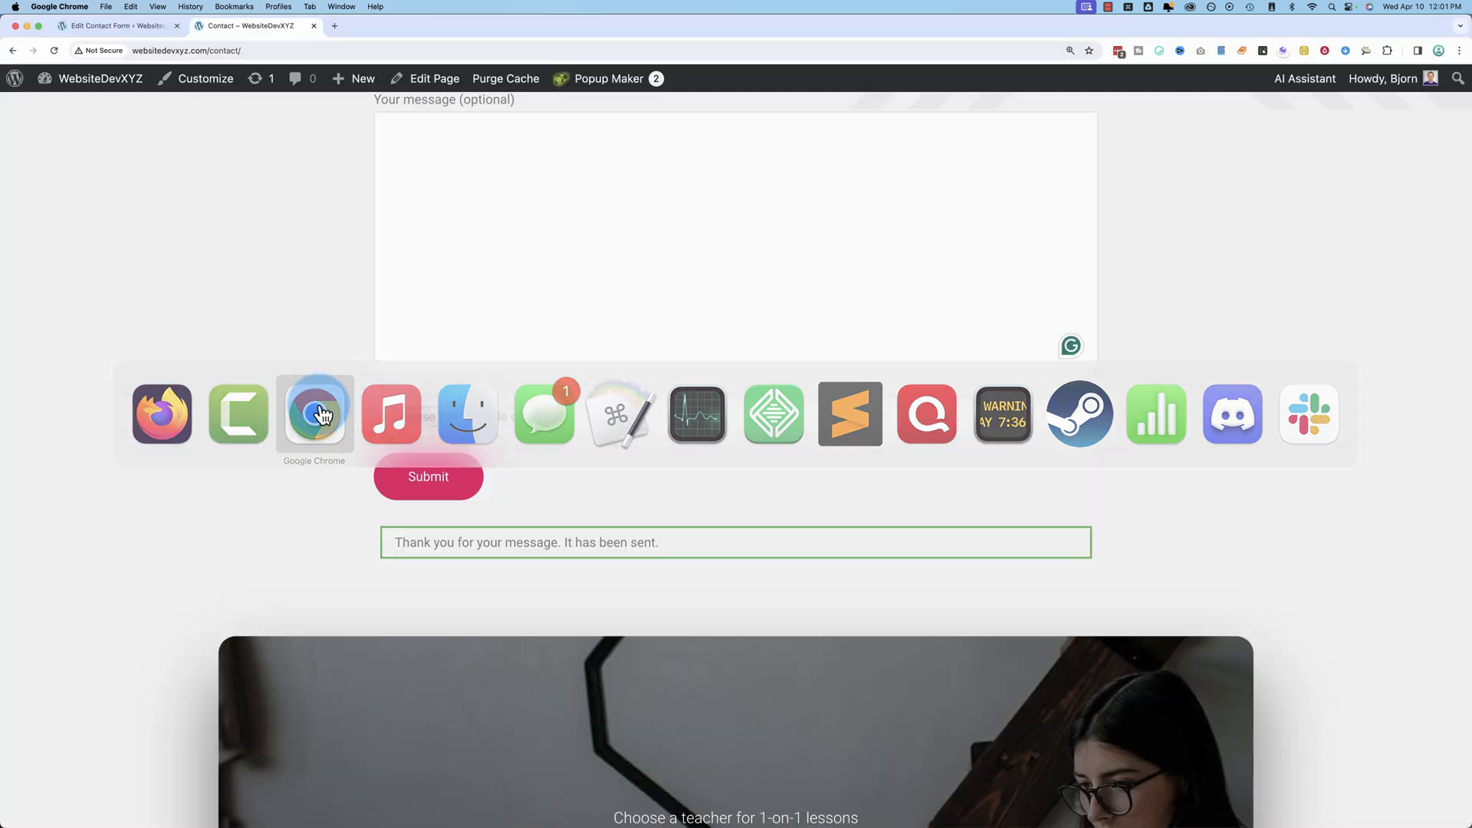
Return to the File Attachment form's template and insert blank lines after the message field
{"action": "left_click", "coordinate": [115, 29]}
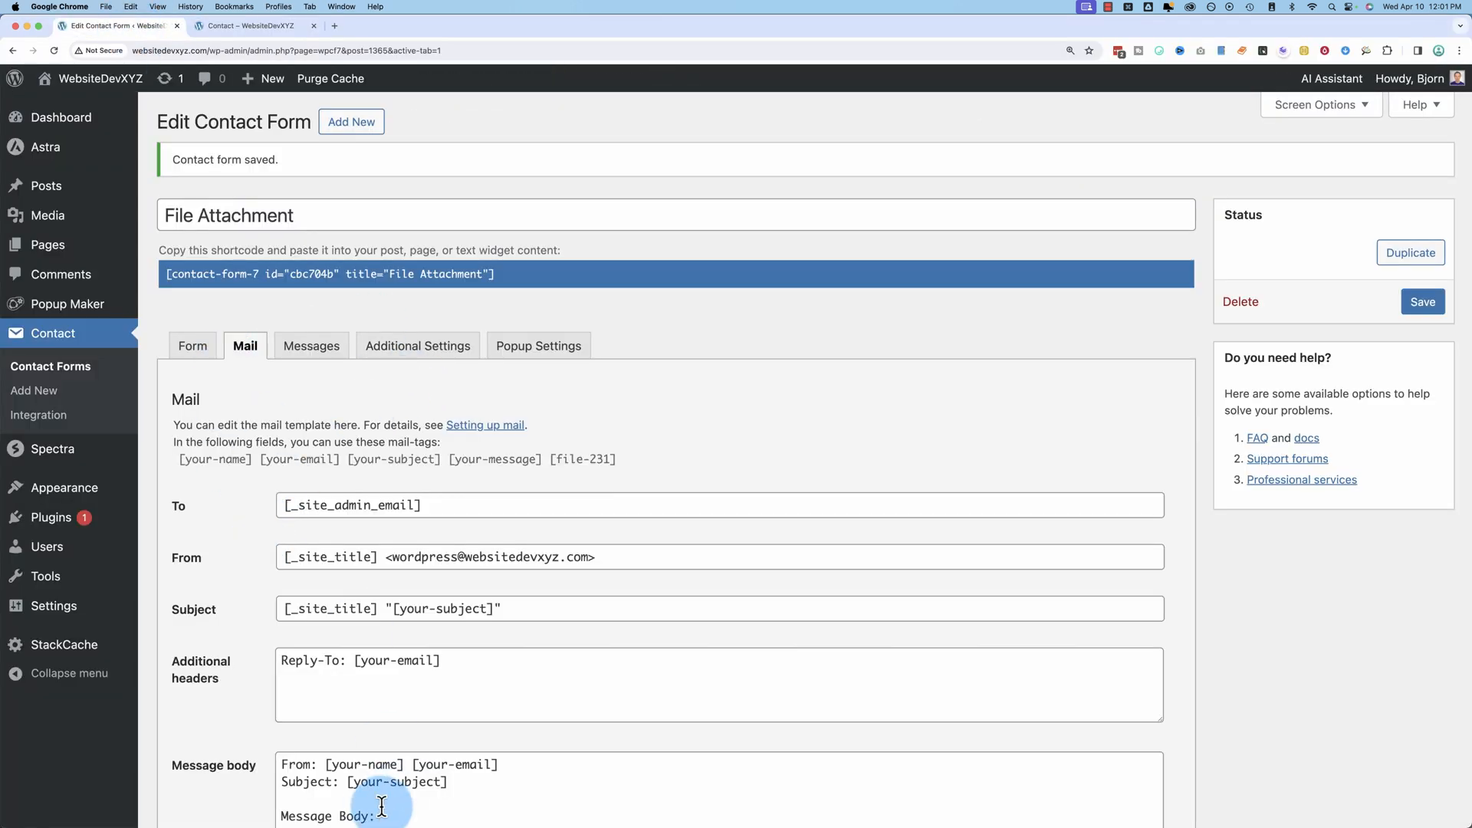
{"action": "scroll", "scroll_direction": "down", "scroll_amount": 3}
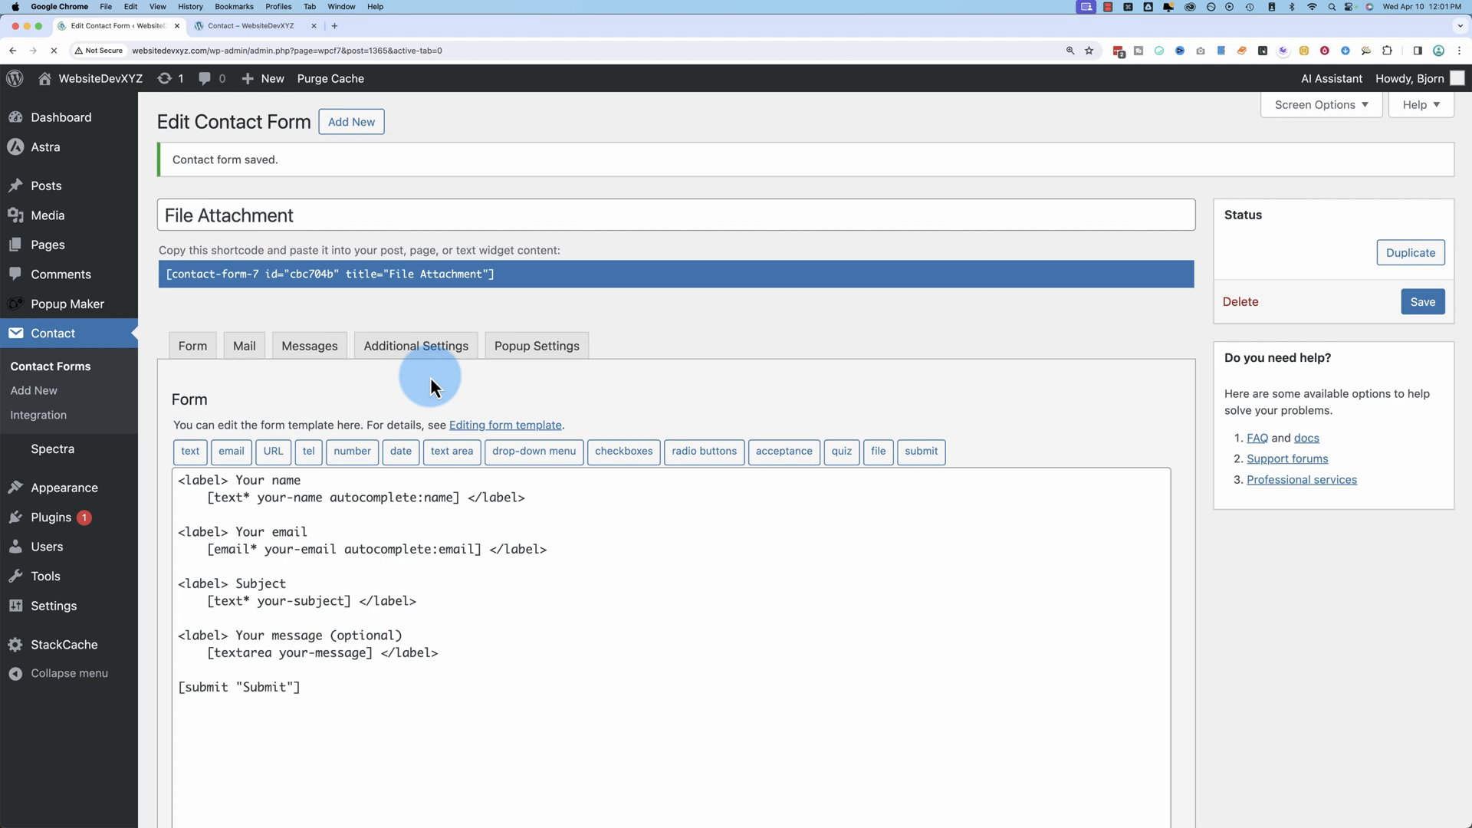
{"action": "left_click", "coordinate": [193, 346]}
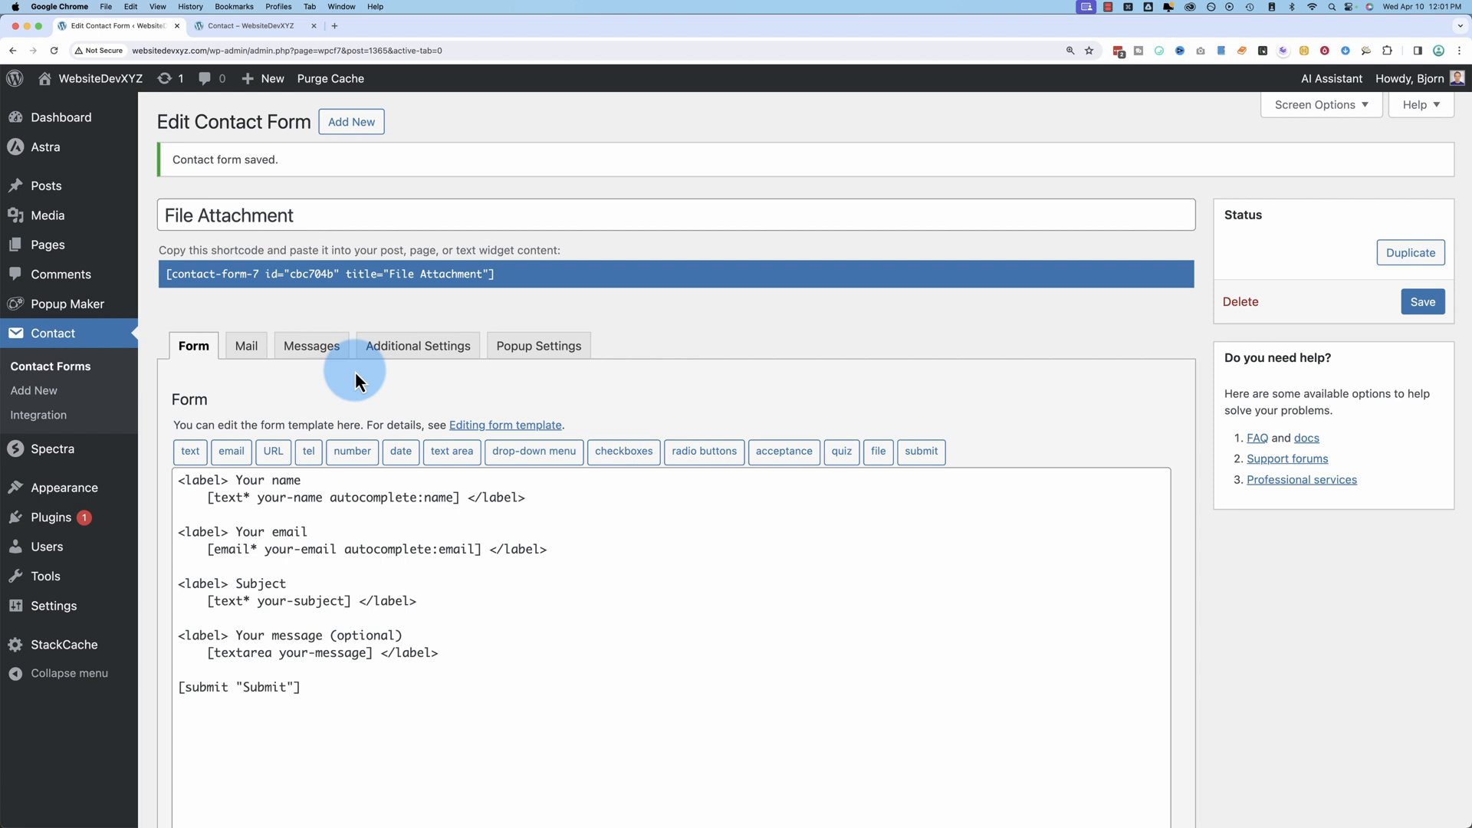
{"action": "left_click", "coordinate": [438, 660]}
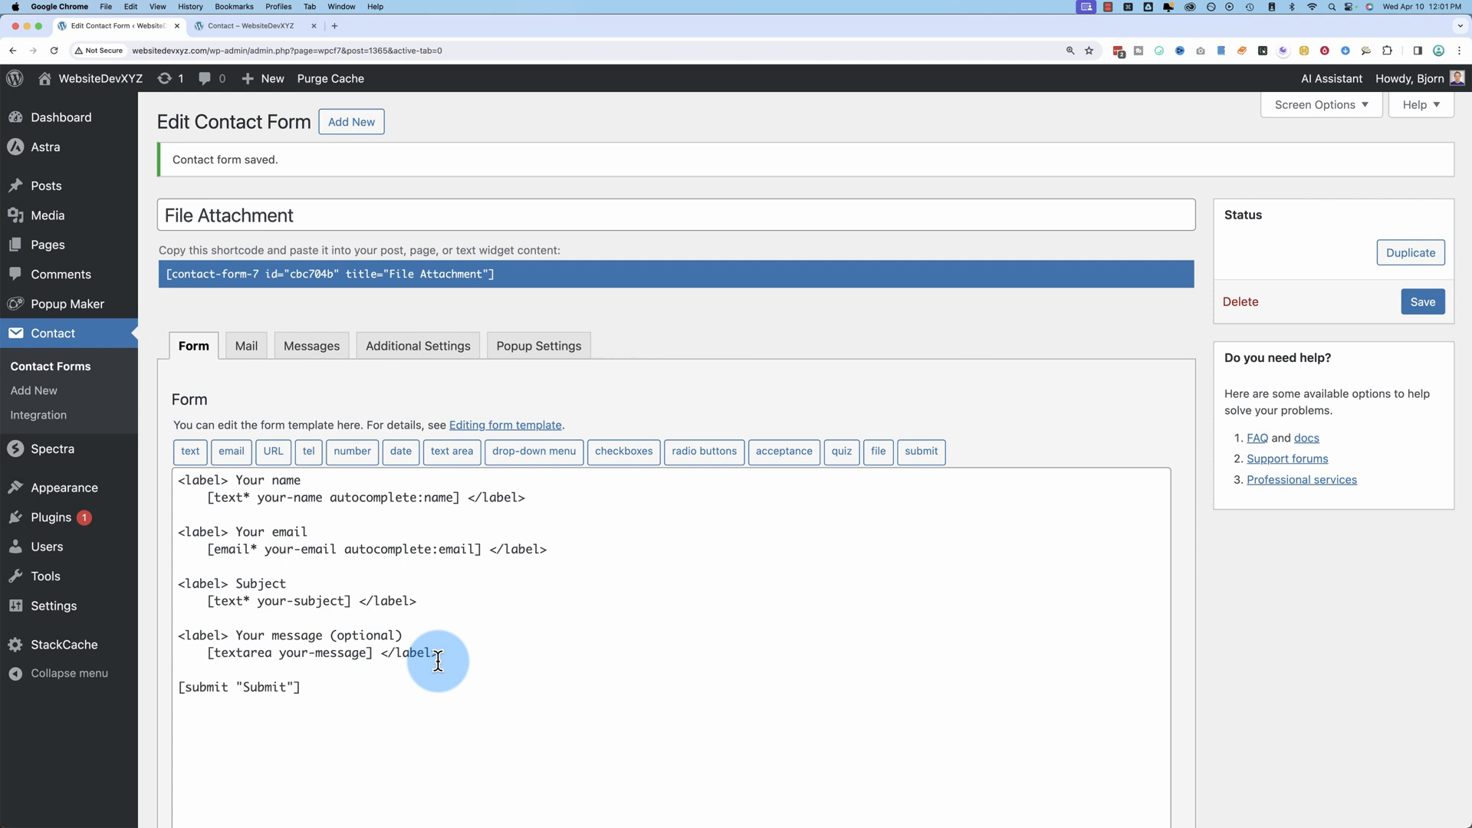
{"action": "mouse_move", "coordinate": [438, 656]}
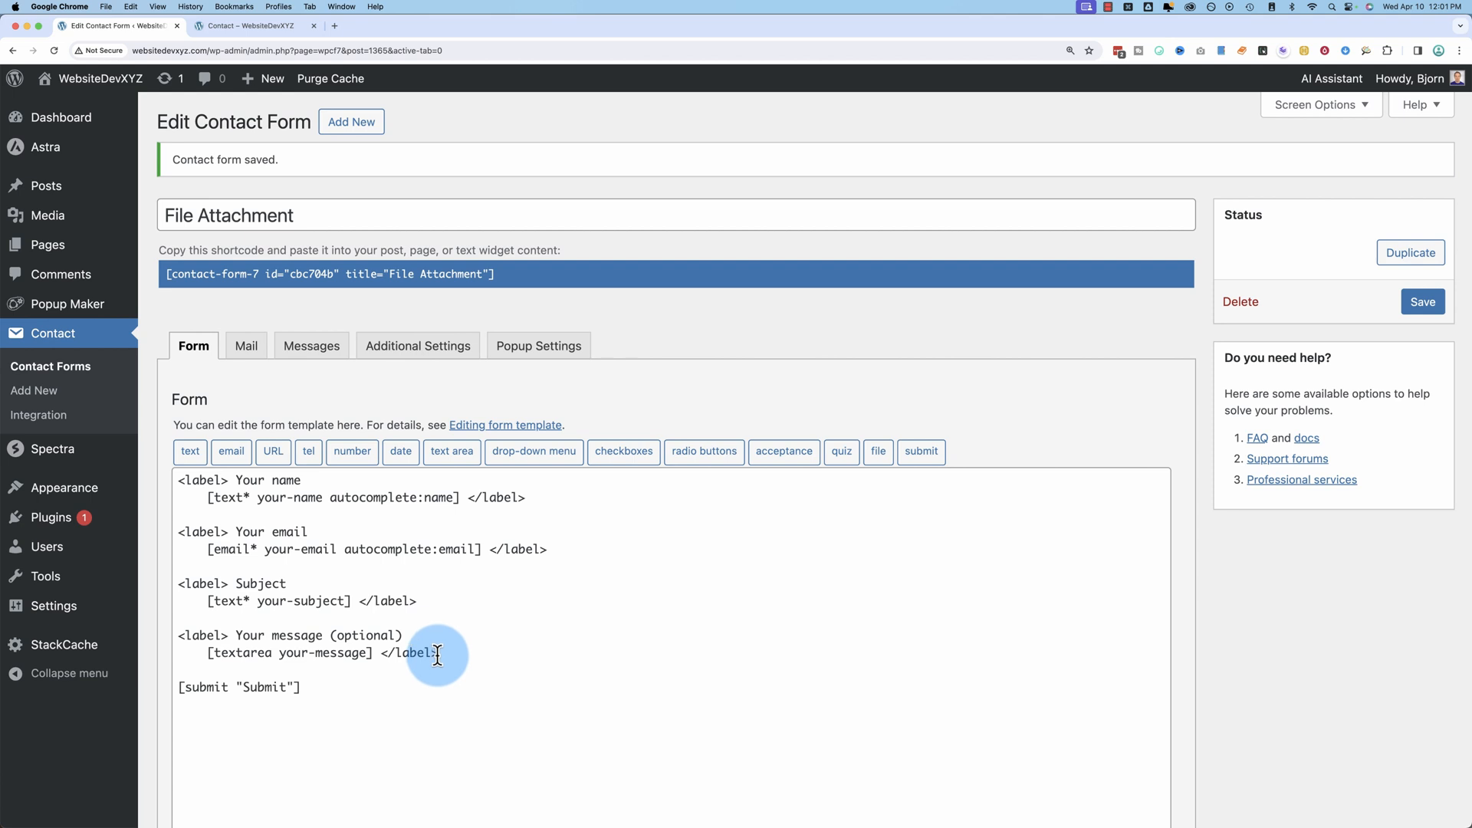
{"action": "left_click", "coordinate": [449, 653]}
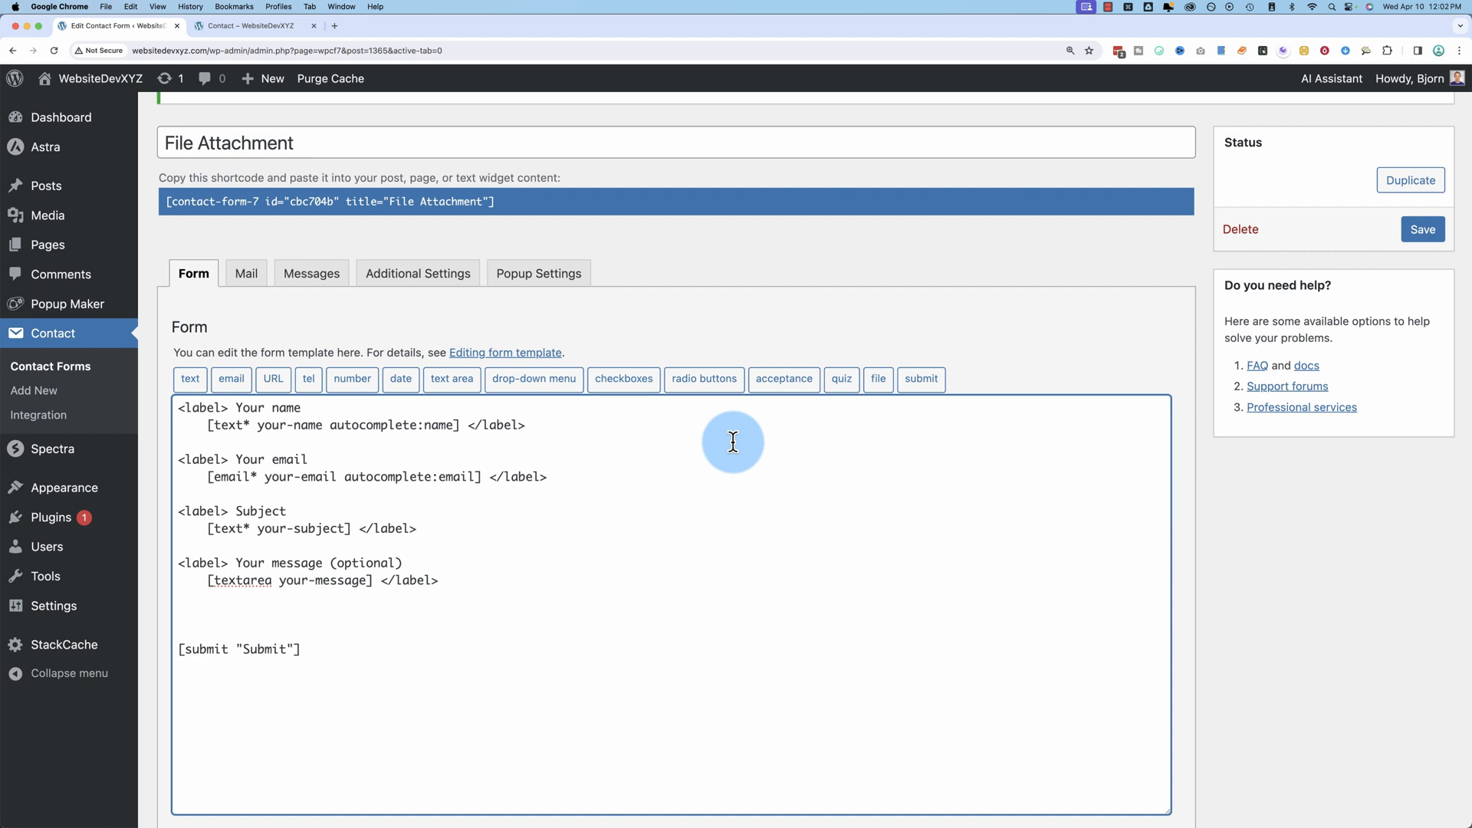
Generate a file upload tag named file-380 and enter 100000 as its size limit
{"action": "left_click", "coordinate": [878, 379]}
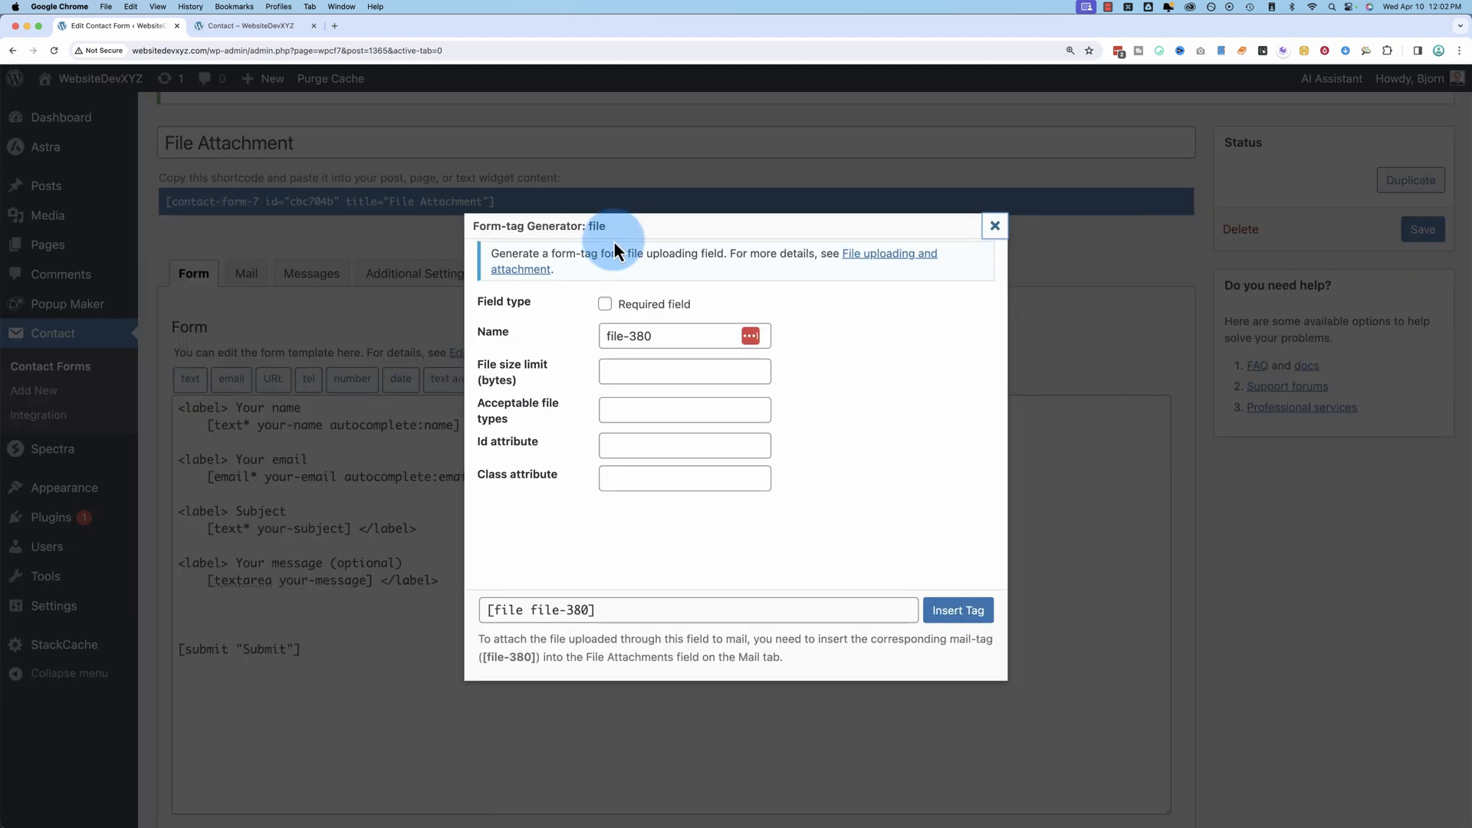
{"action": "mouse_move", "coordinate": [516, 352]}
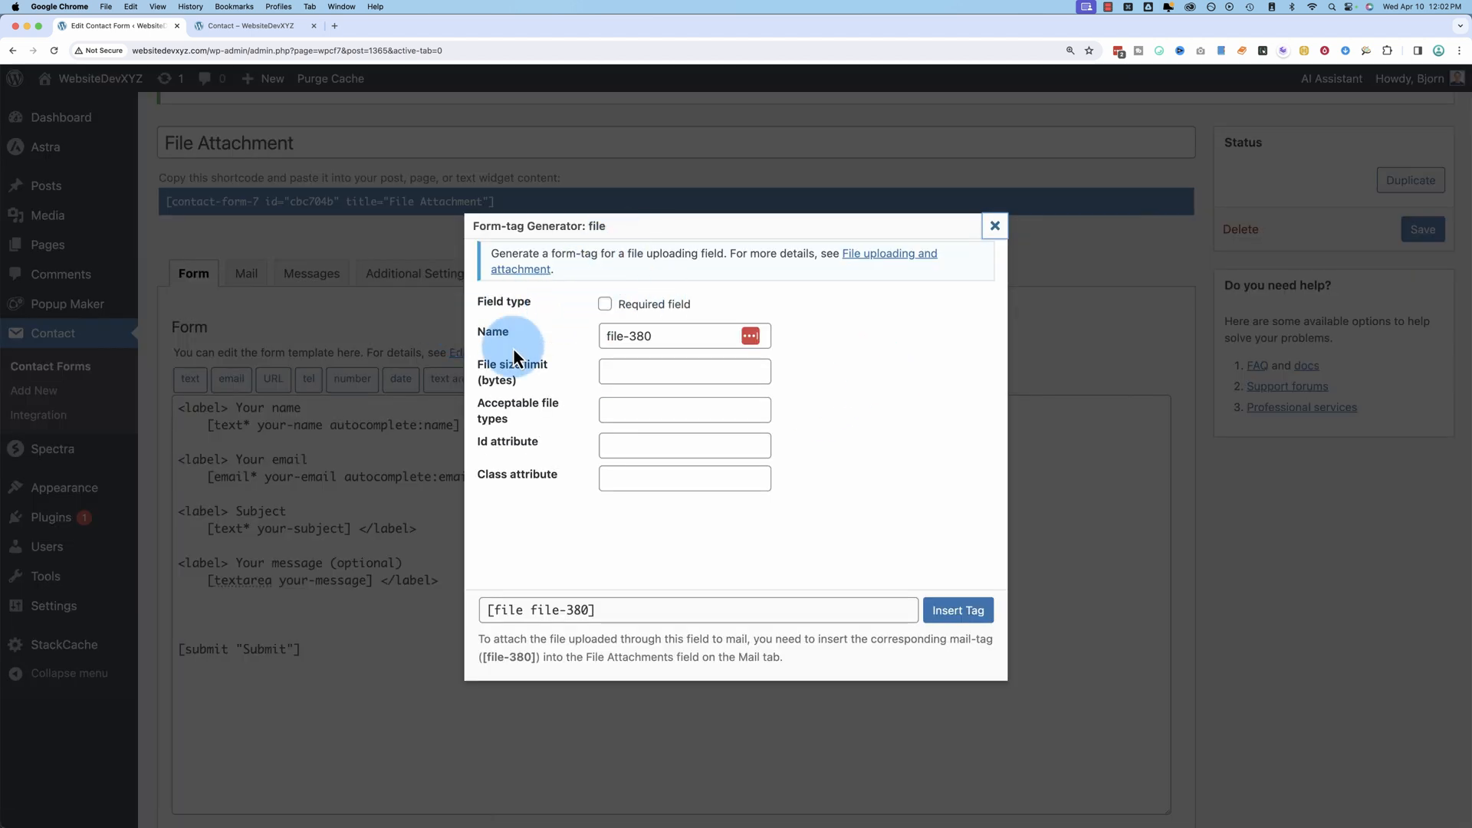
{"action": "left_click", "coordinate": [676, 335]}
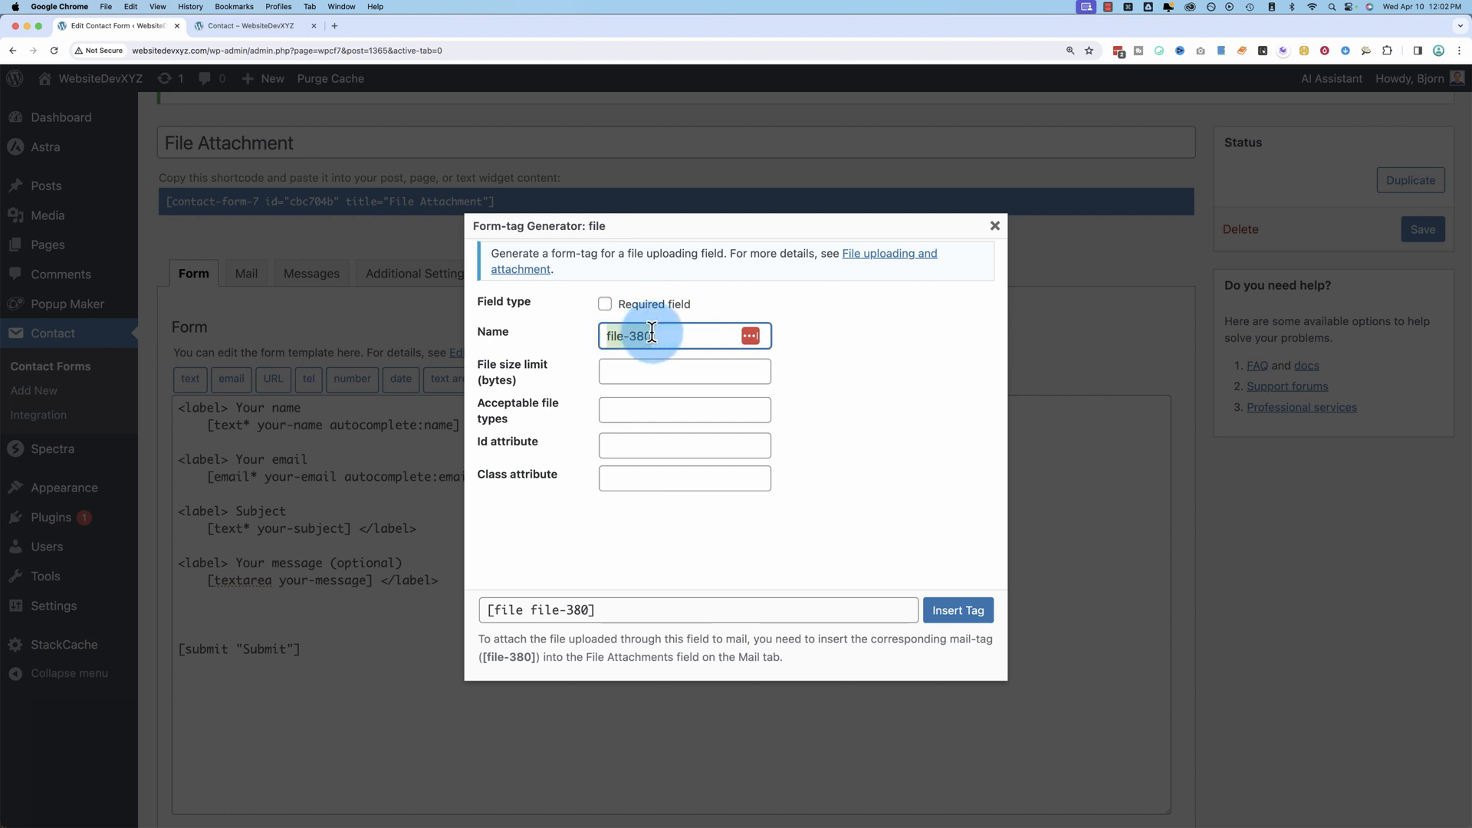
{"action": "left_click", "coordinate": [685, 371]}
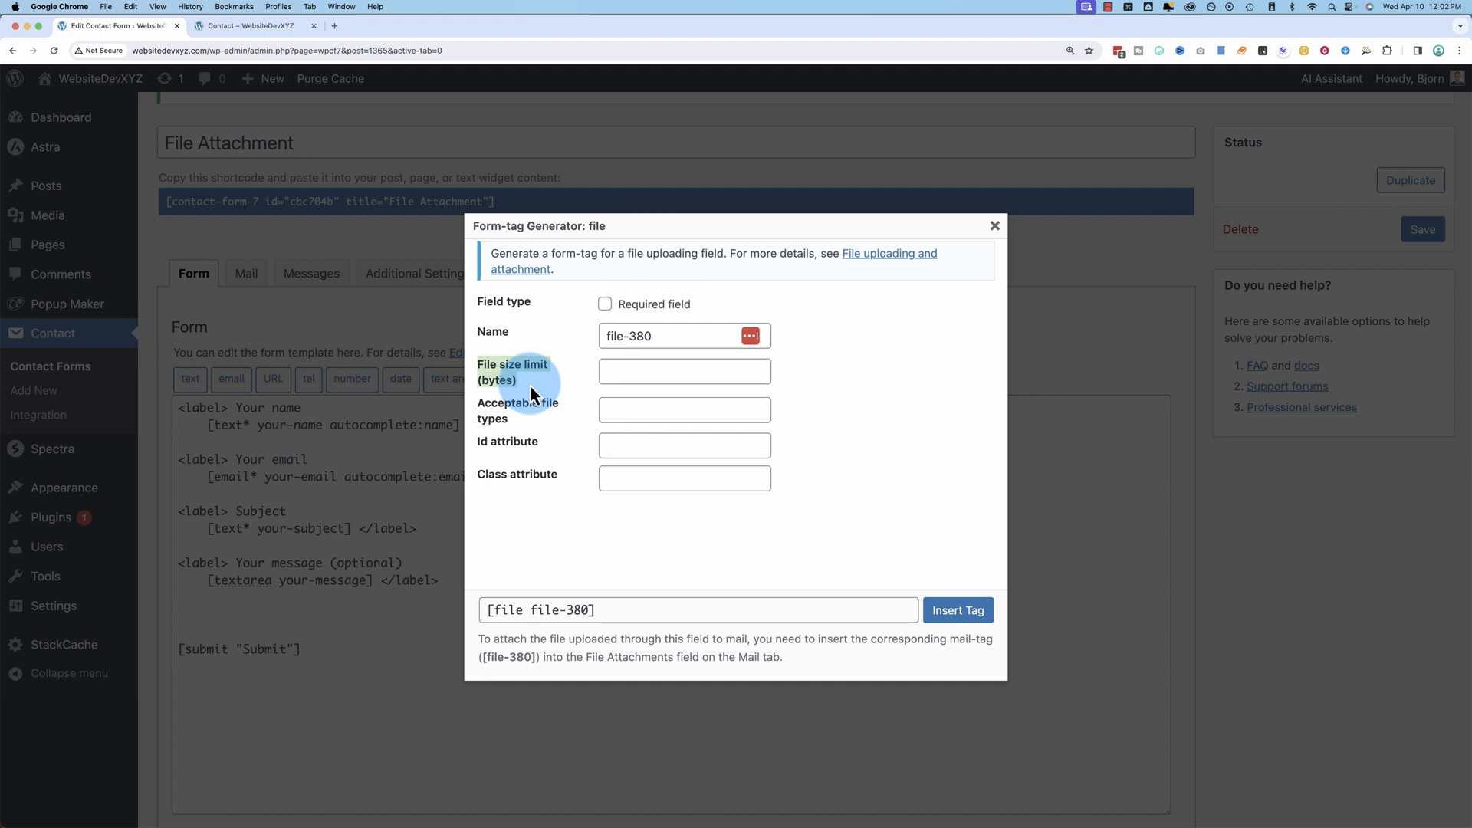
{"action": "left_click", "coordinate": [685, 371]}
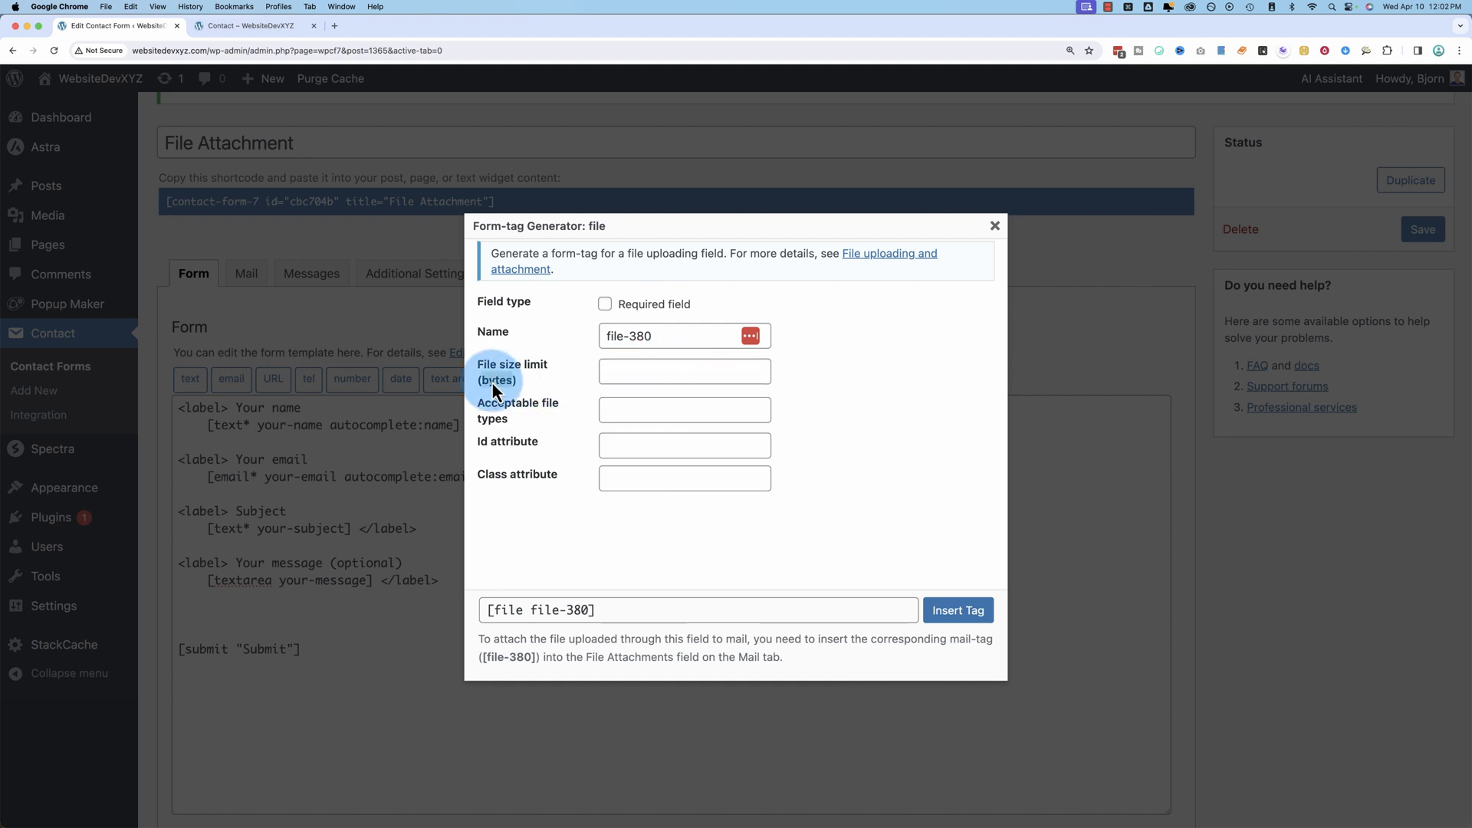
{"action": "left_click", "coordinate": [685, 371]}
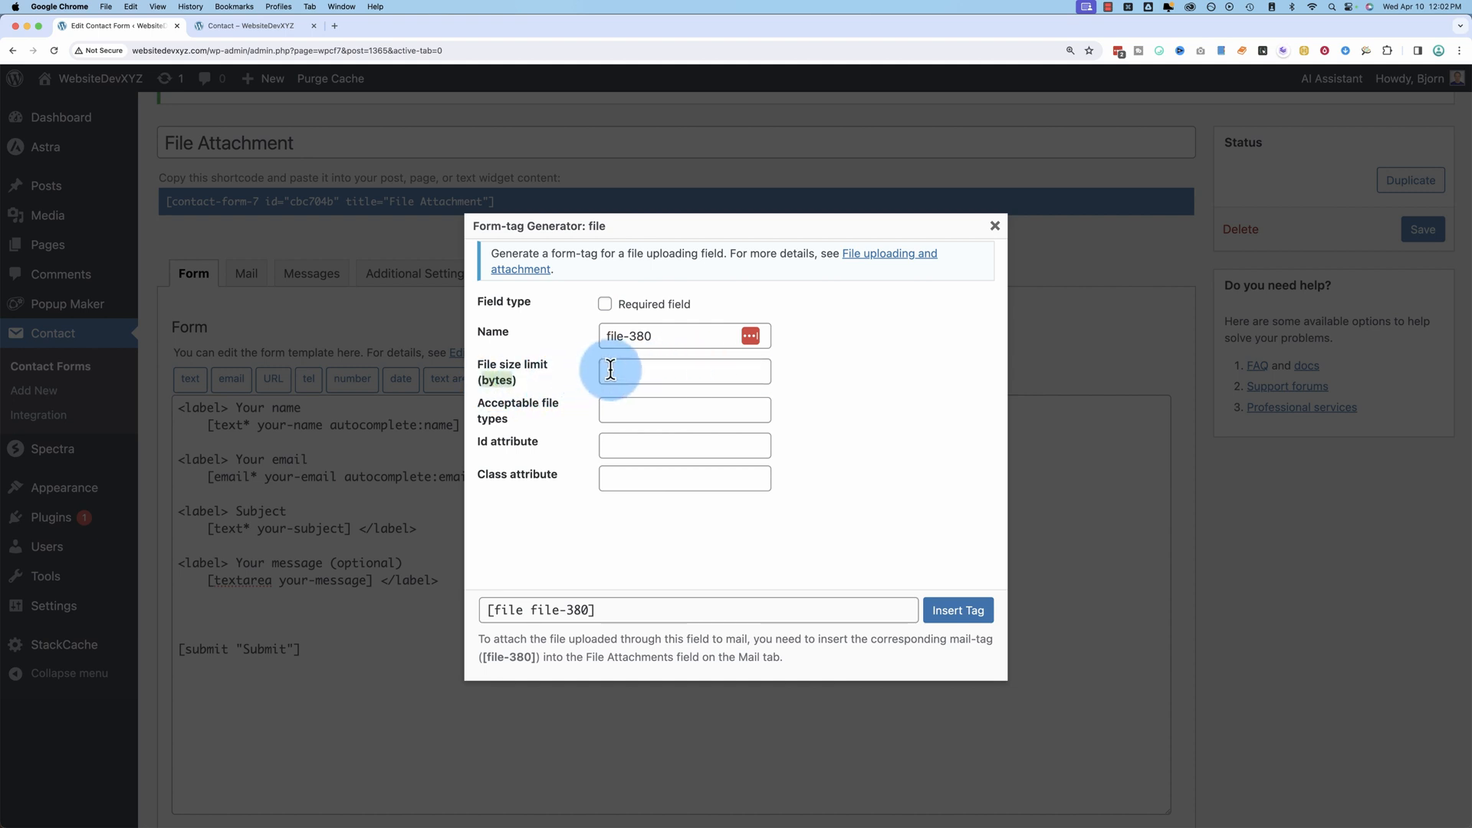
{"action": "type", "text": "1"}
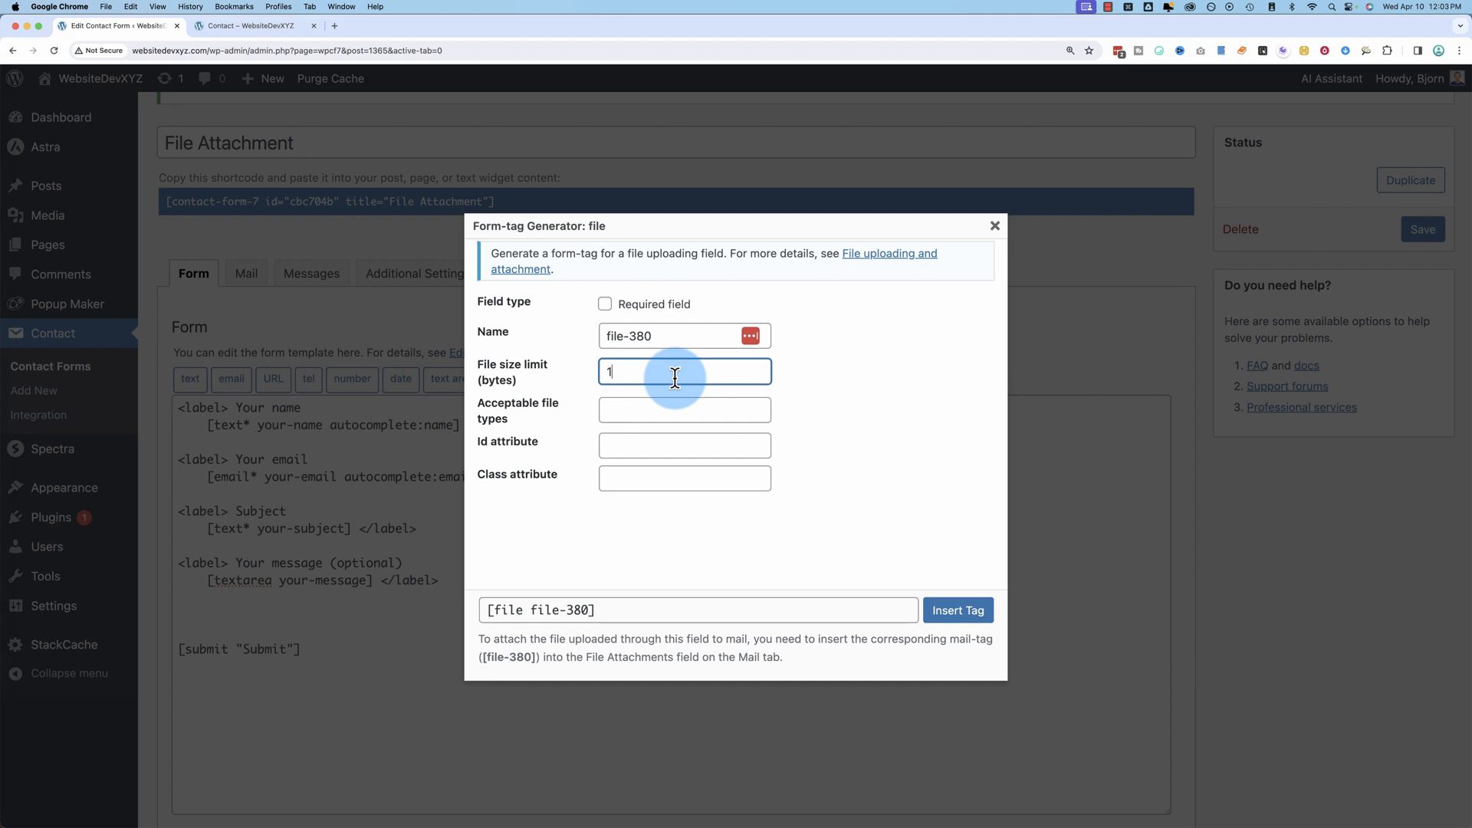
{"action": "type", "text": "00000"}
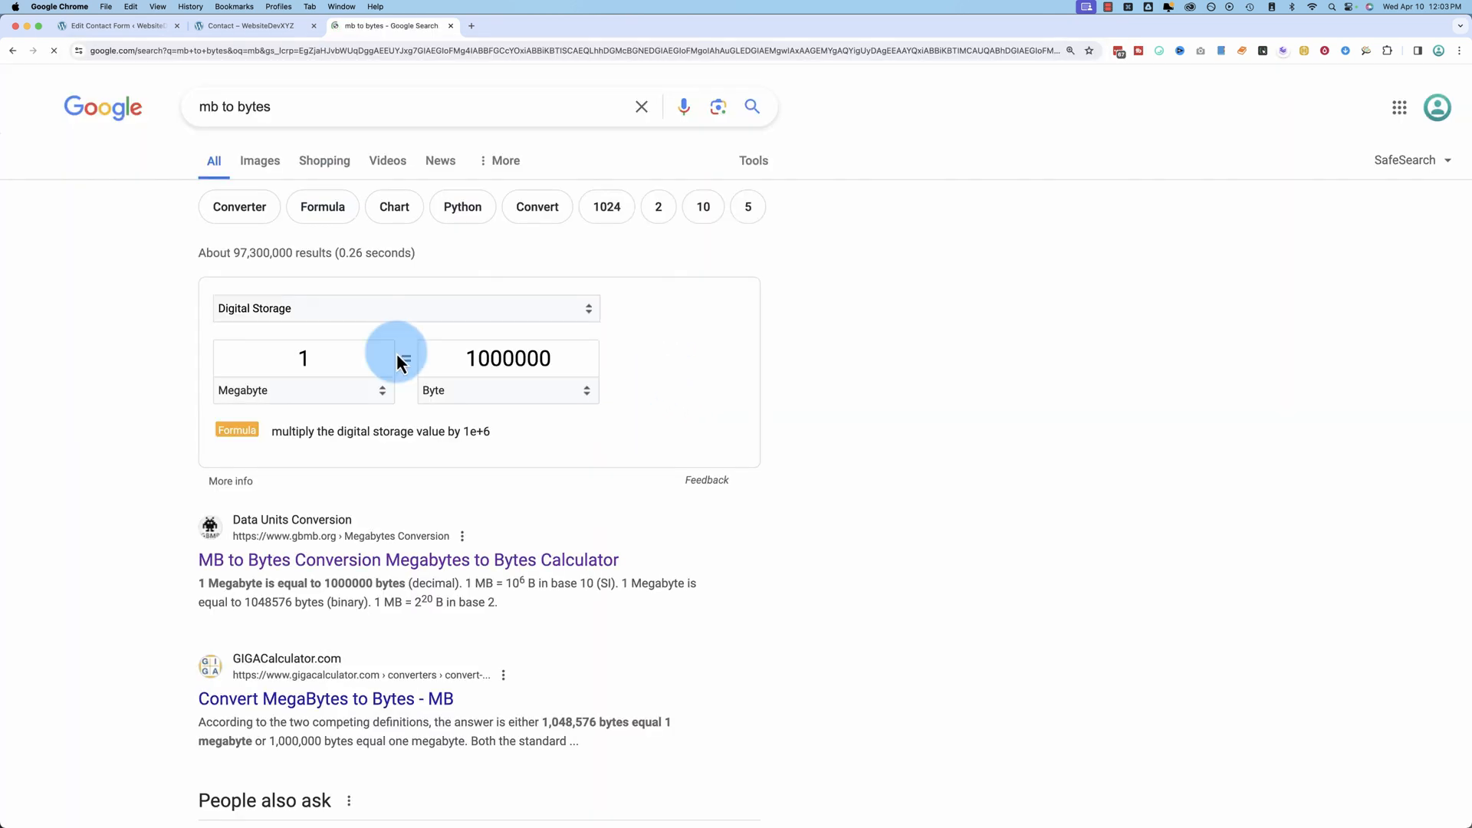
Convert 10 MB to bytes on gbmb.org and copy the binary value 10485760
{"action": "left_click", "coordinate": [407, 560]}
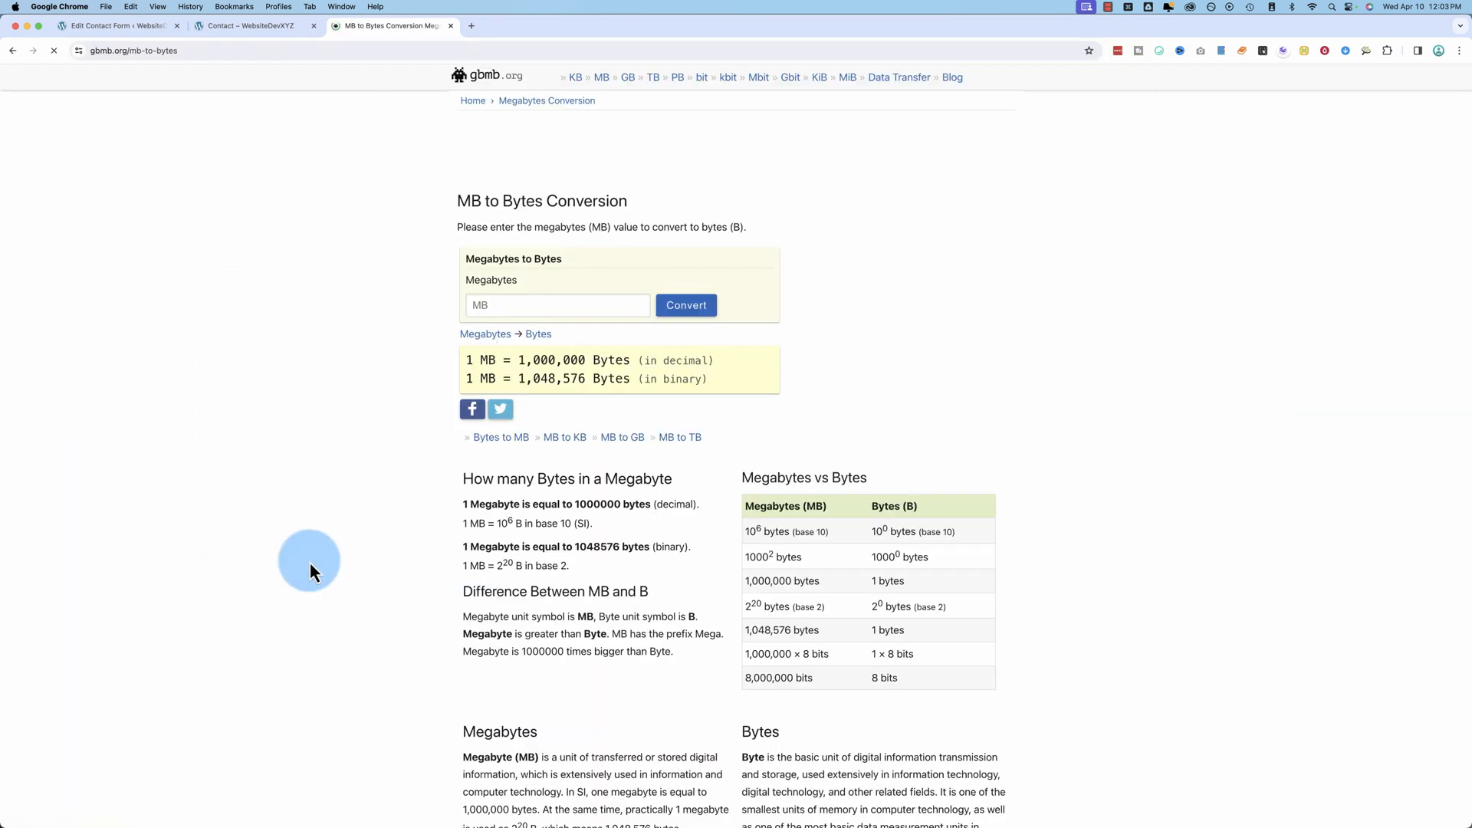
{"action": "type", "text": "10"}
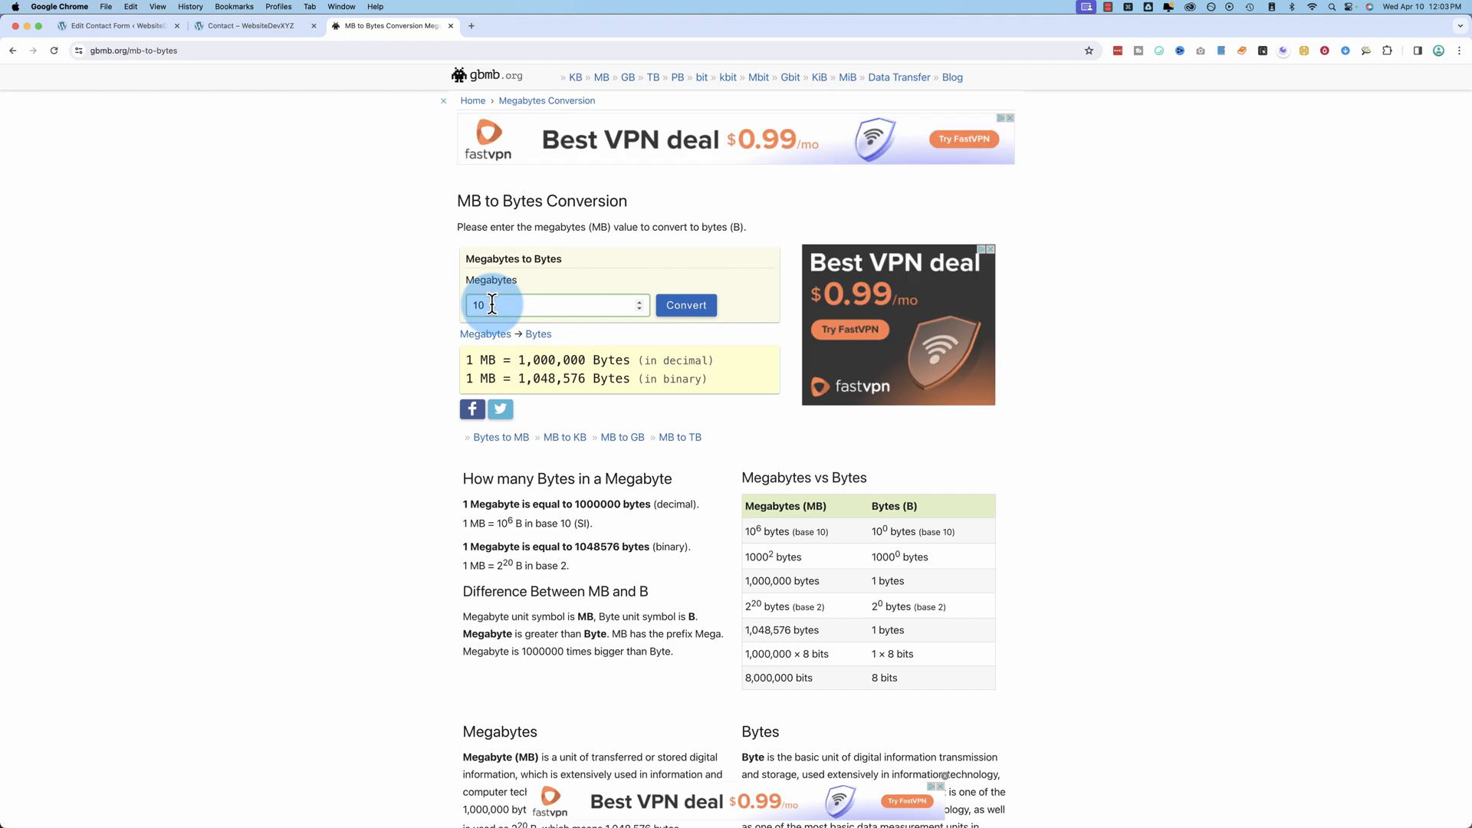
{"action": "left_click", "coordinate": [686, 305]}
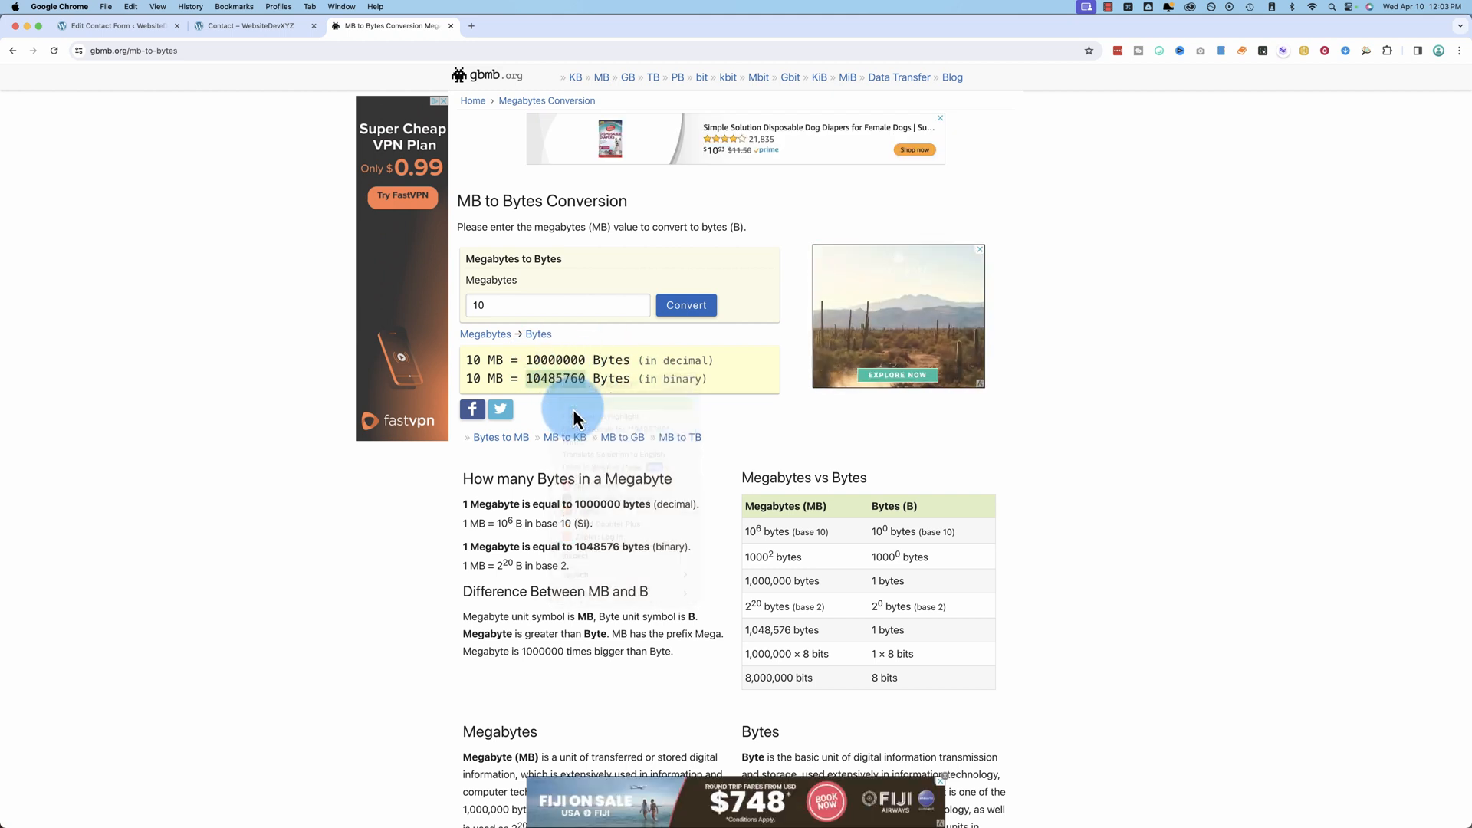
{"action": "left_click", "coordinate": [245, 26]}
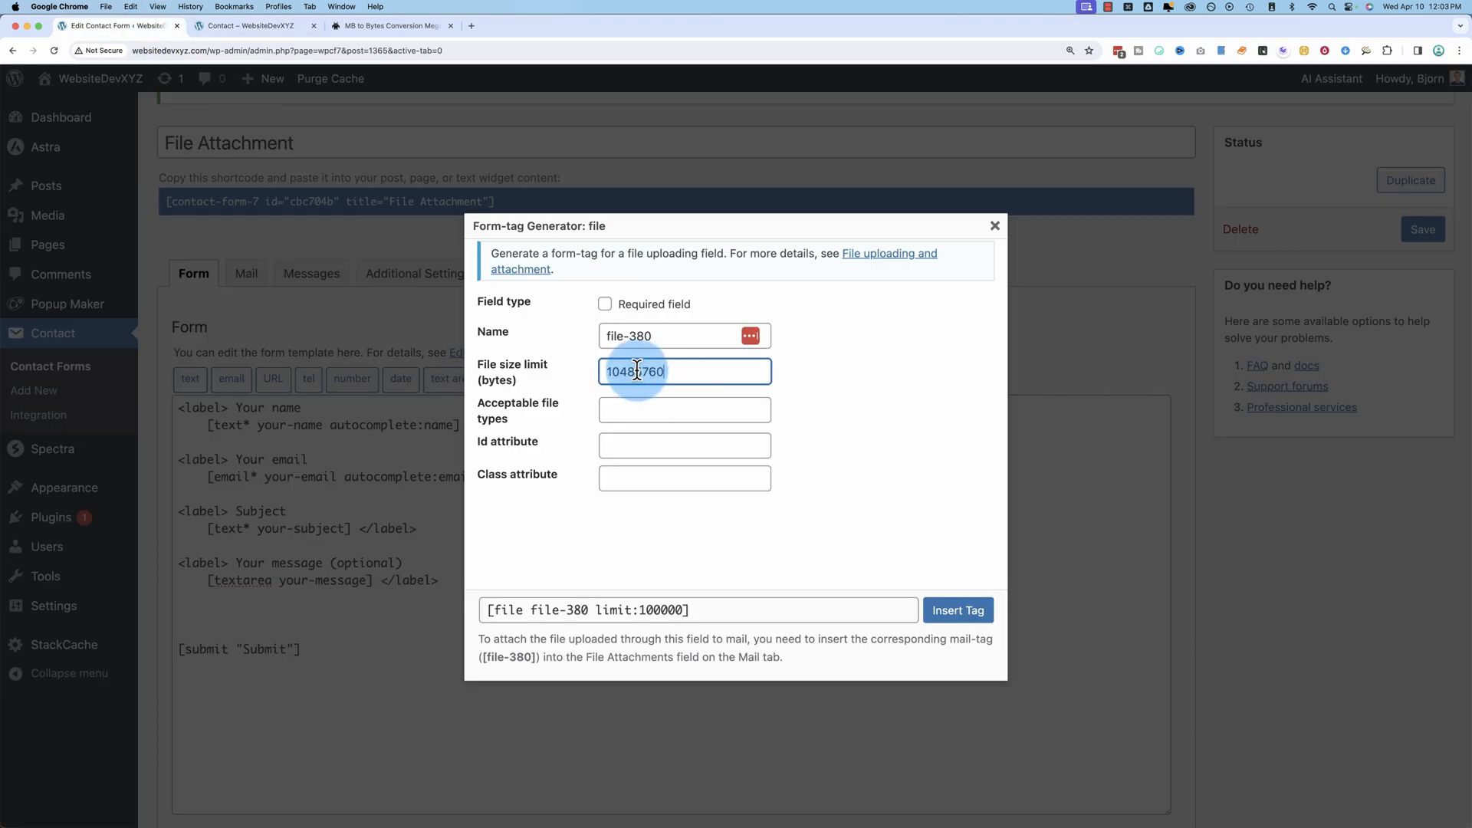
Paste 10485760 into the file-380 size limit box, replacing 100000
{"action": "left_click", "coordinate": [390, 25]}
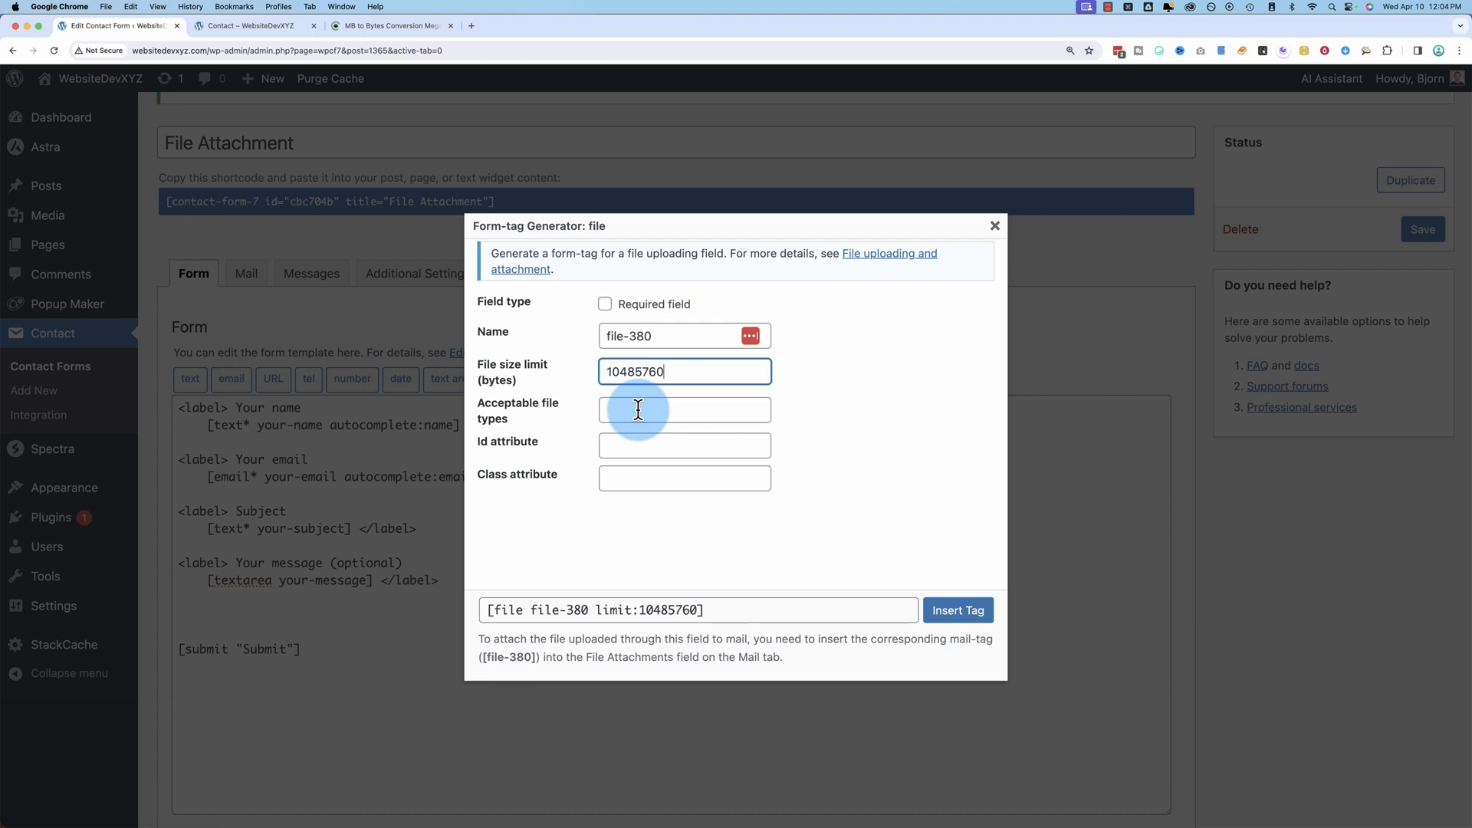
Enter jpg|png|gif as the acceptable file types for the file-380 tag
{"action": "left_click", "coordinate": [685, 410]}
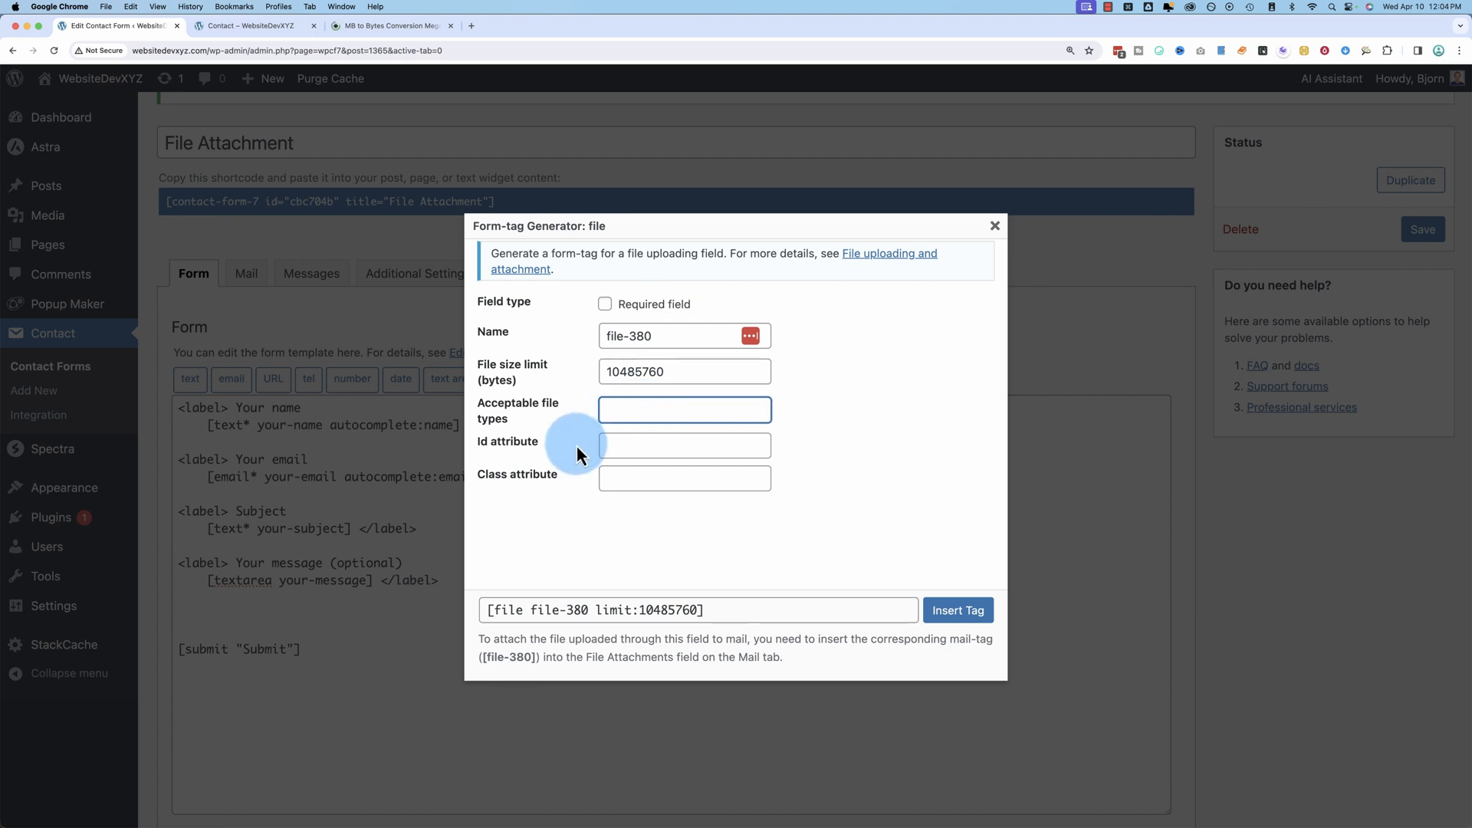
{"action": "type", "text": "jpg"}
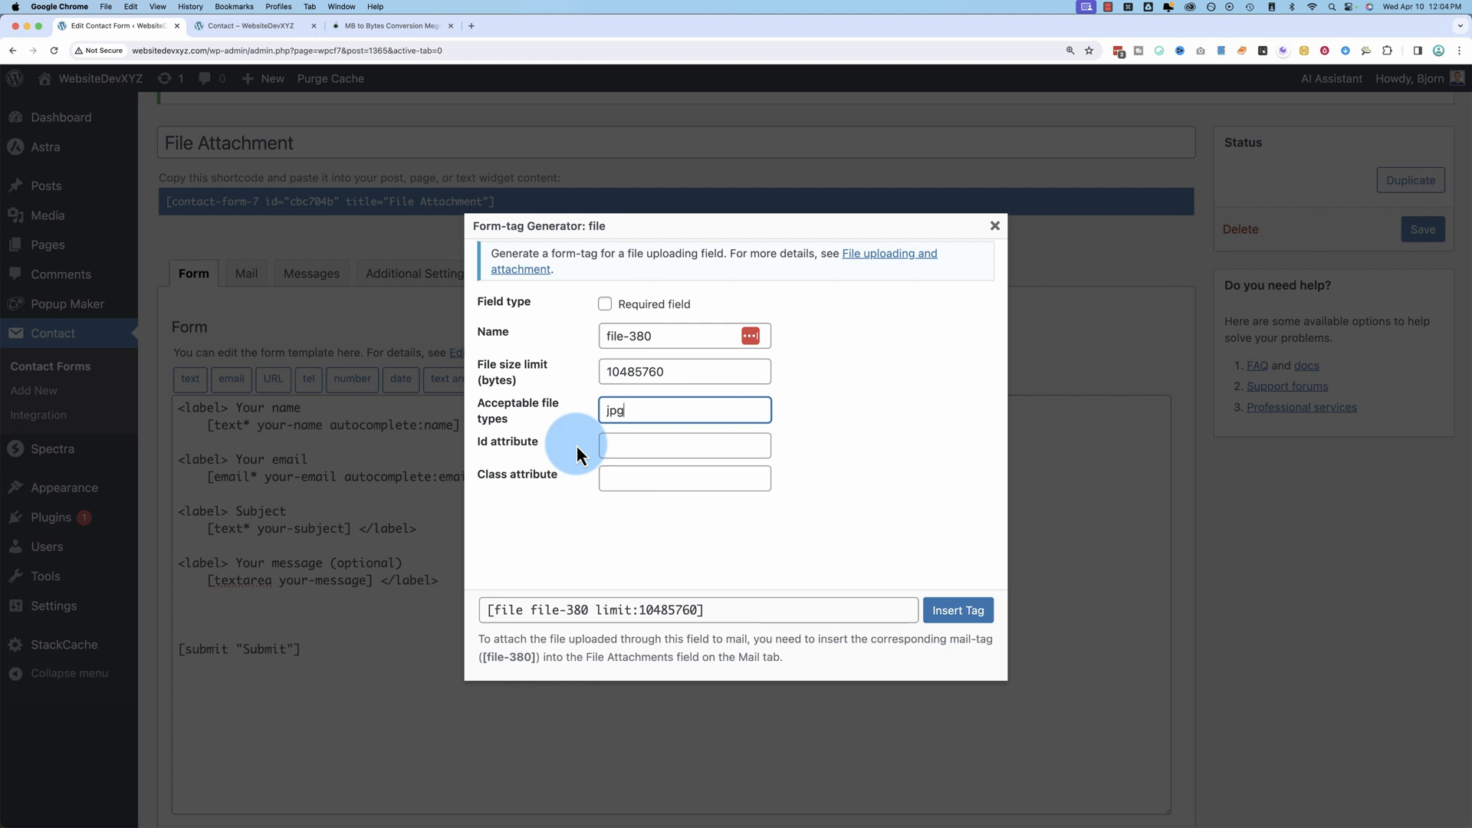
{"action": "type", "text": "|png|gif"}
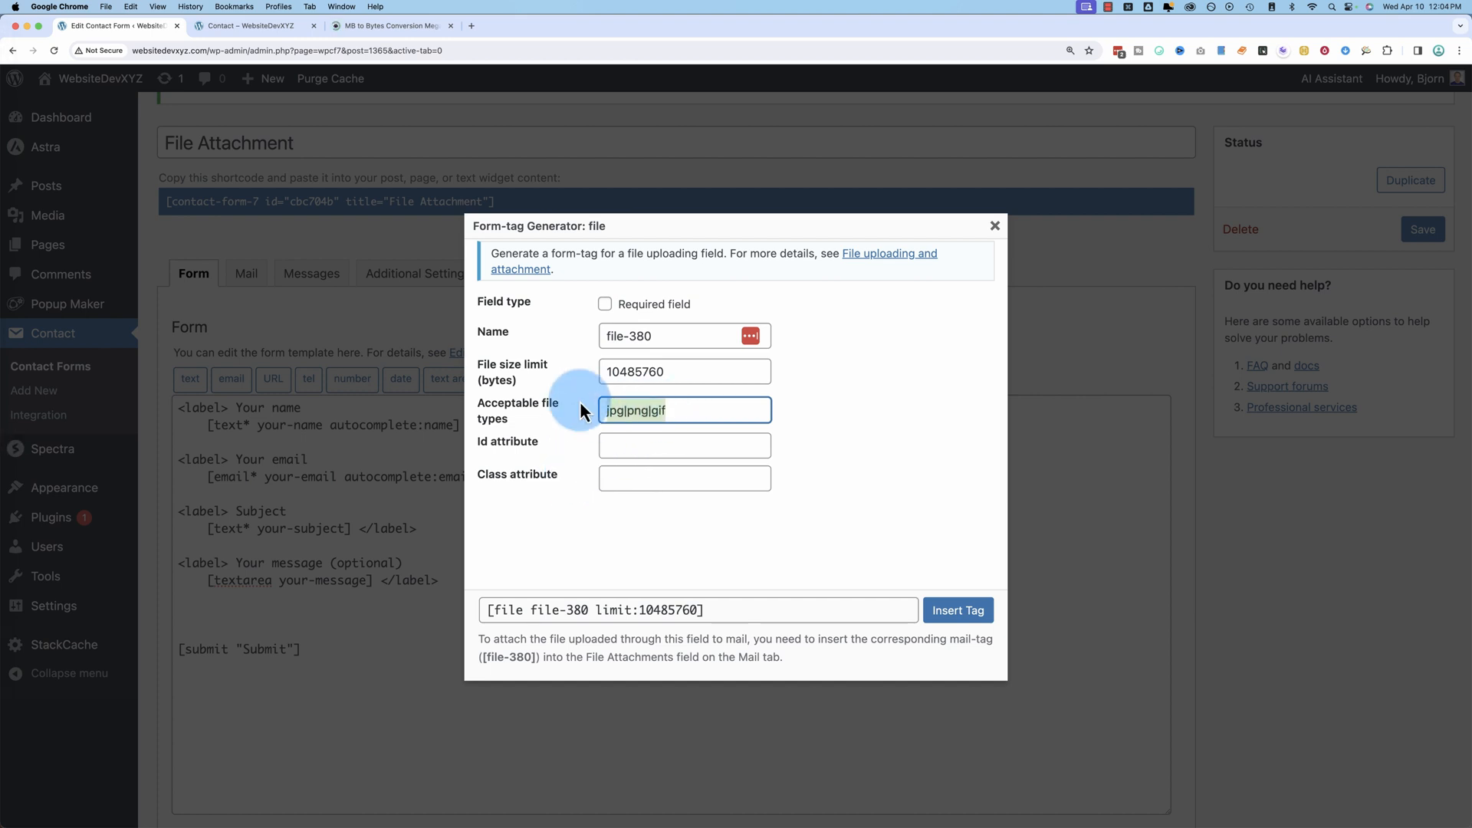
{"action": "left_click", "coordinate": [635, 410]}
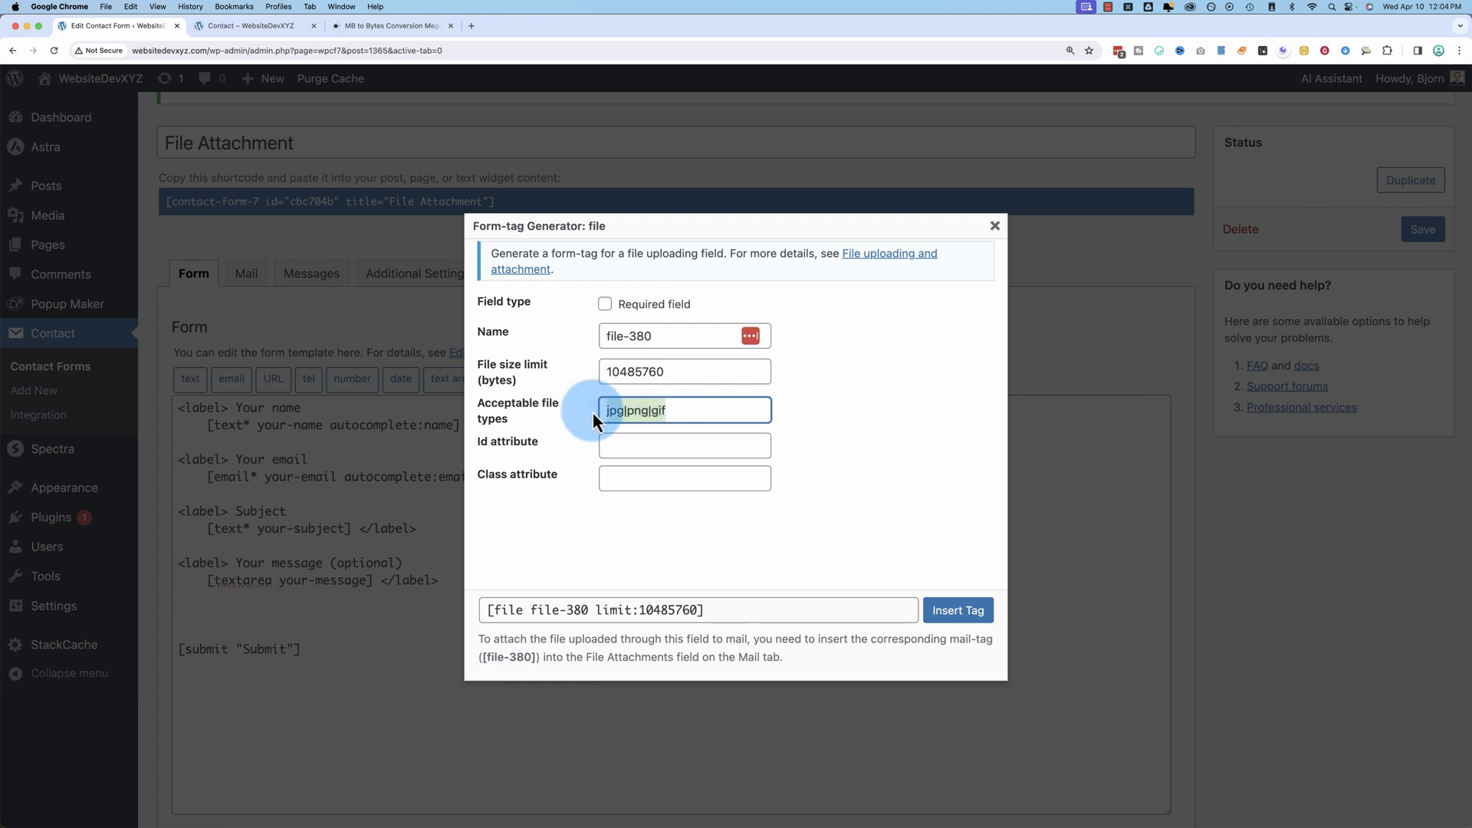
{"action": "mouse_move", "coordinate": [598, 443]}
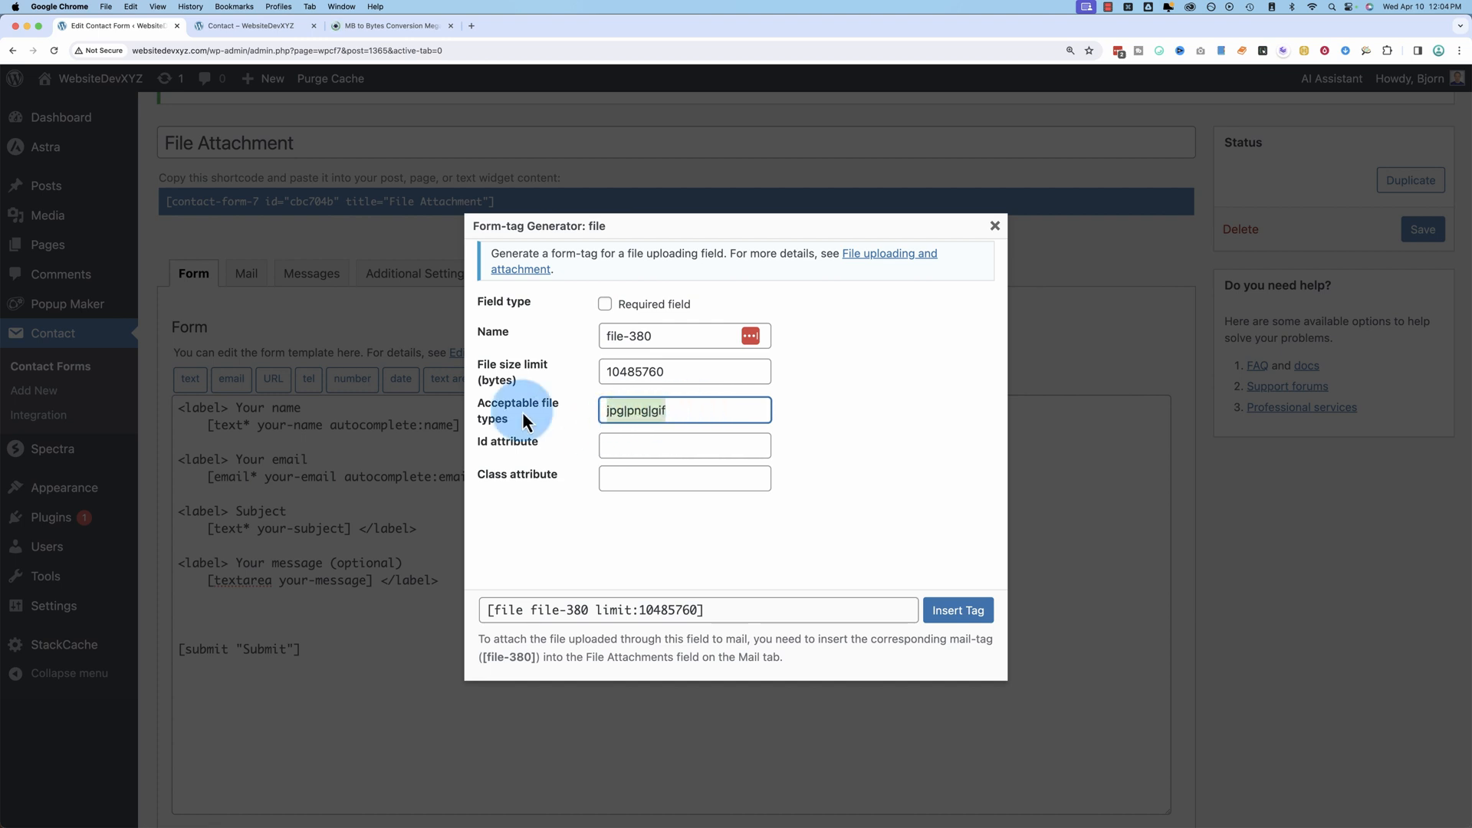
{"action": "left_click", "coordinate": [686, 410]}
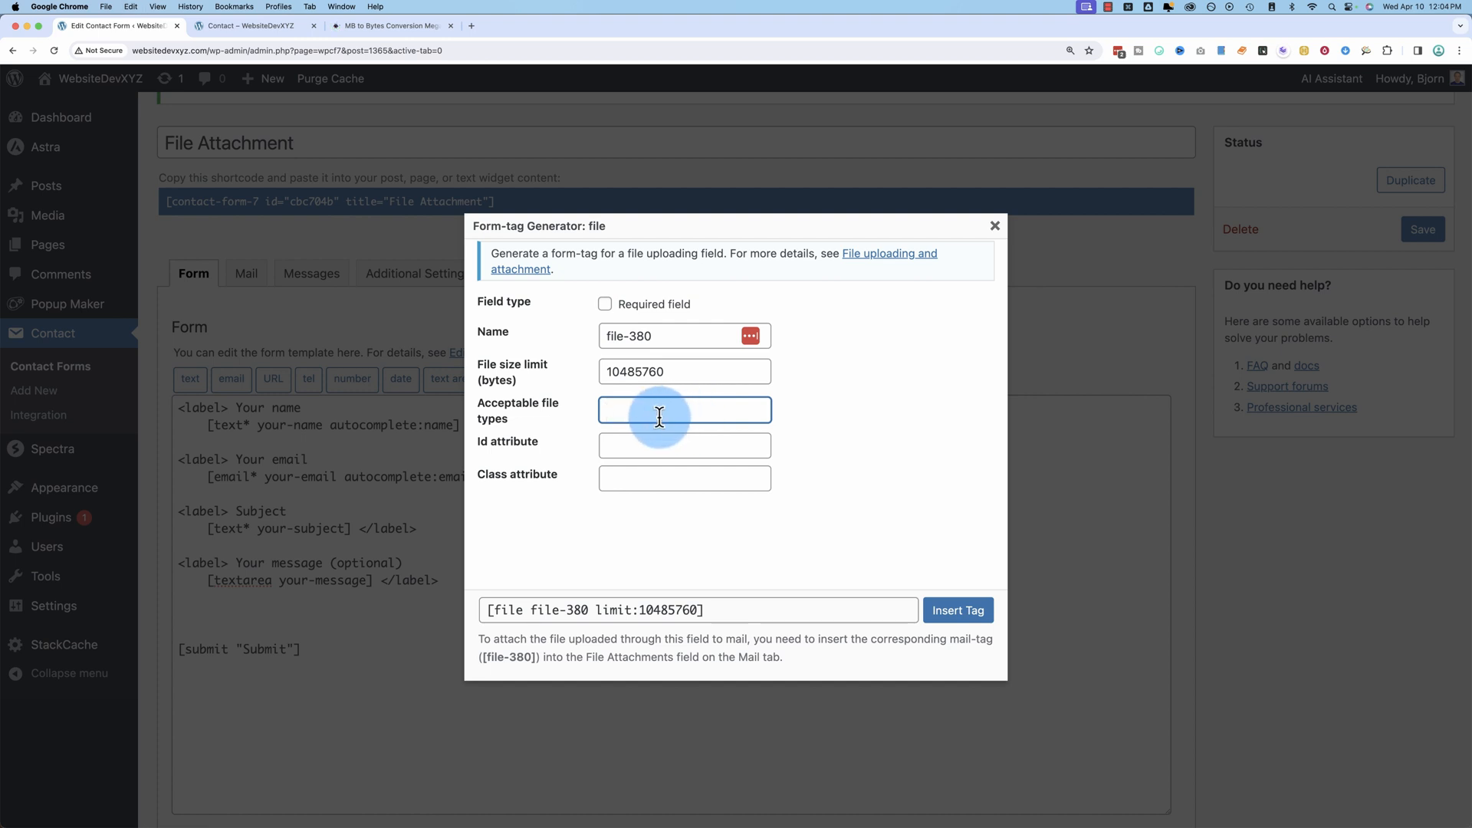
{"action": "mouse_move", "coordinate": [581, 439]}
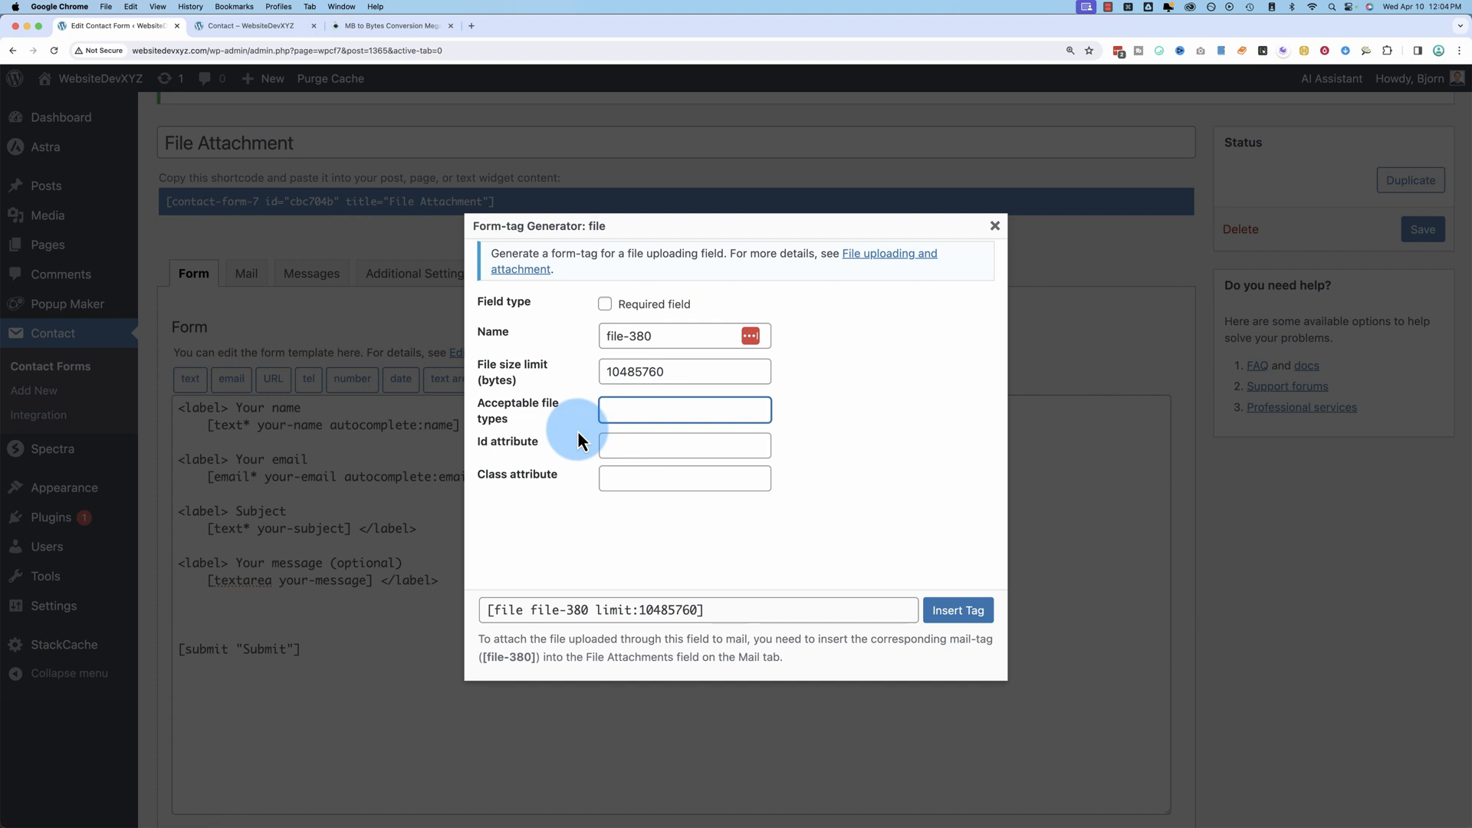
{"action": "type", "text": "jpg|png|gif"}
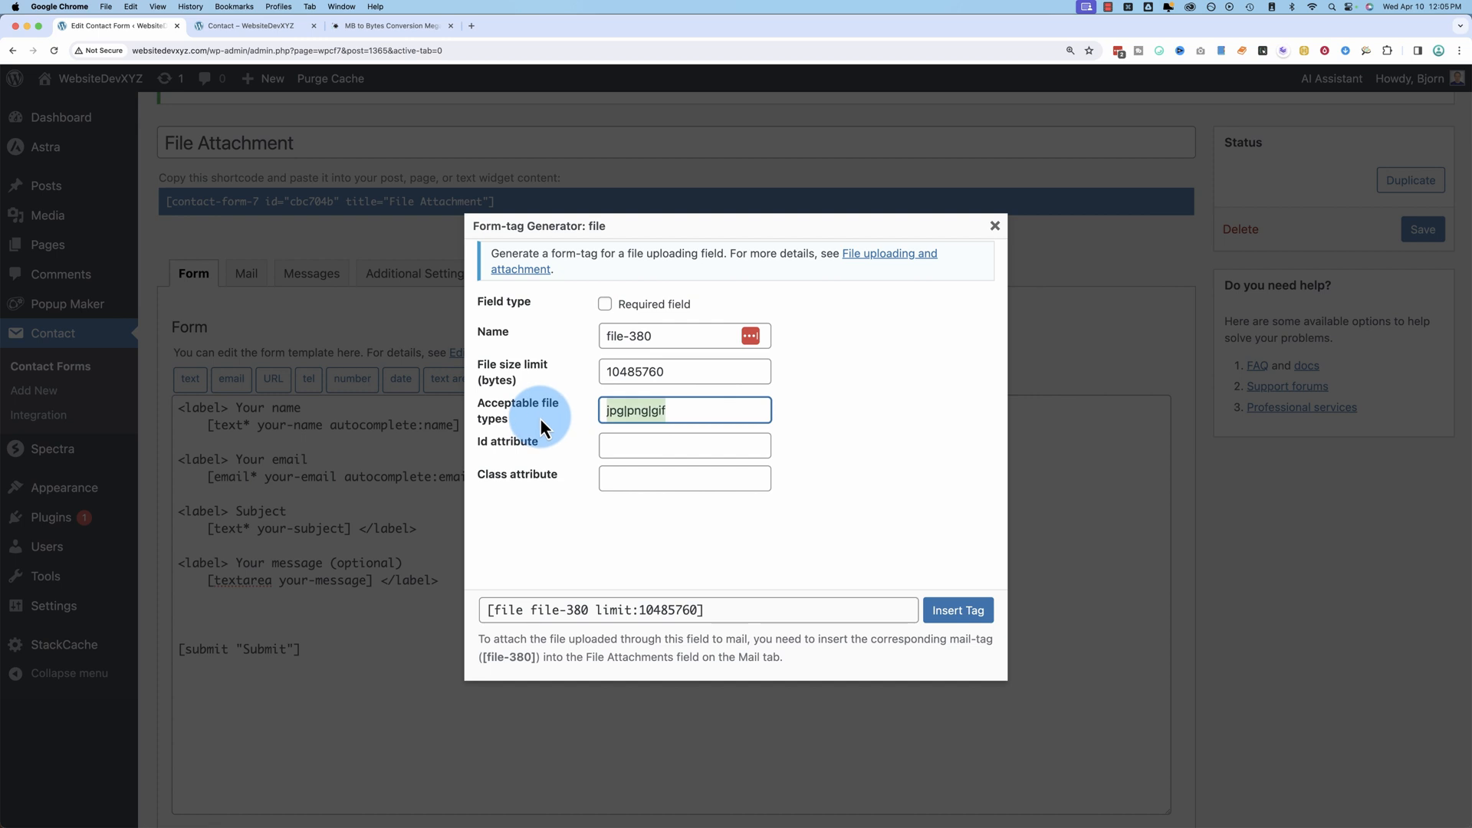
{"action": "left_click", "coordinate": [613, 410]}
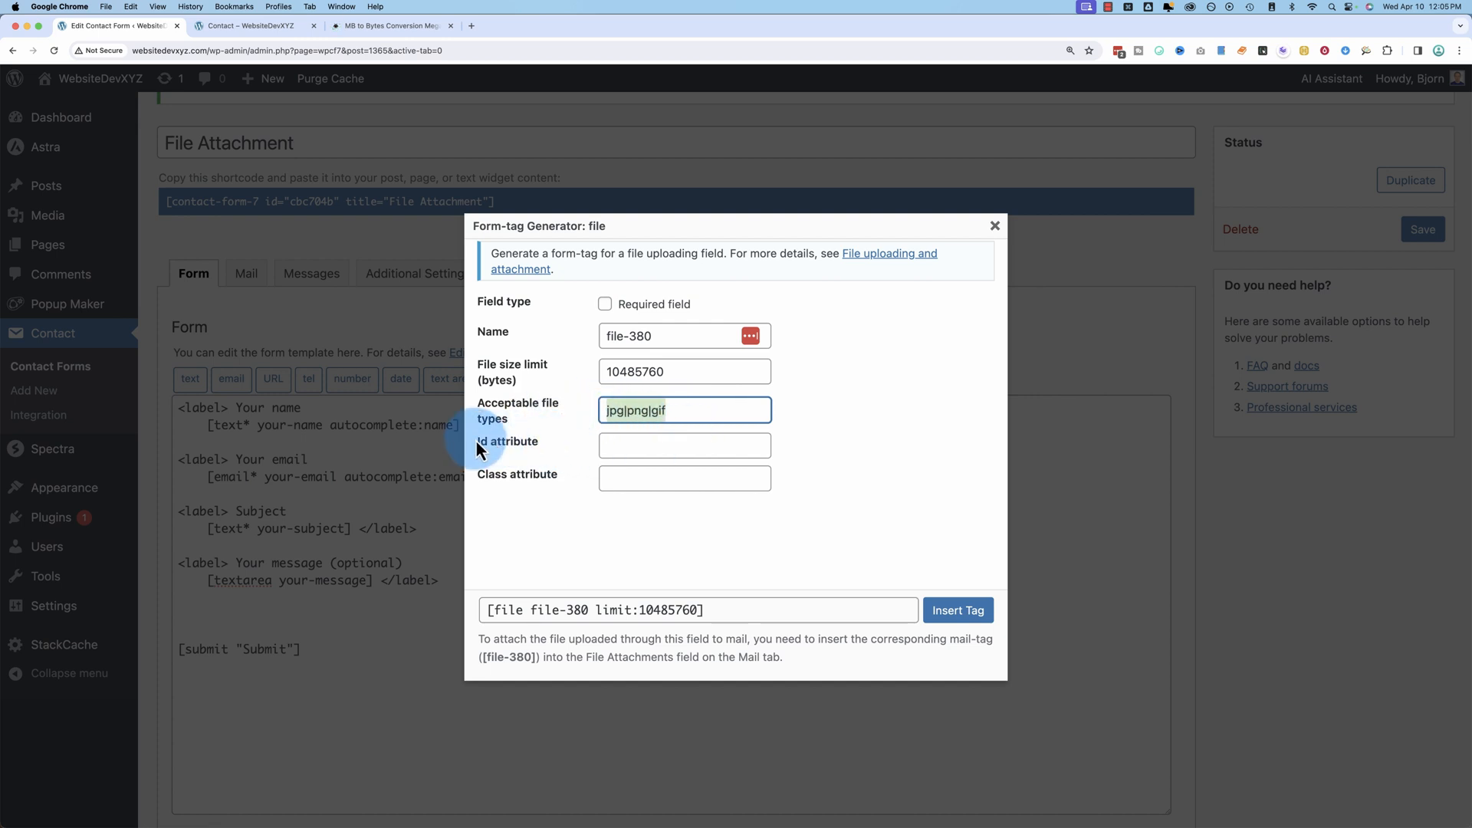
{"action": "left_click", "coordinate": [685, 479]}
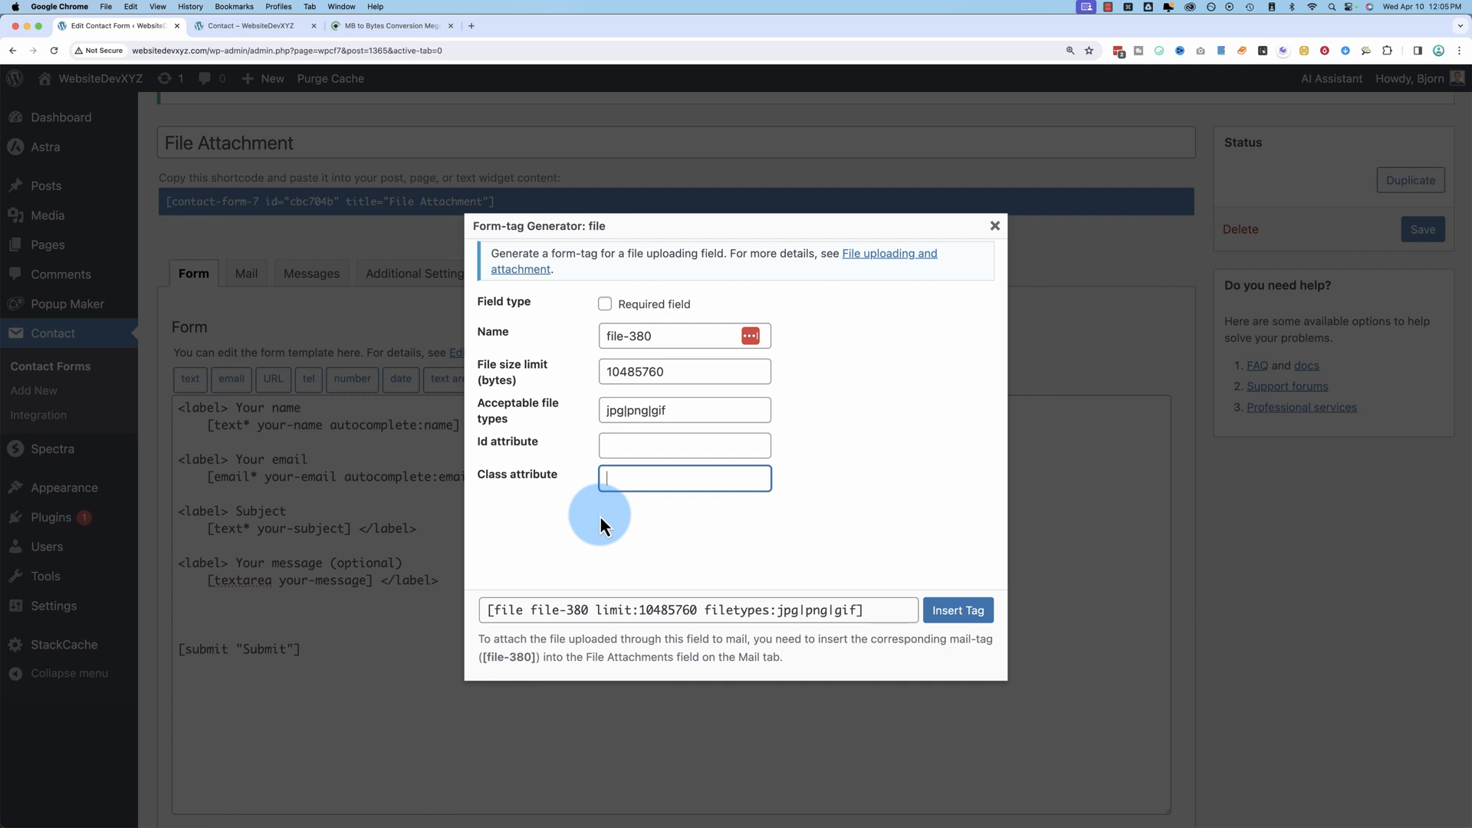
{"action": "mouse_move", "coordinate": [729, 507]}
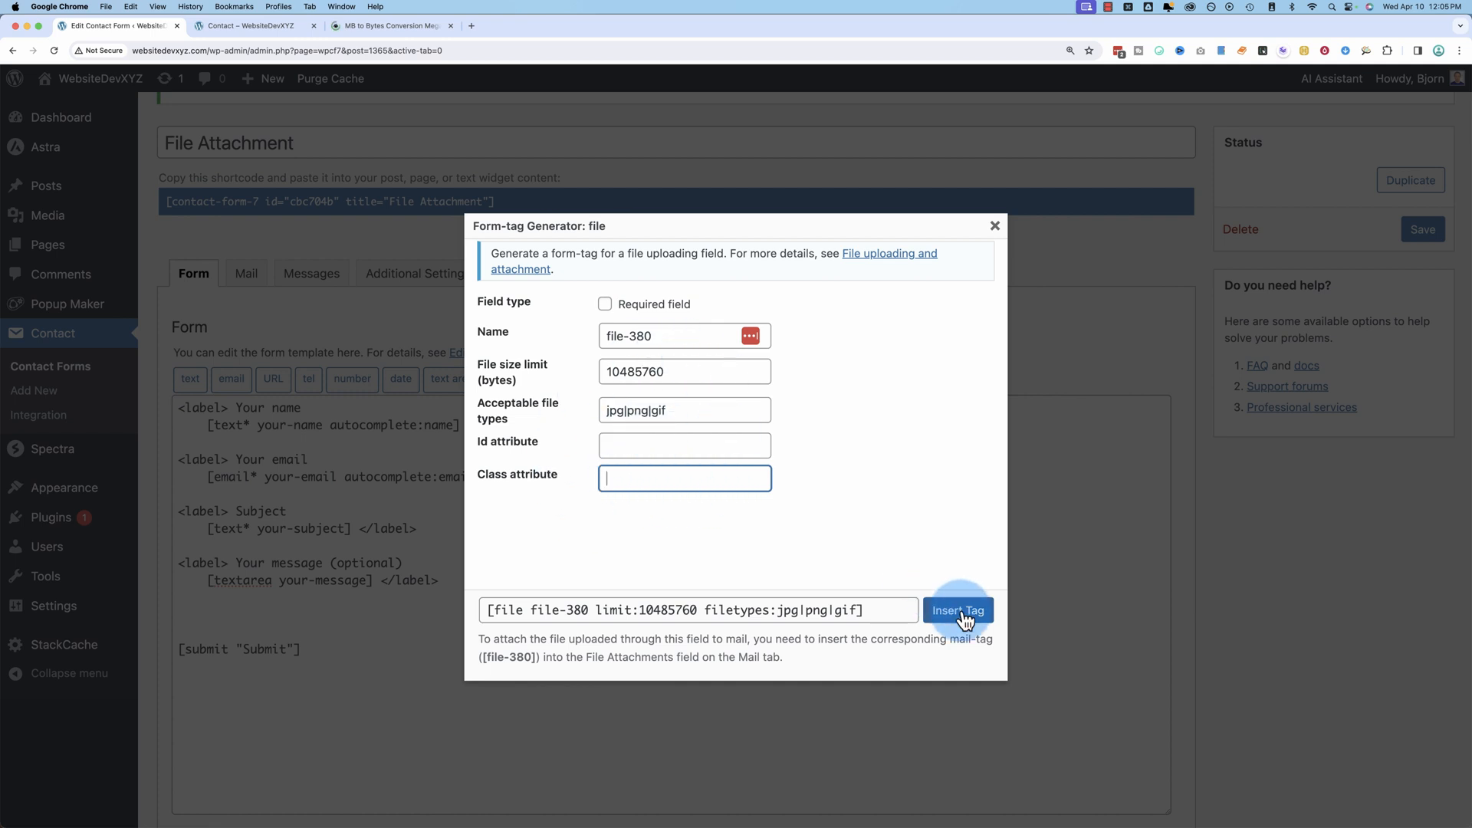
Insert the generated [file file-380] tag into the form template above submit
{"action": "left_click", "coordinate": [958, 610]}
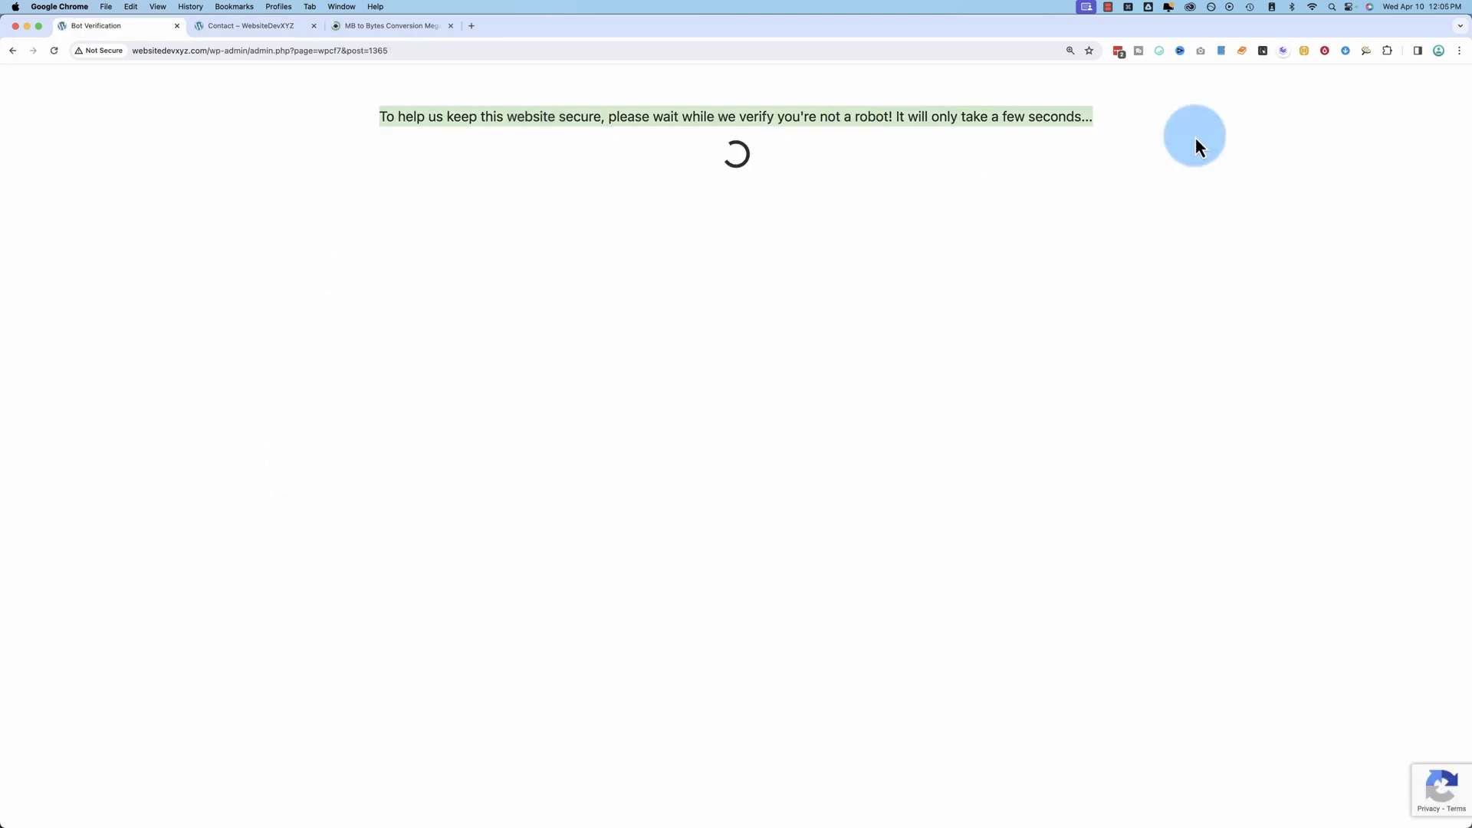
{"action": "mouse_move", "coordinate": [730, 525]}
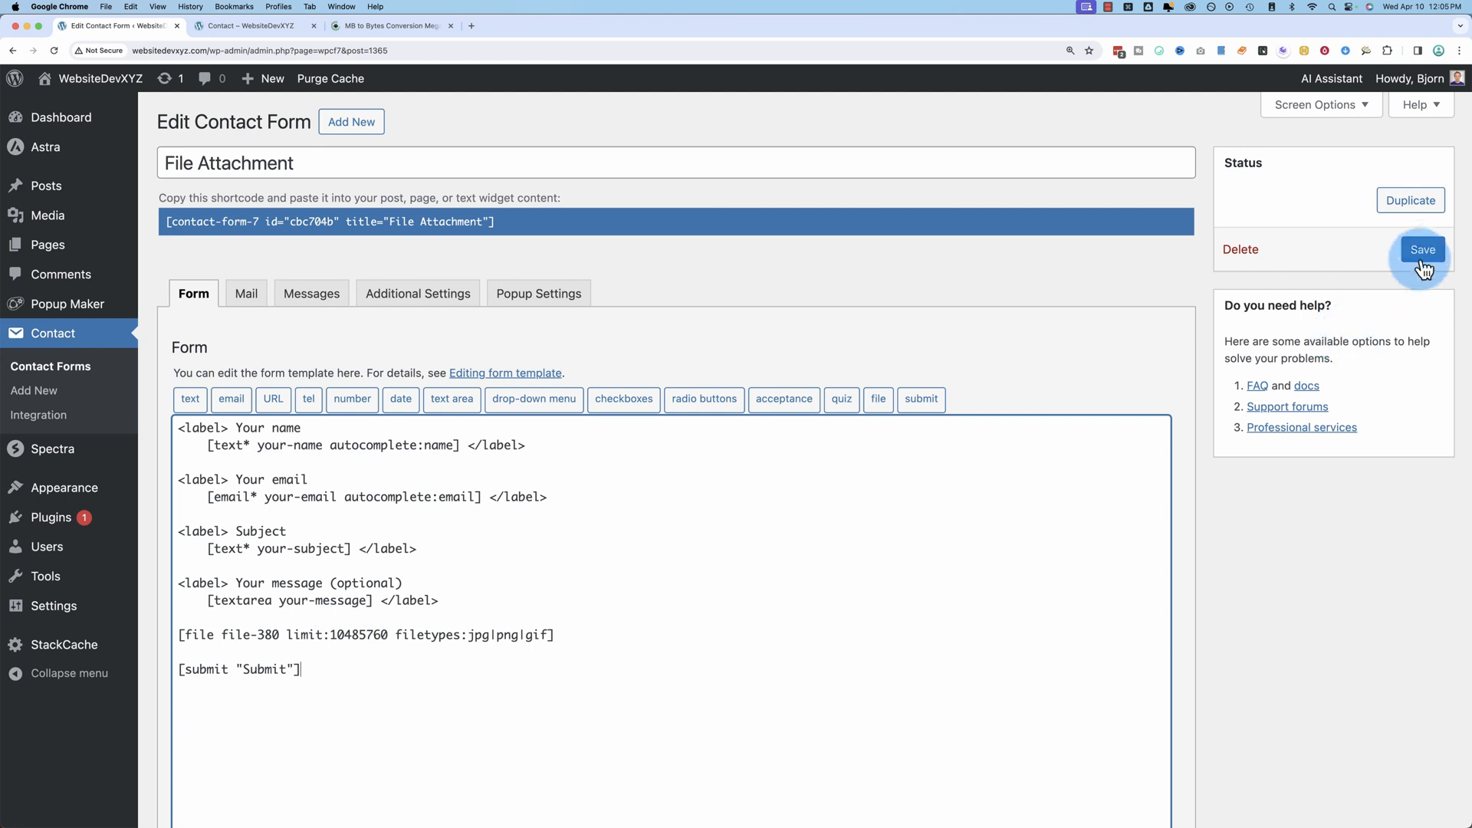
Save the File Attachment form with its new file-380 upload tag
{"action": "left_click", "coordinate": [1422, 250]}
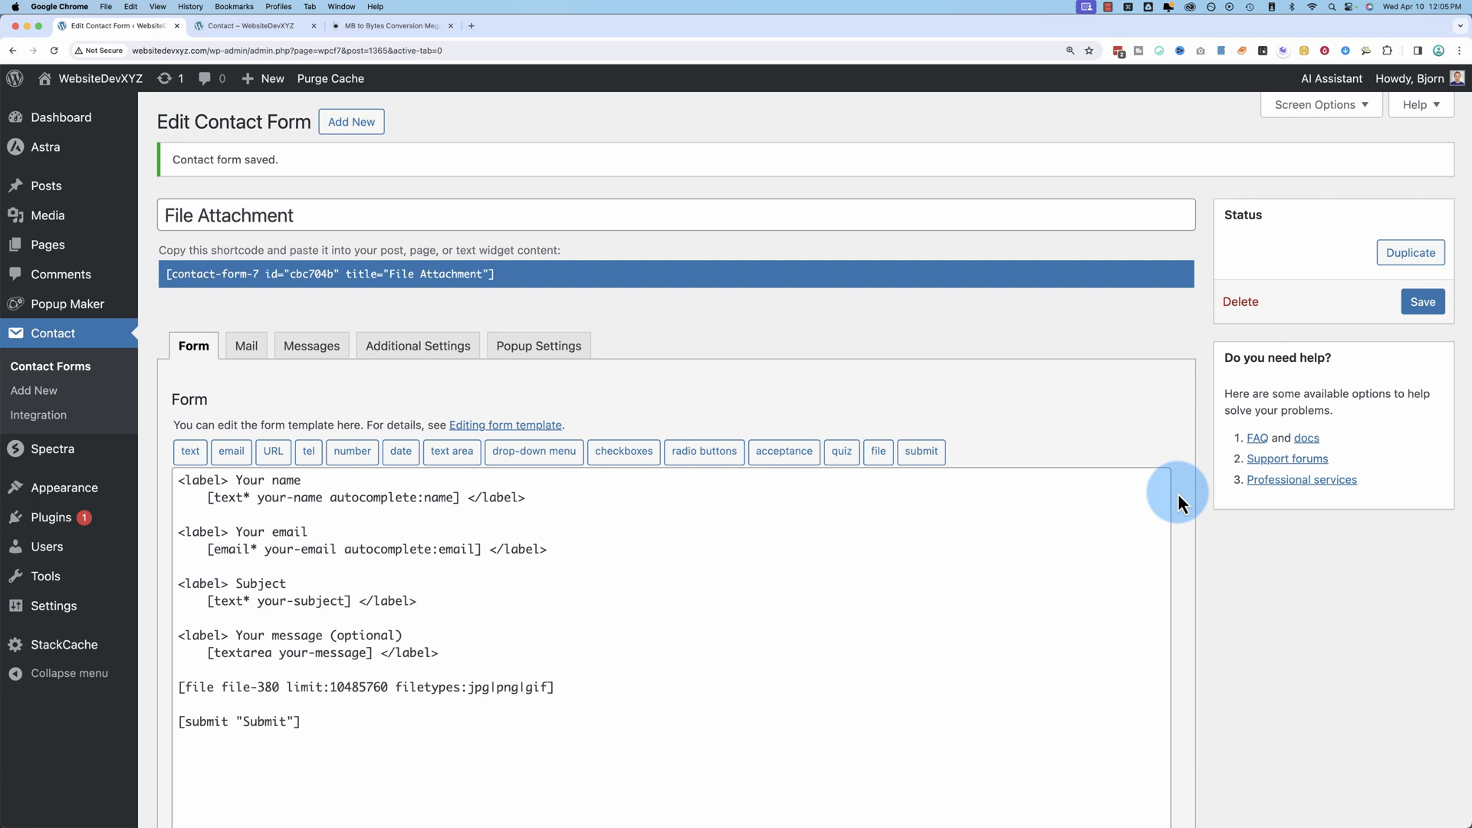
{"action": "mouse_move", "coordinate": [839, 394]}
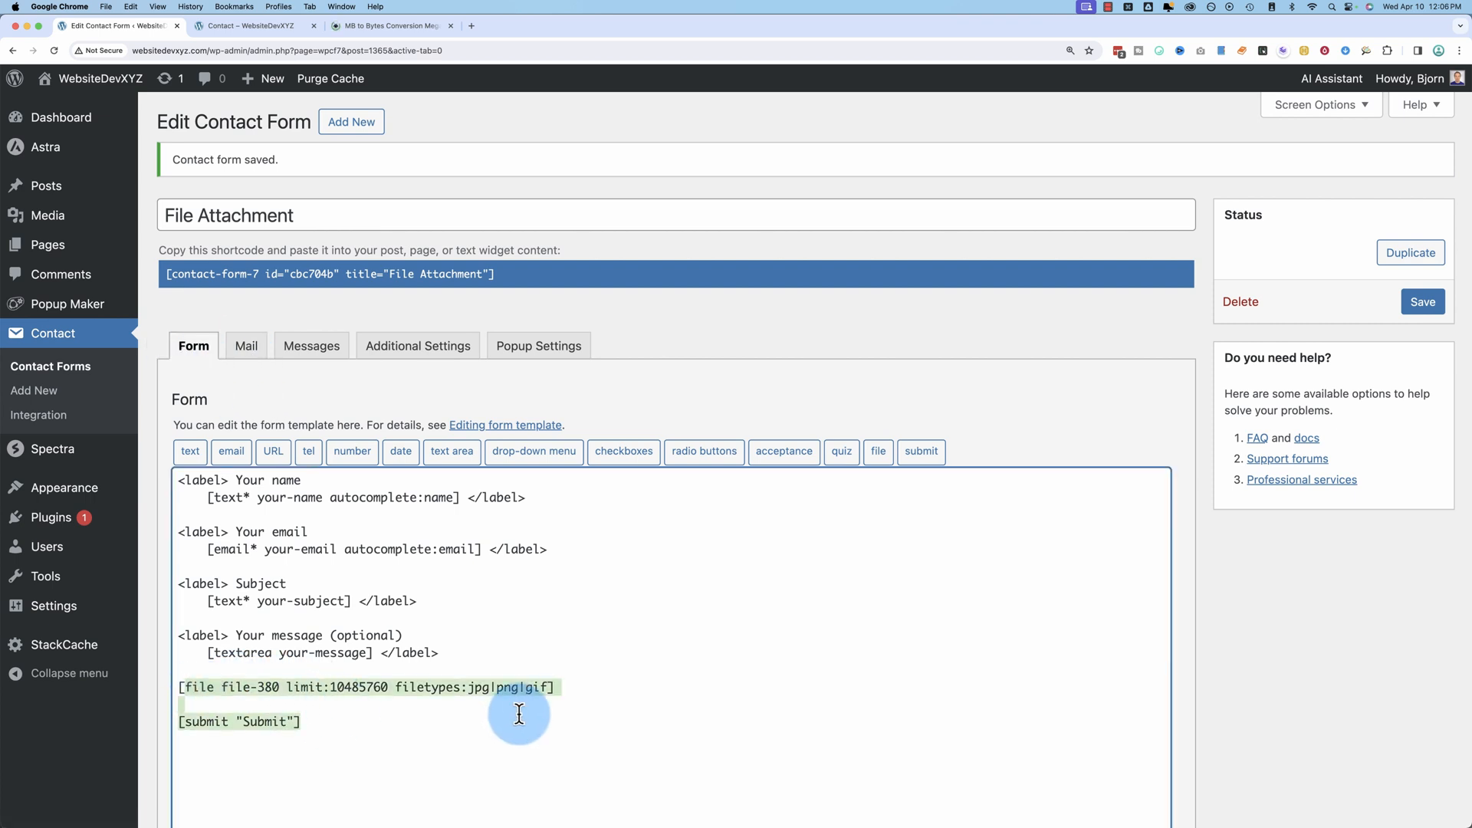
Put [file-380] in the Mail tab's File attachments field and save the form
{"action": "left_click", "coordinate": [245, 346]}
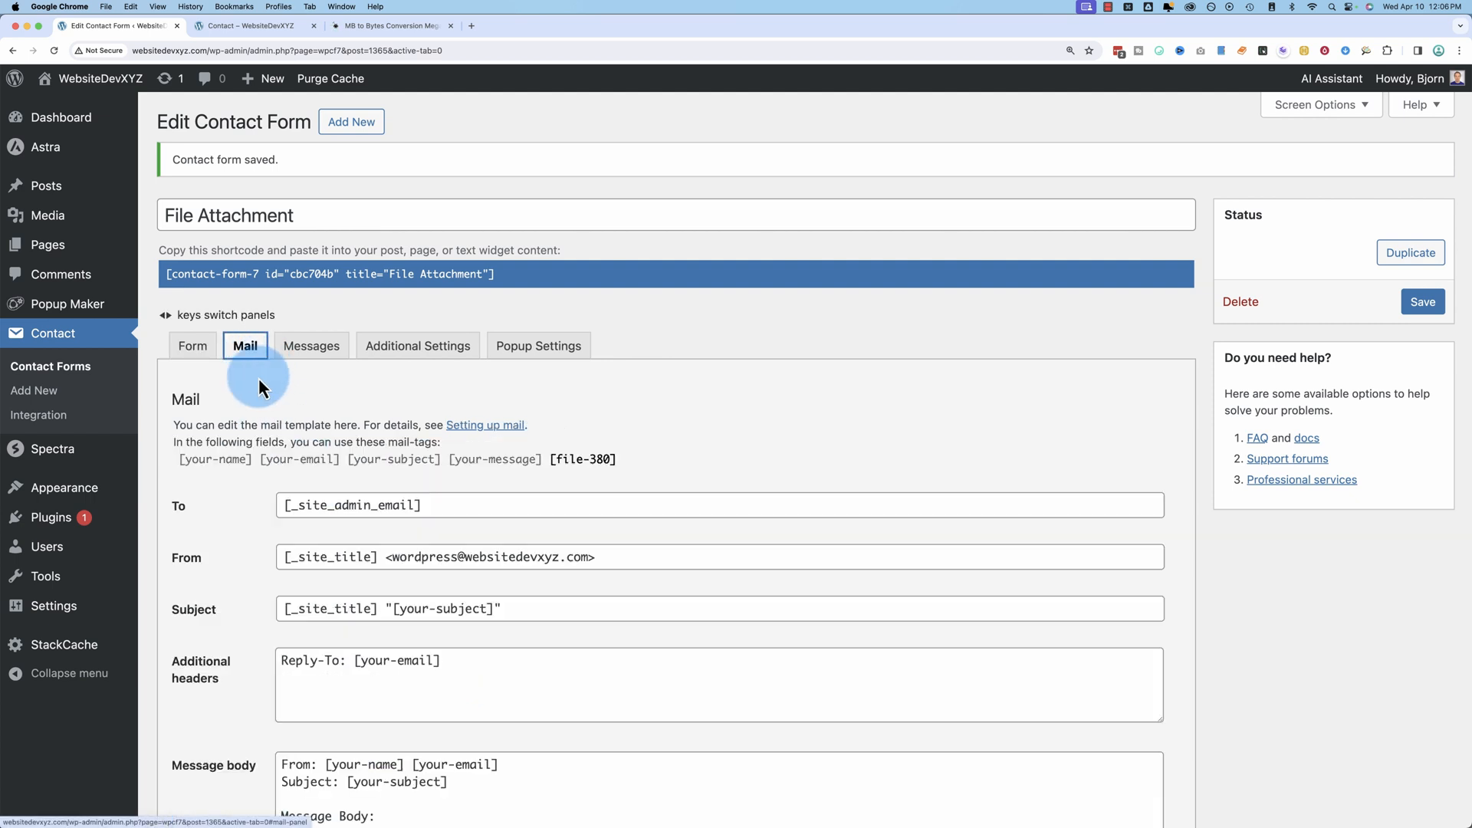
{"action": "mouse_move", "coordinate": [278, 368]}
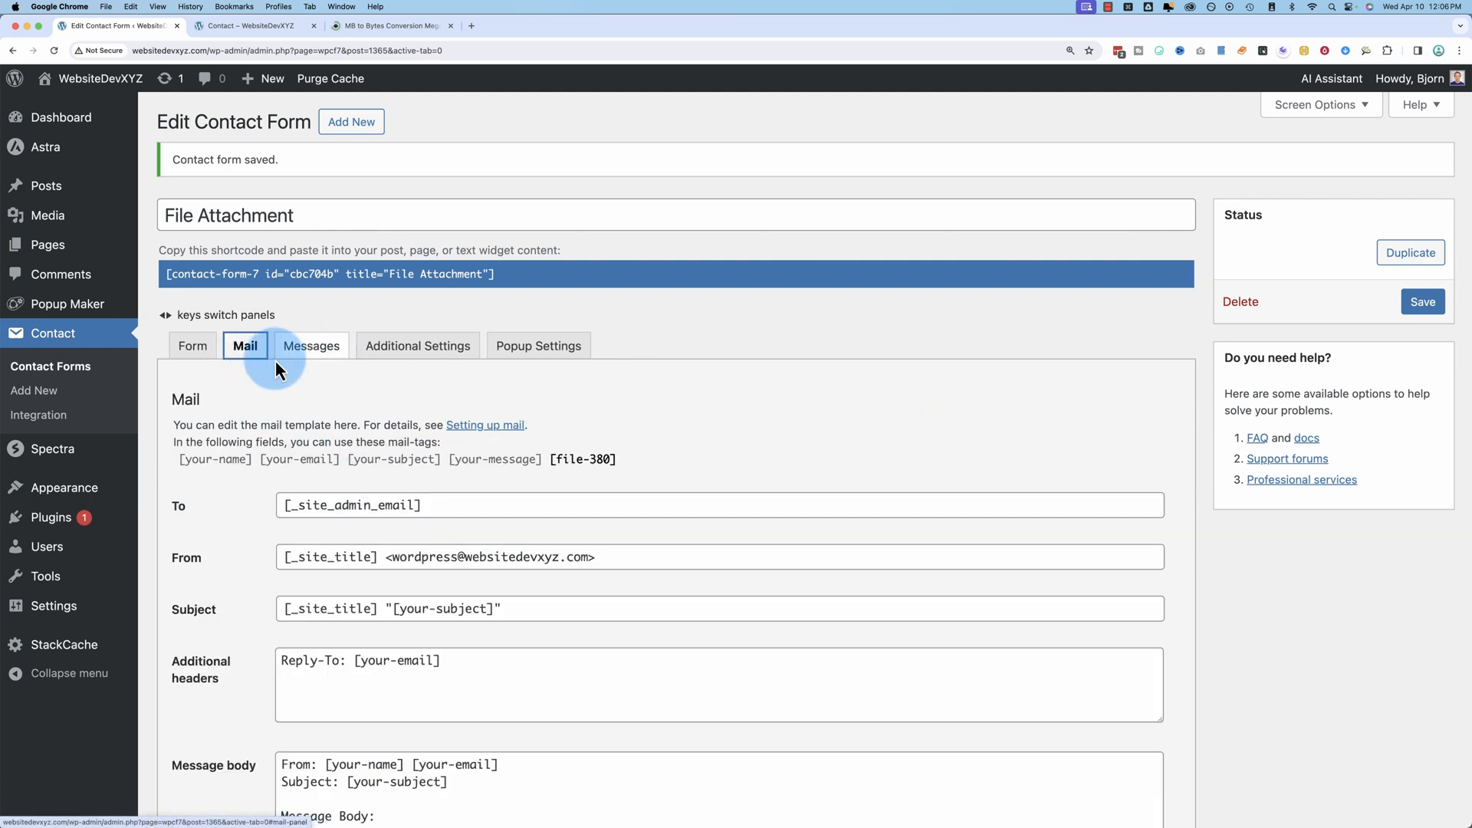
{"action": "mouse_move", "coordinate": [635, 475]}
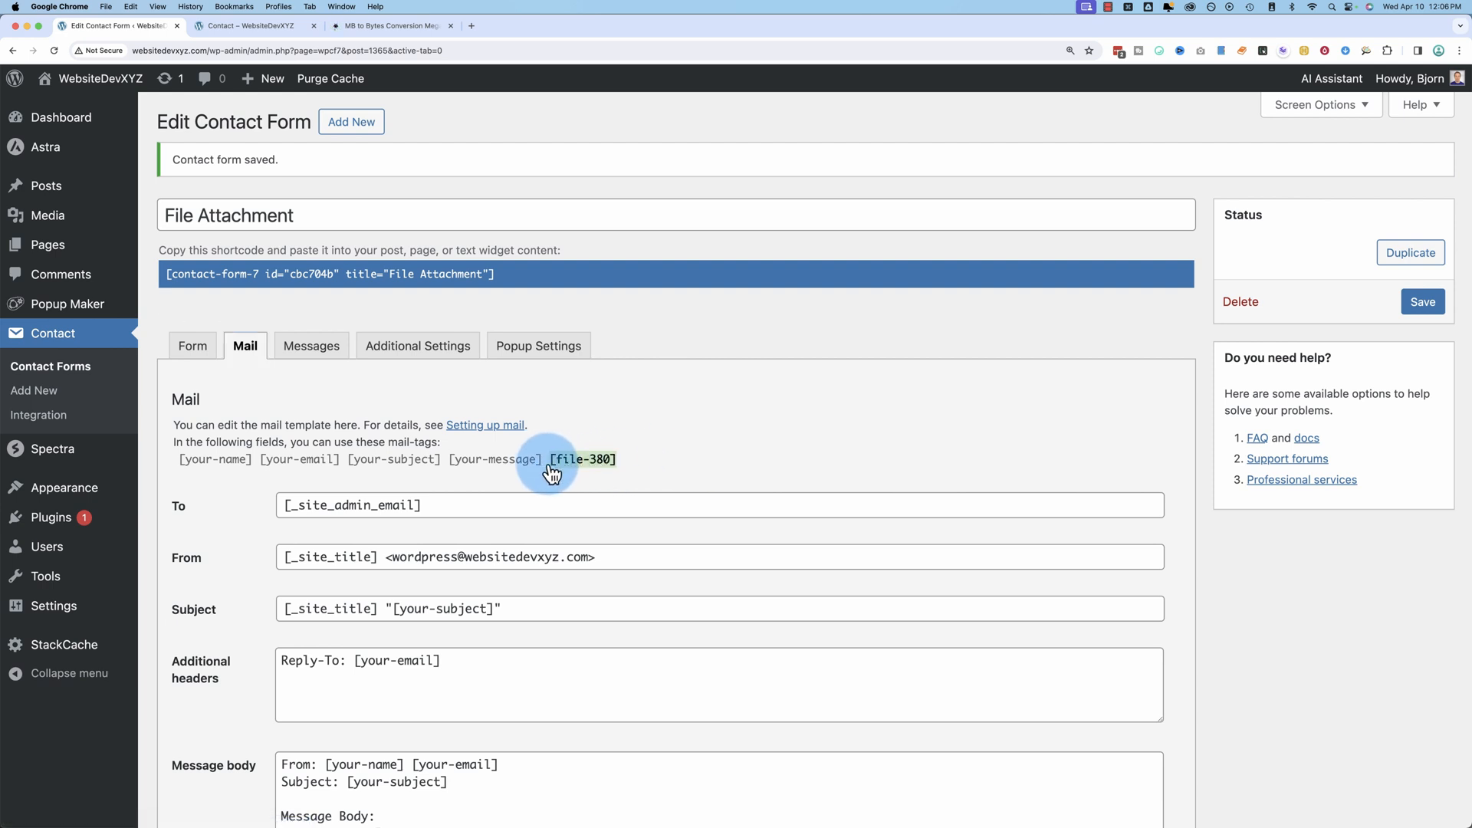
{"action": "mouse_move", "coordinate": [548, 489]}
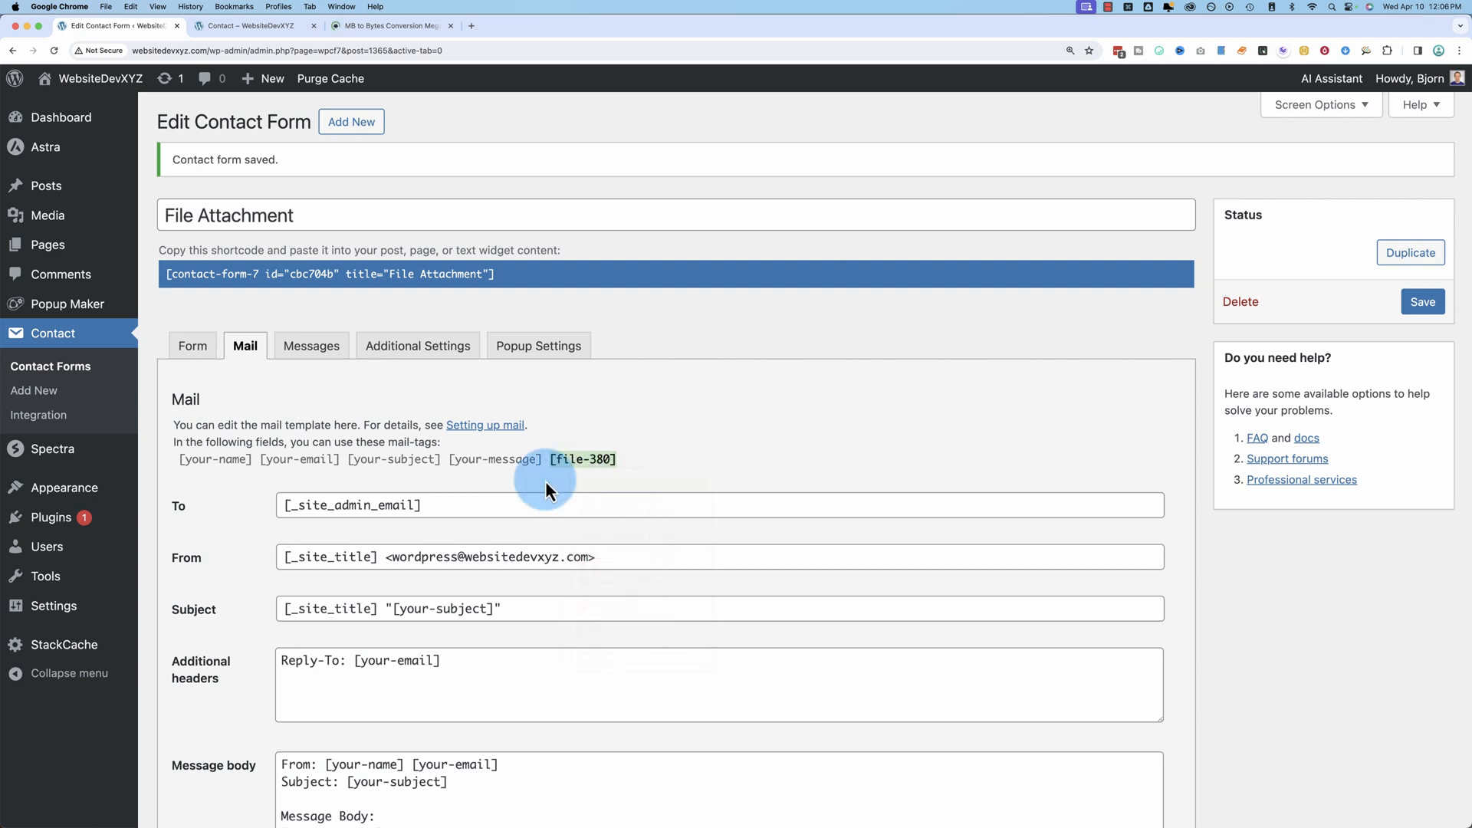
{"action": "scroll", "scroll_direction": "down", "scroll_amount": 3}
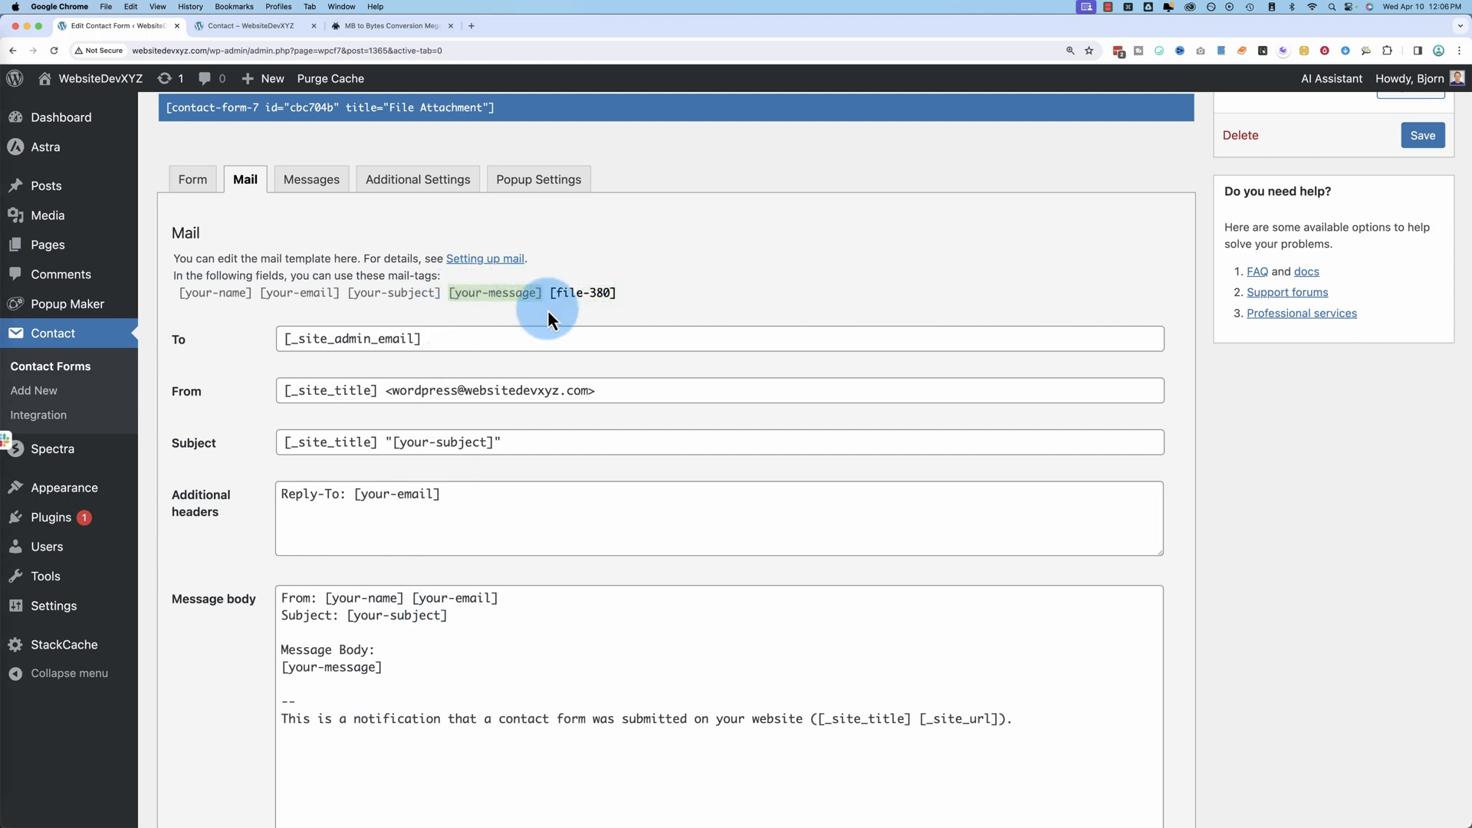
{"action": "mouse_move", "coordinate": [599, 311]}
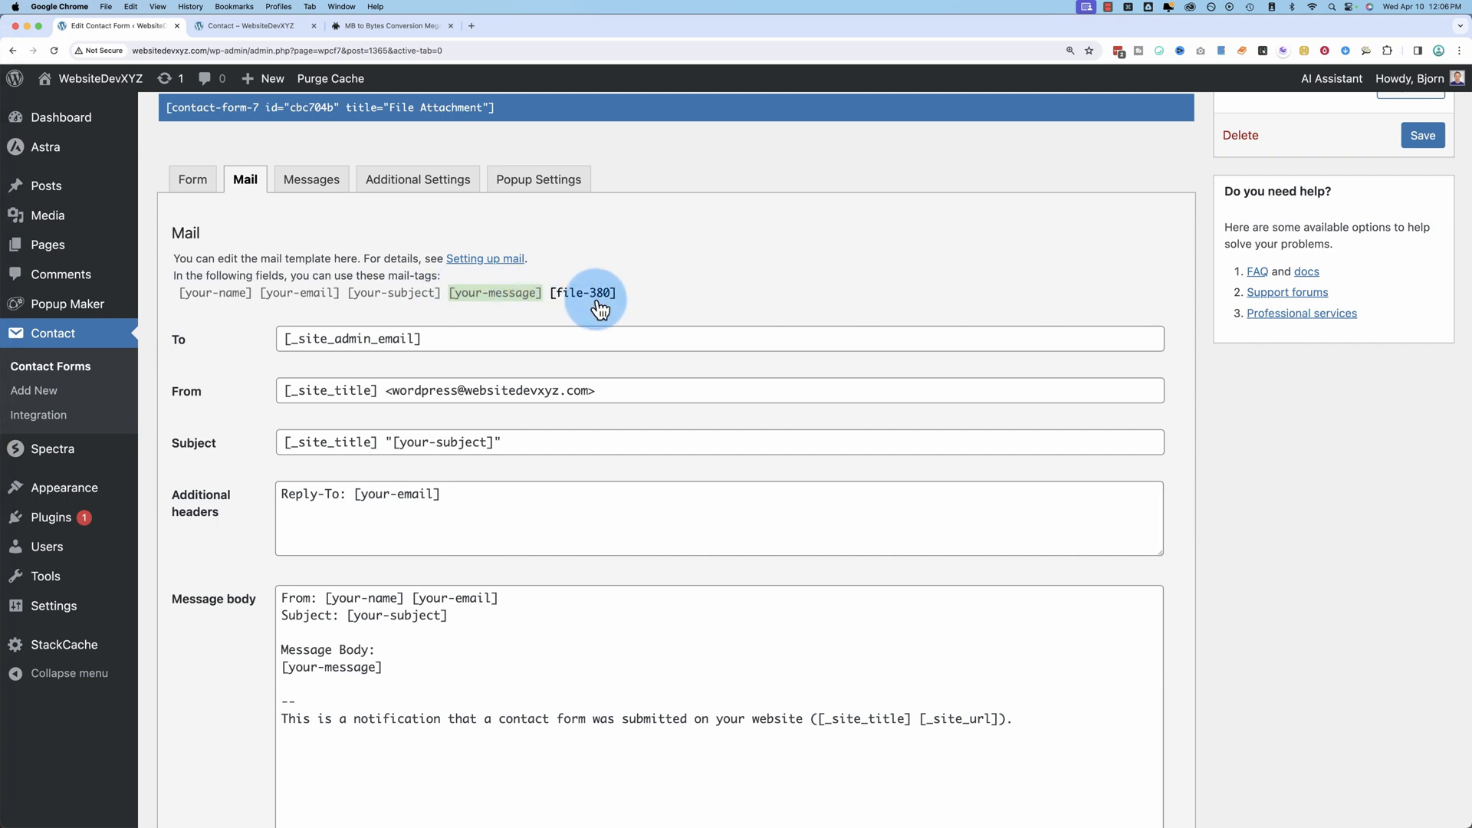
{"action": "mouse_move", "coordinate": [471, 311]}
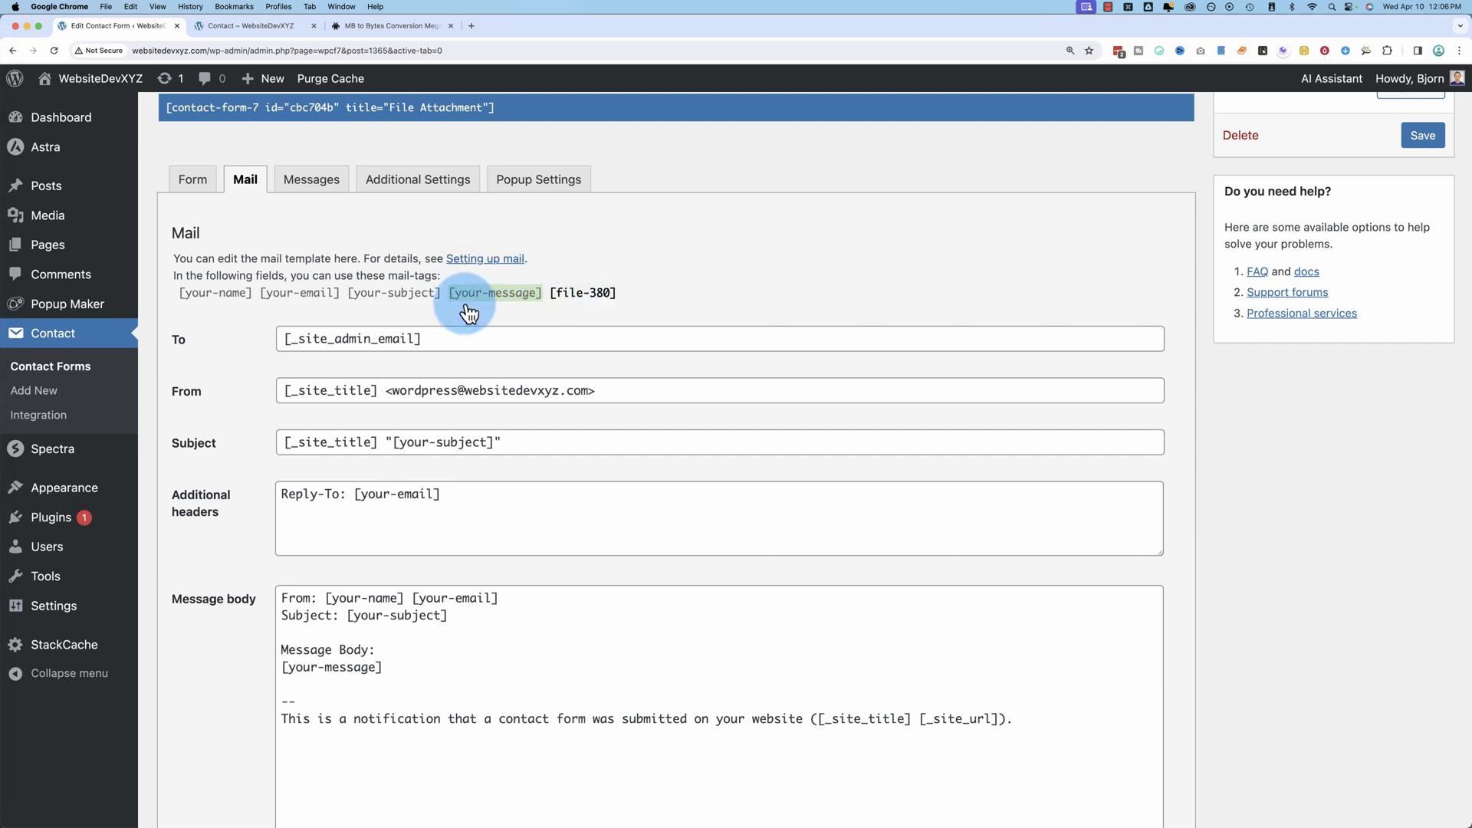
{"action": "scroll", "scroll_direction": "down", "scroll_amount": 3}
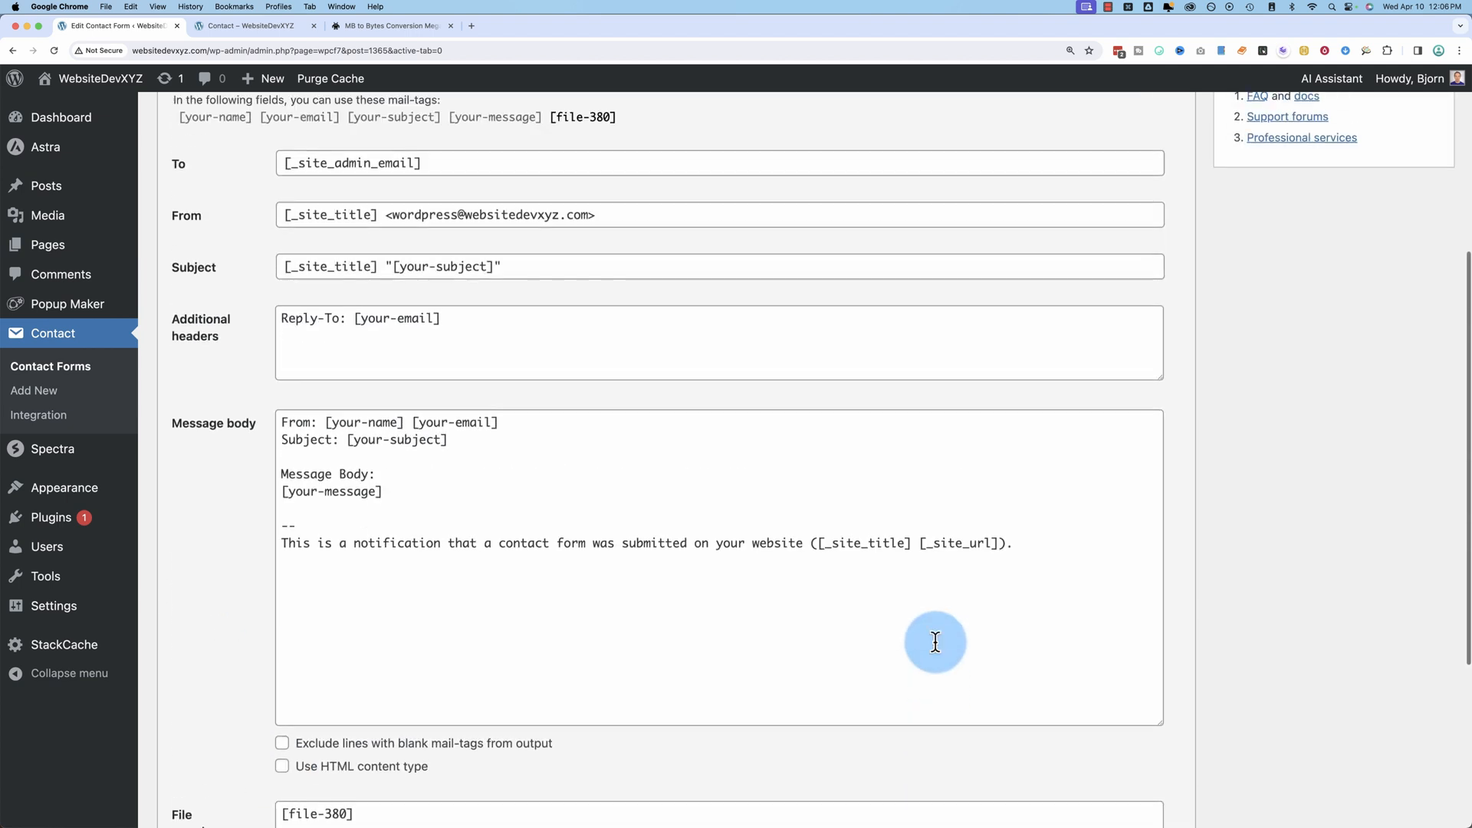
{"action": "scroll", "scroll_direction": "down", "scroll_amount": 3}
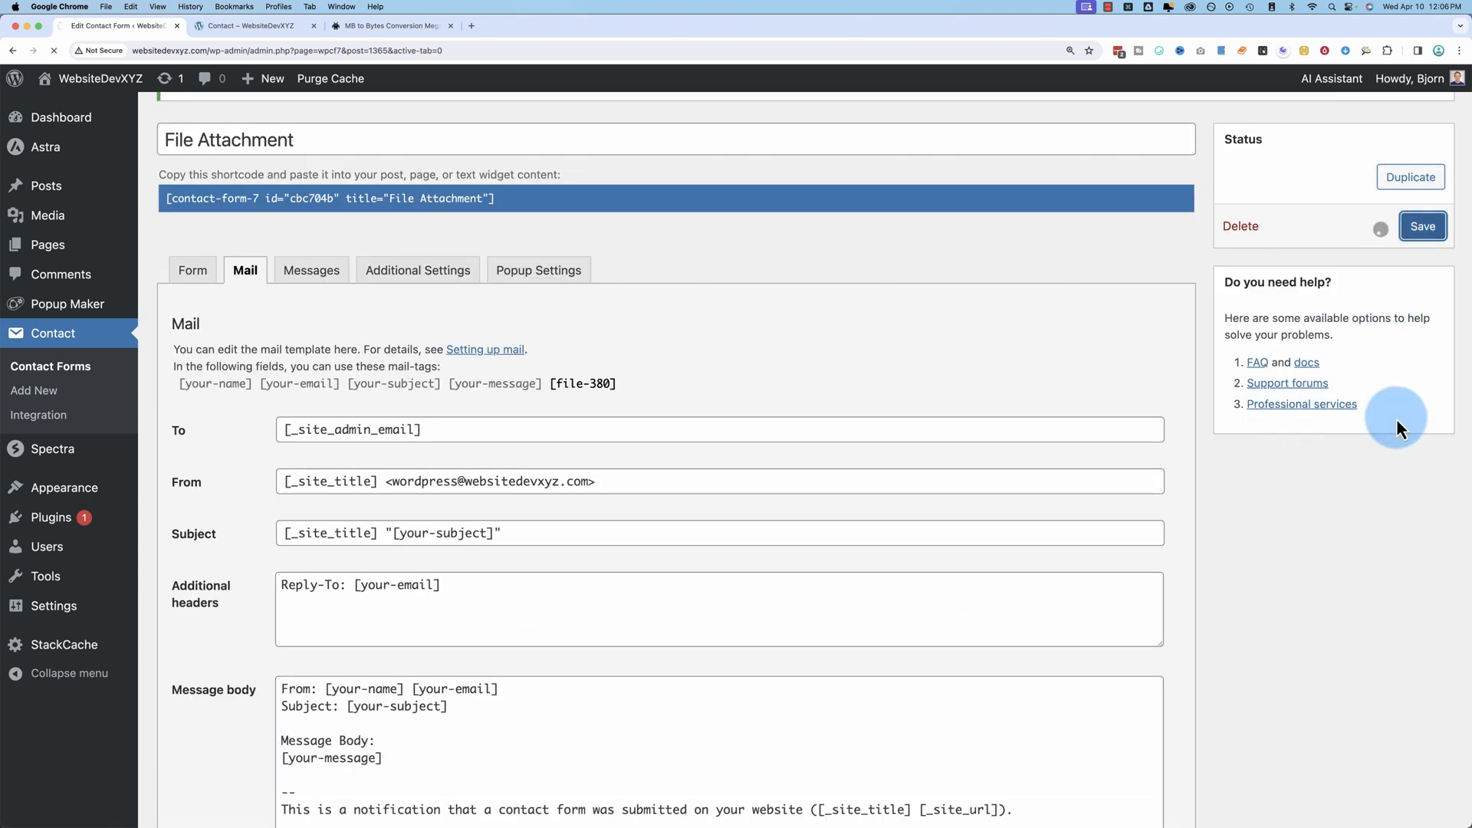
{"action": "scroll", "scroll_direction": "down", "scroll_amount": 3}
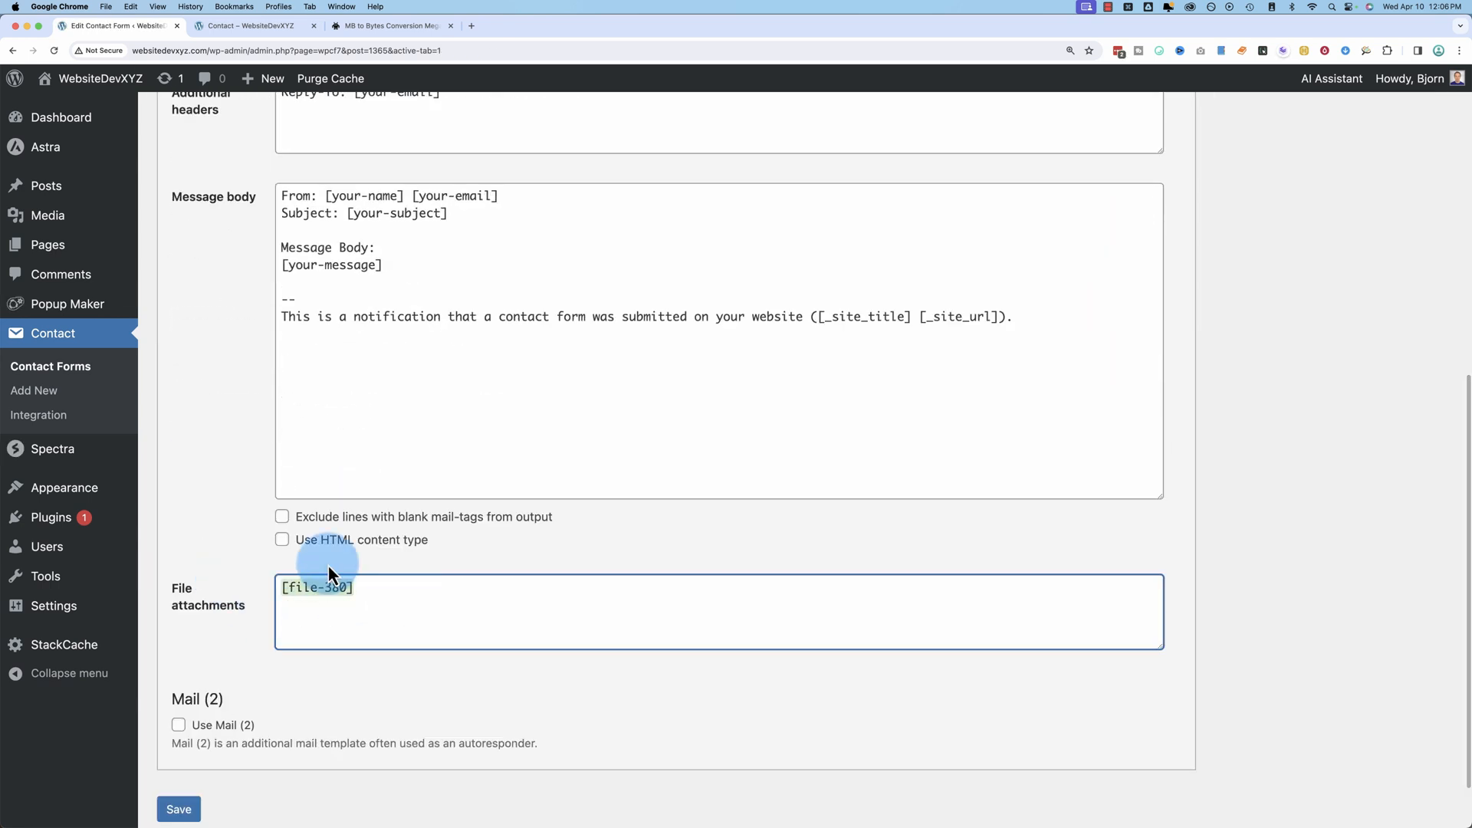
{"action": "left_click", "coordinate": [245, 25]}
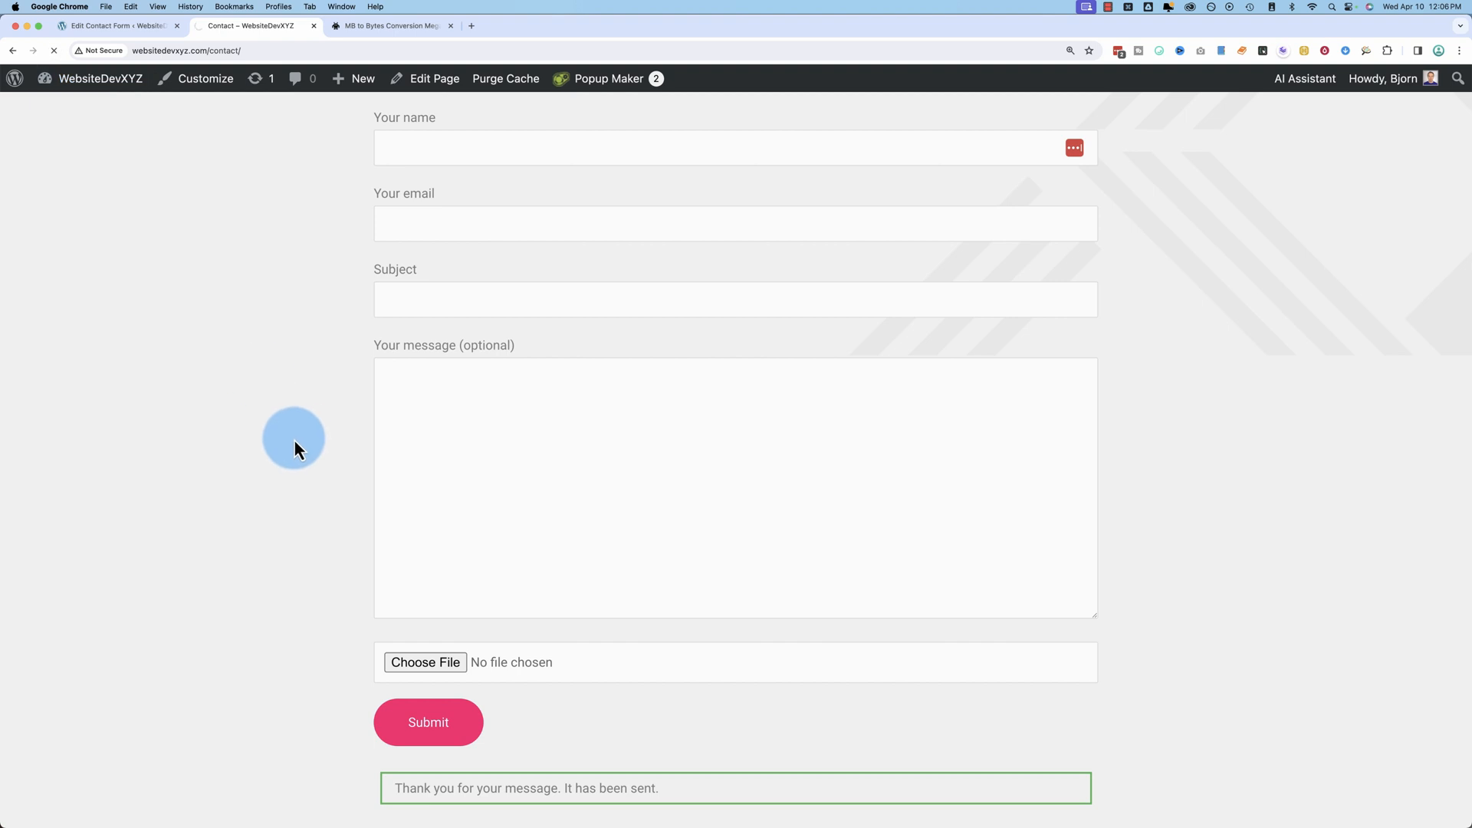
Fill the contact form as Bjorn, attach acura-mdx.jpg, and submit the test message
{"action": "type", "text": "Bjorn"}
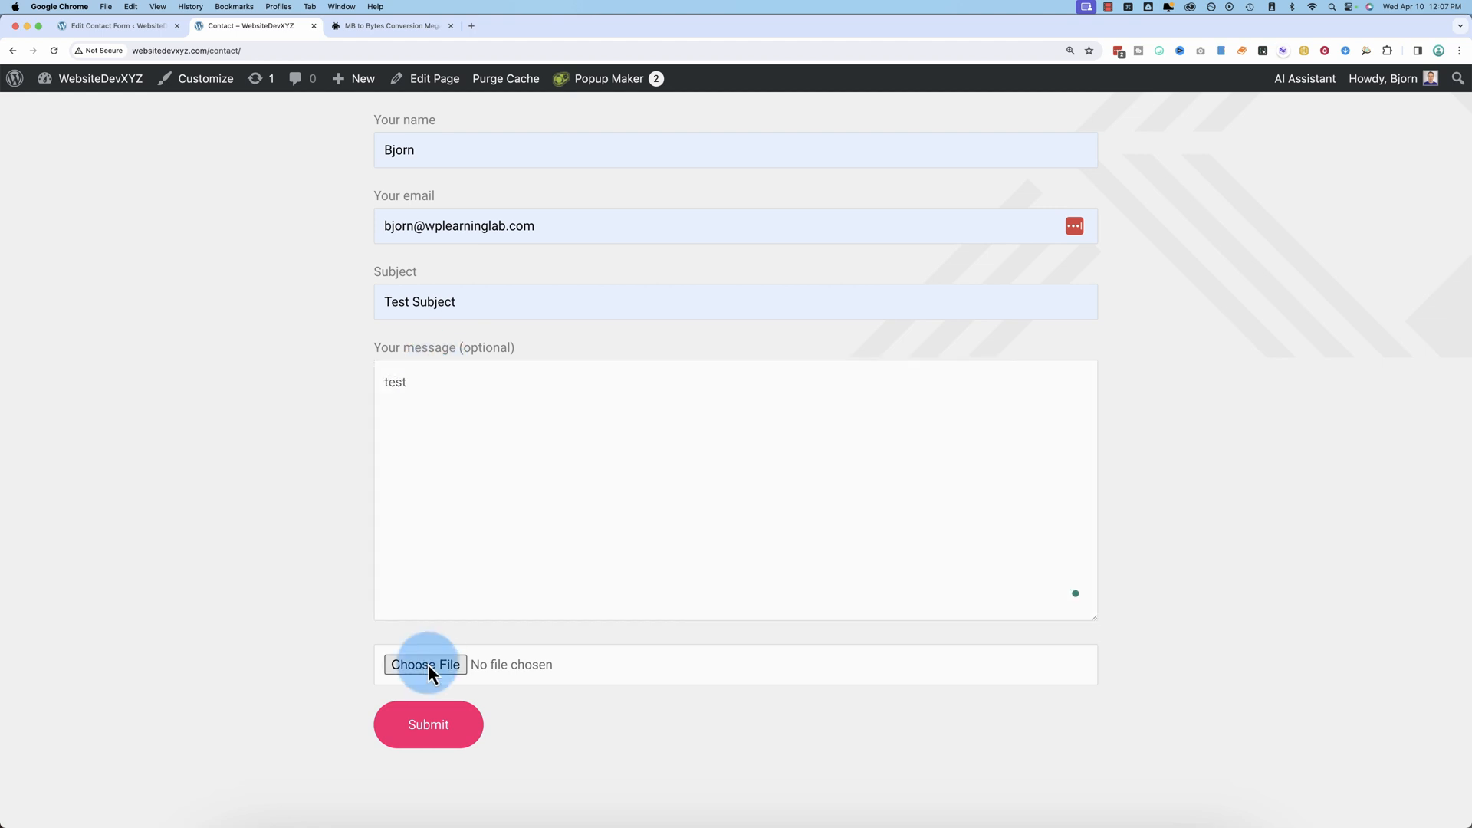
{"action": "left_click", "coordinate": [426, 664]}
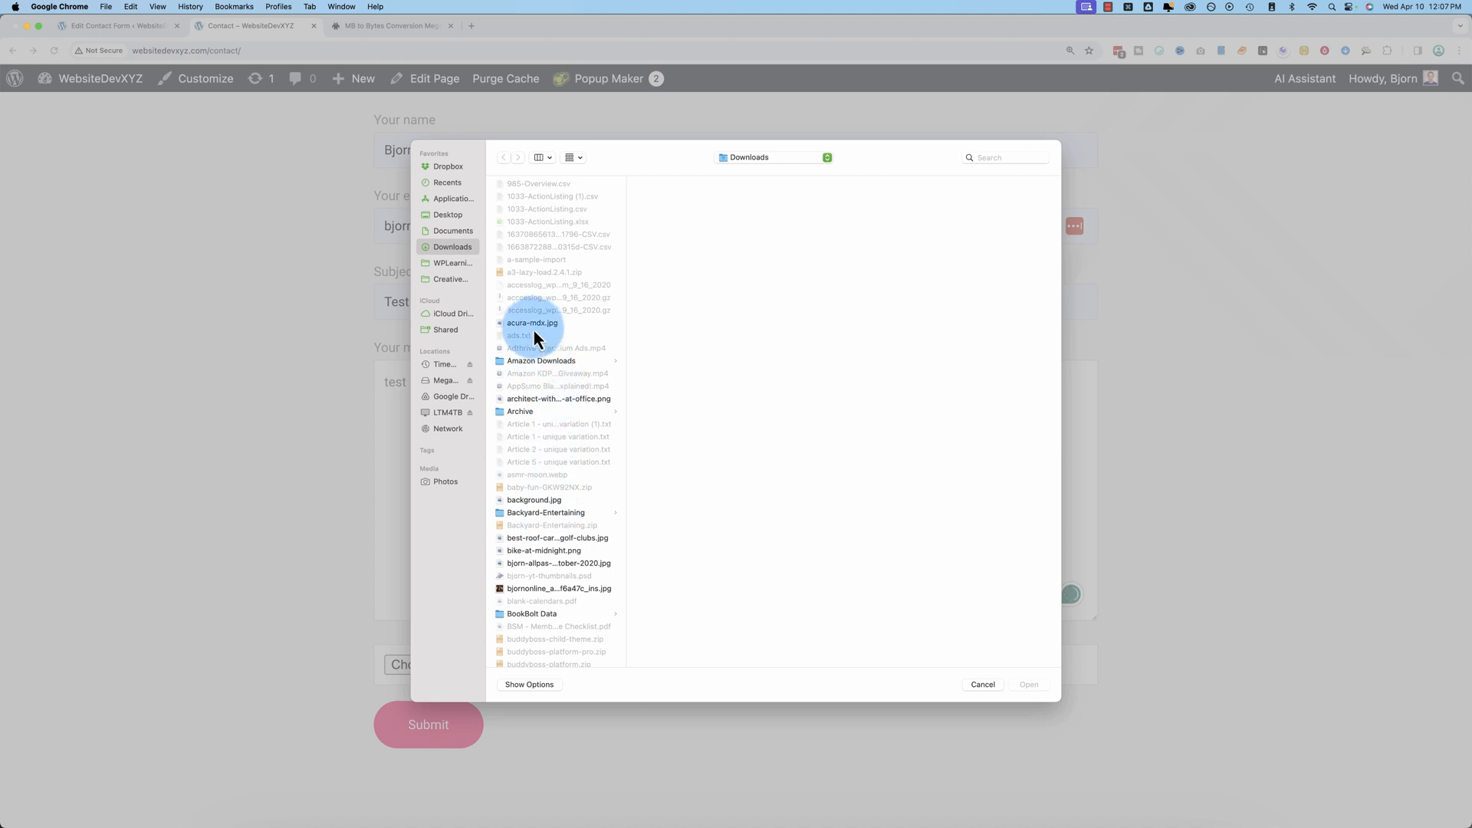
{"action": "left_click", "coordinate": [532, 323]}
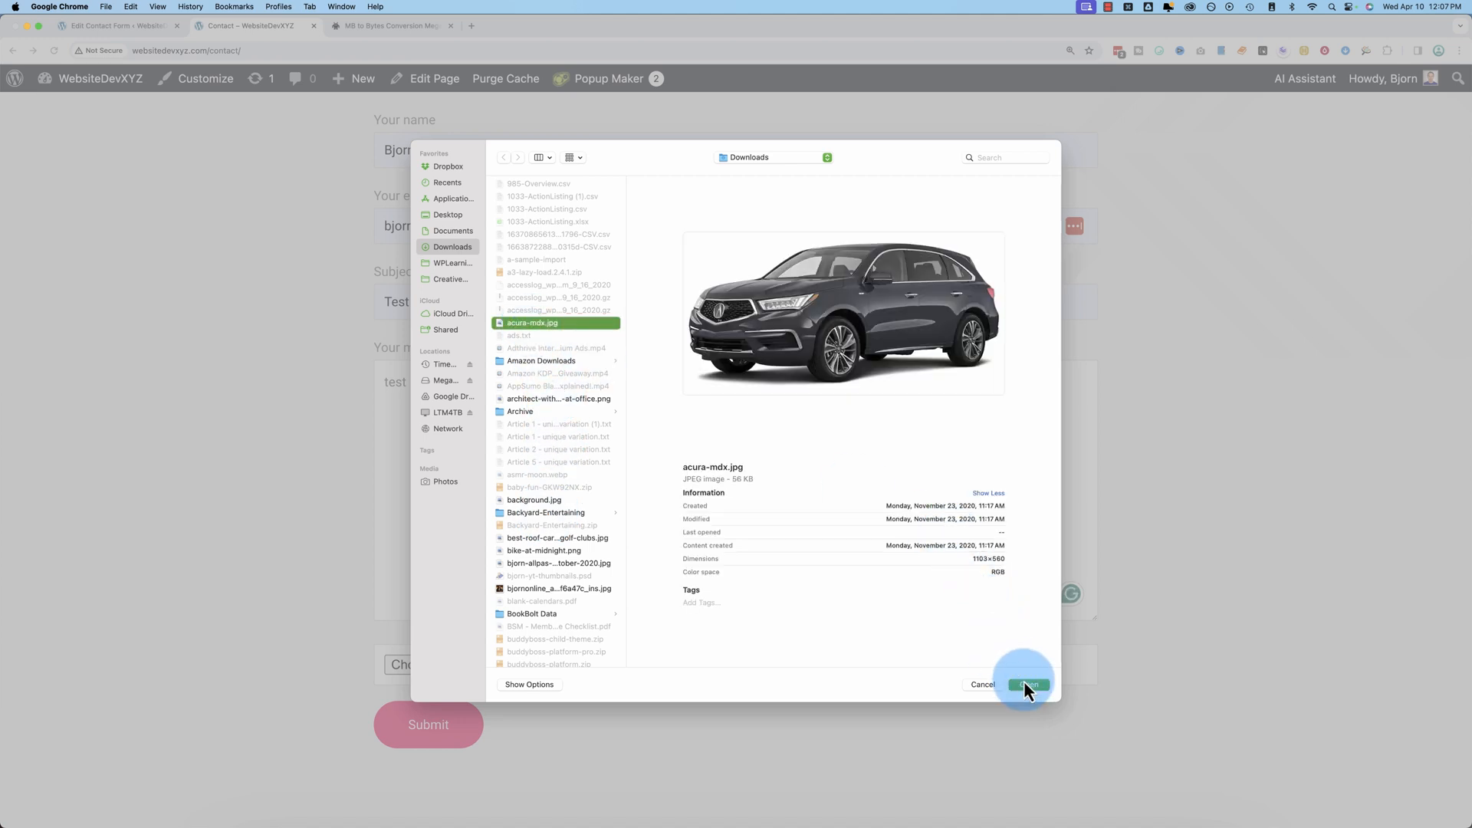
{"action": "left_click", "coordinate": [1027, 684]}
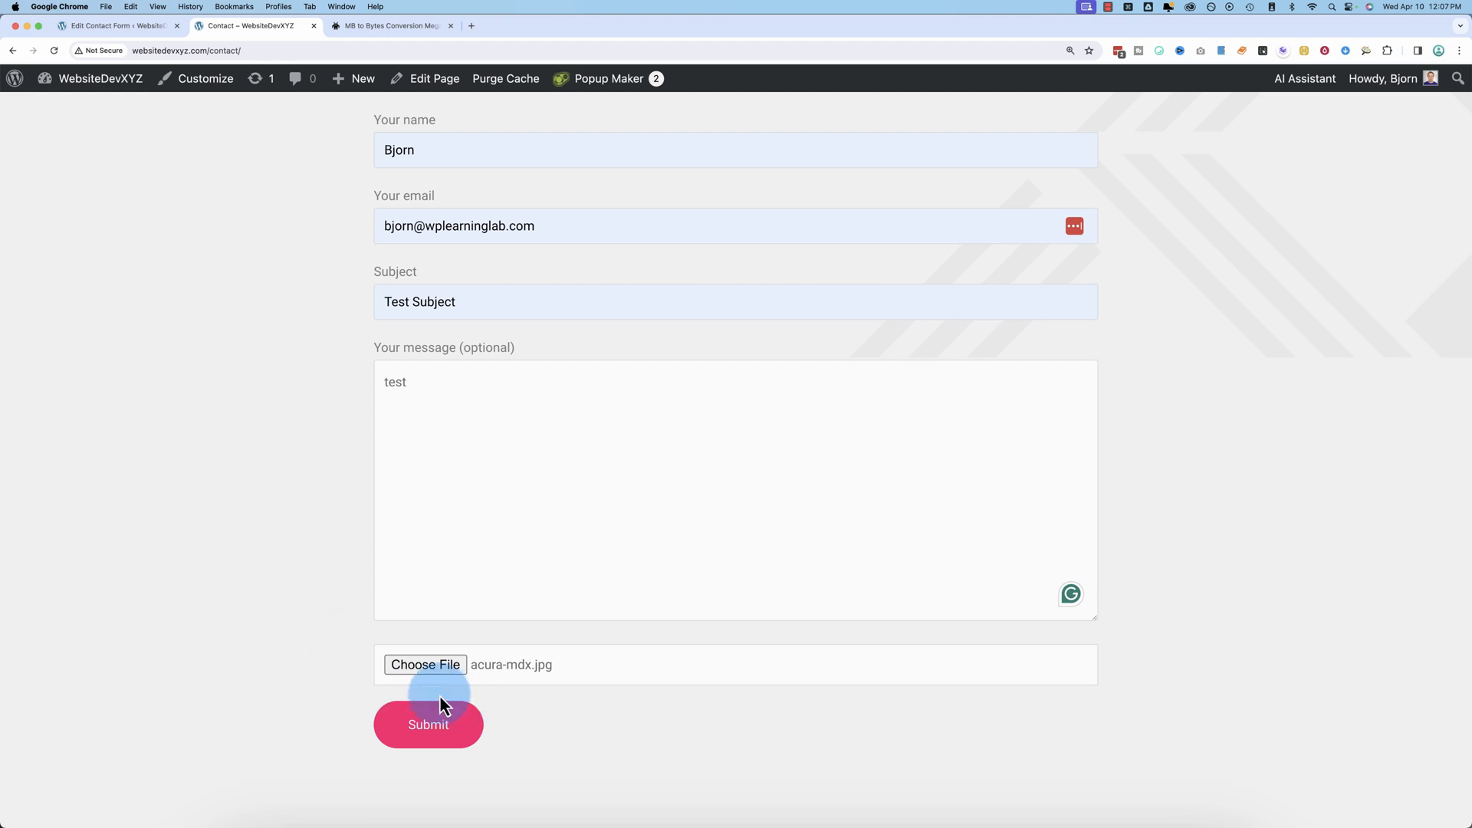
{"action": "mouse_move", "coordinate": [487, 685]}
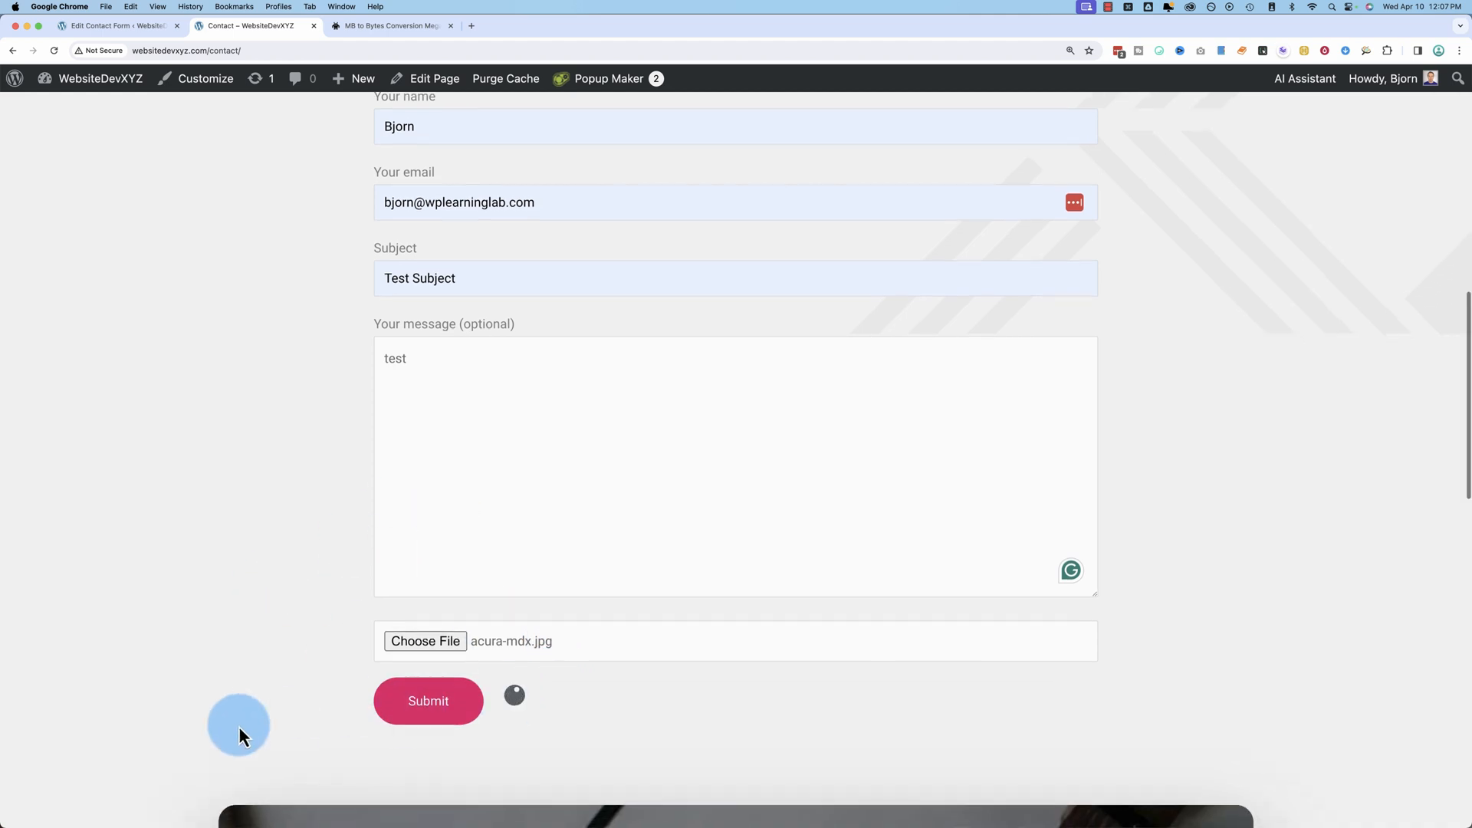
{"action": "left_click", "coordinate": [428, 700]}
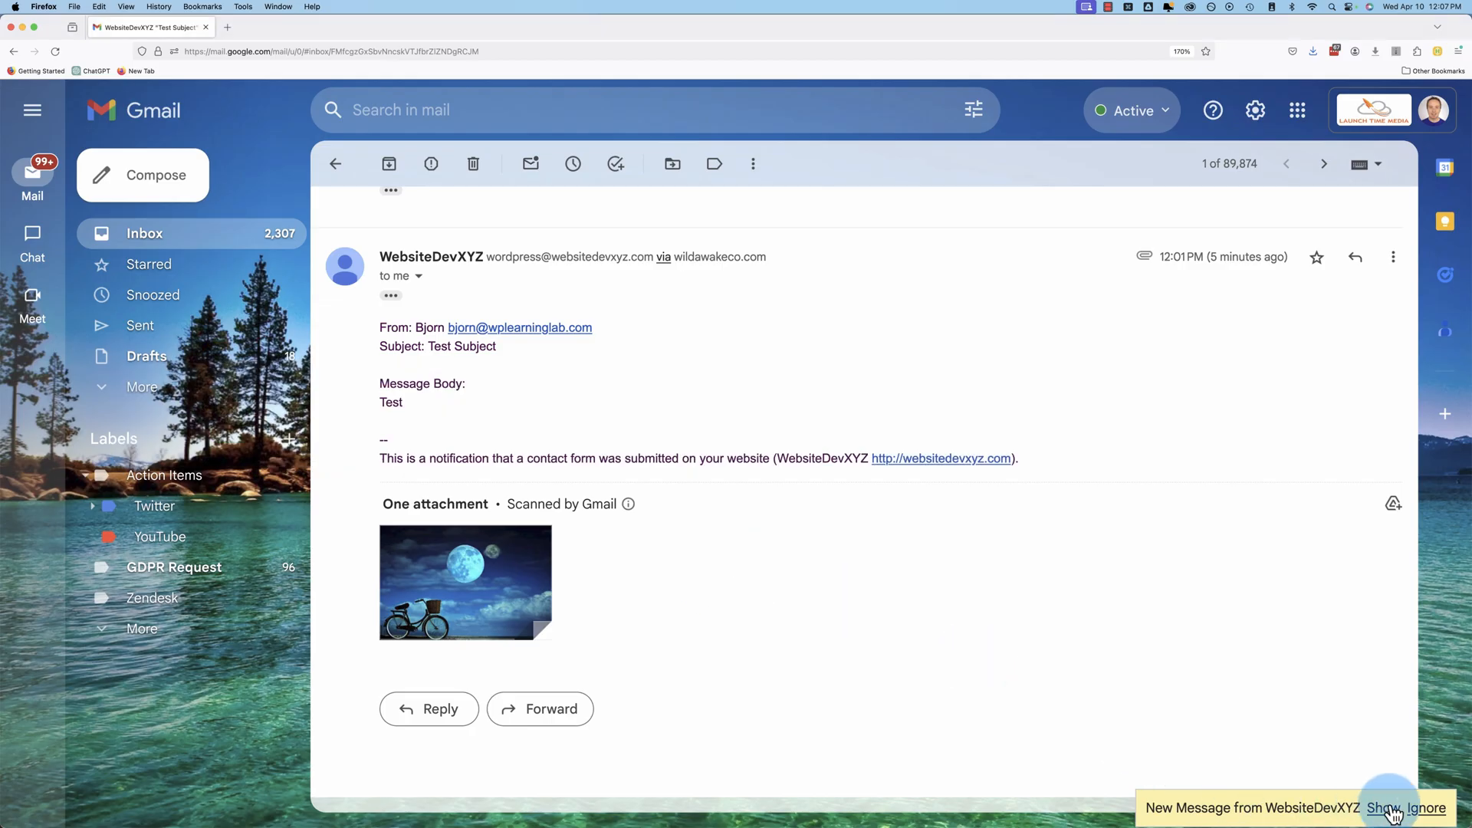
Open the new WebsiteDevXYZ notification with the acura-mdx car photo attached
{"action": "left_click", "coordinate": [1389, 806]}
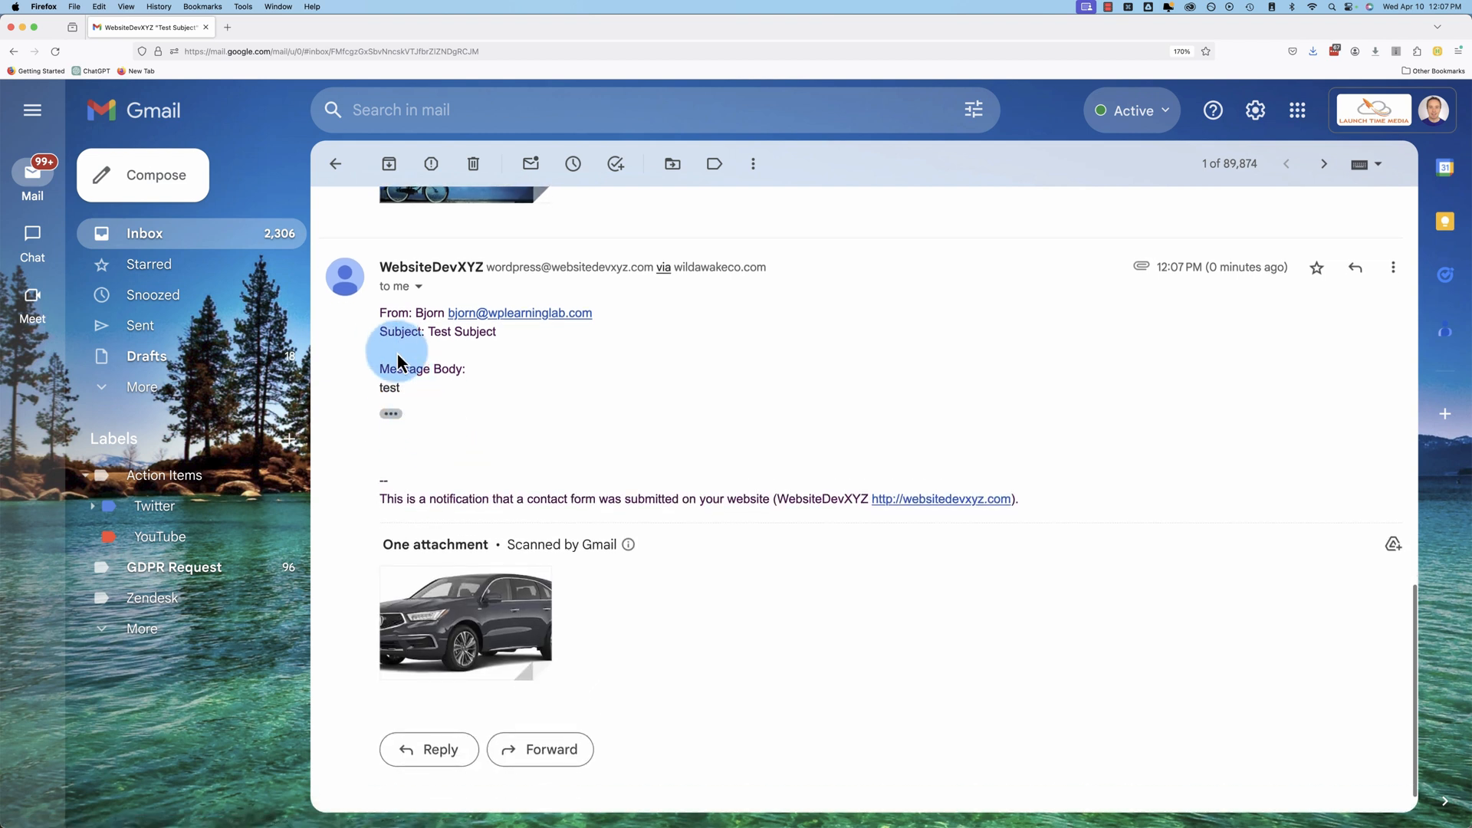
{"action": "mouse_move", "coordinate": [500, 440]}
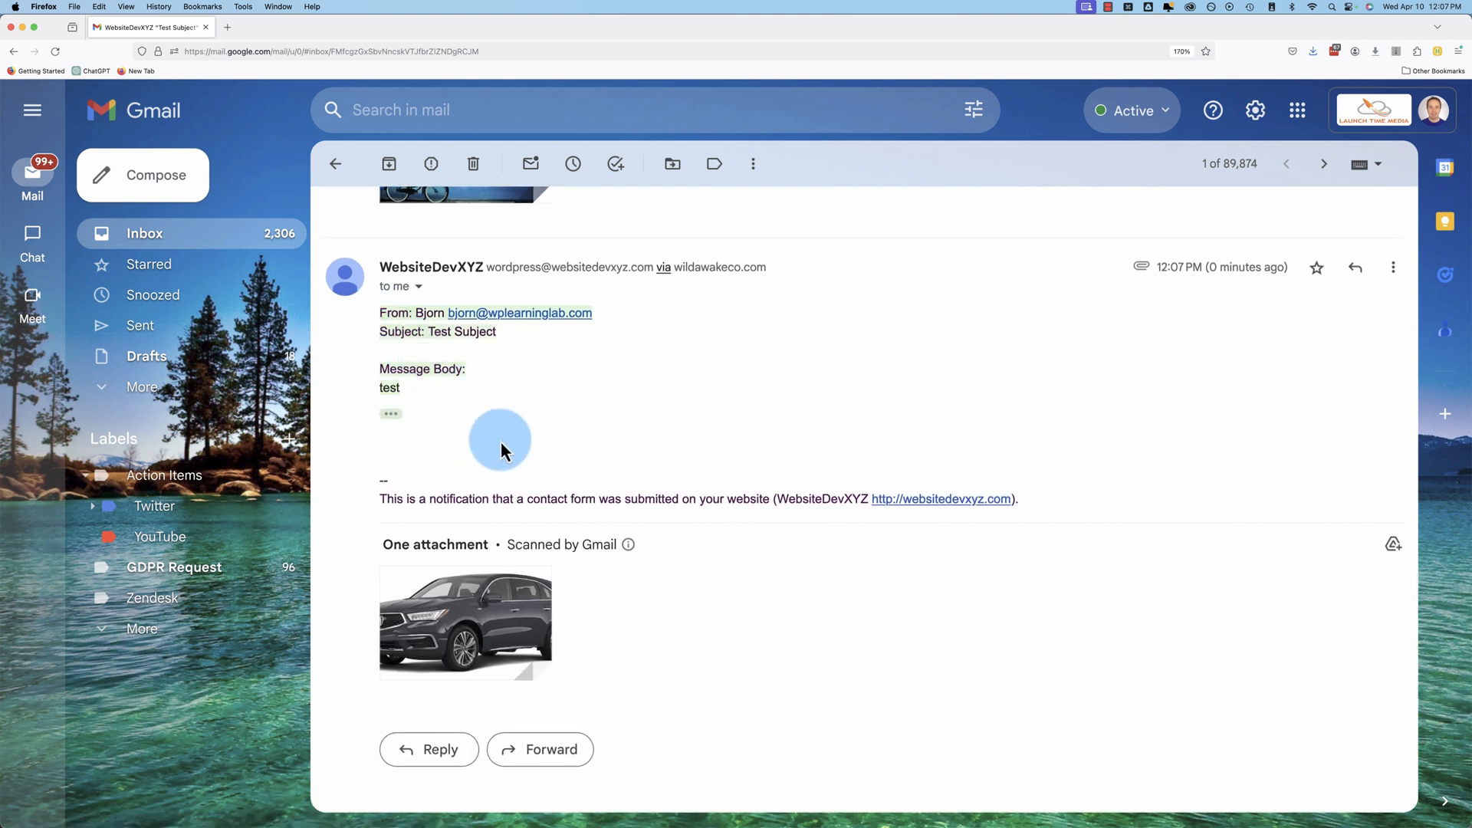